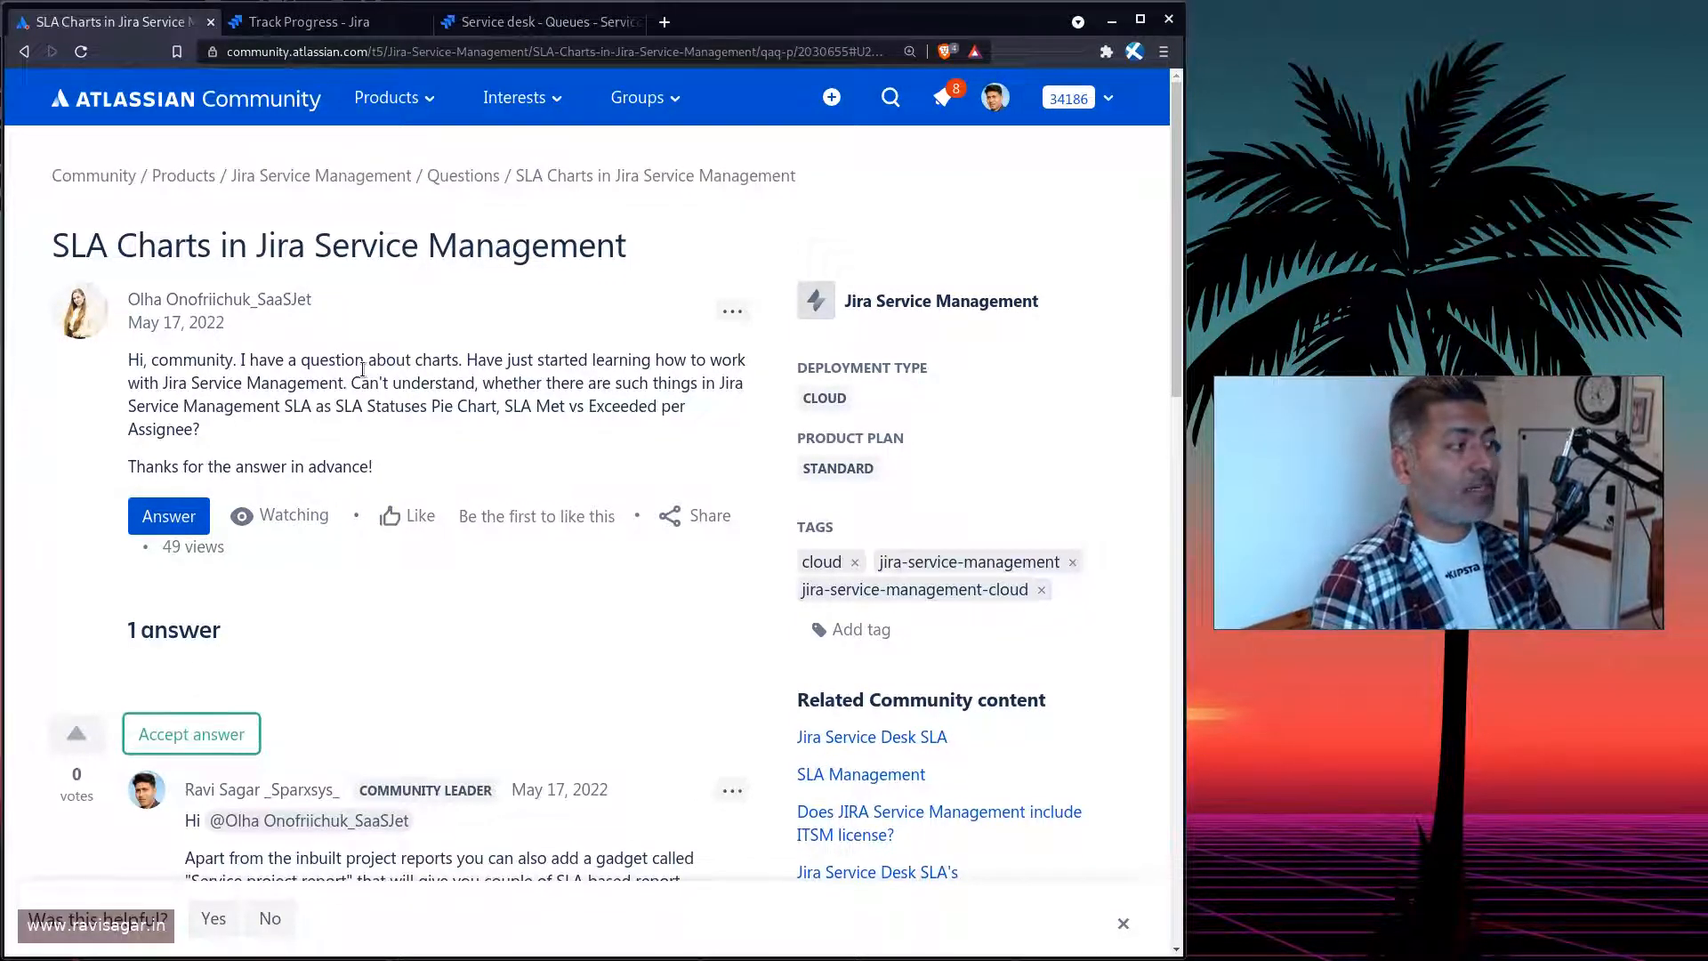
{"action": "mouse_move", "coordinate": [359, 426]}
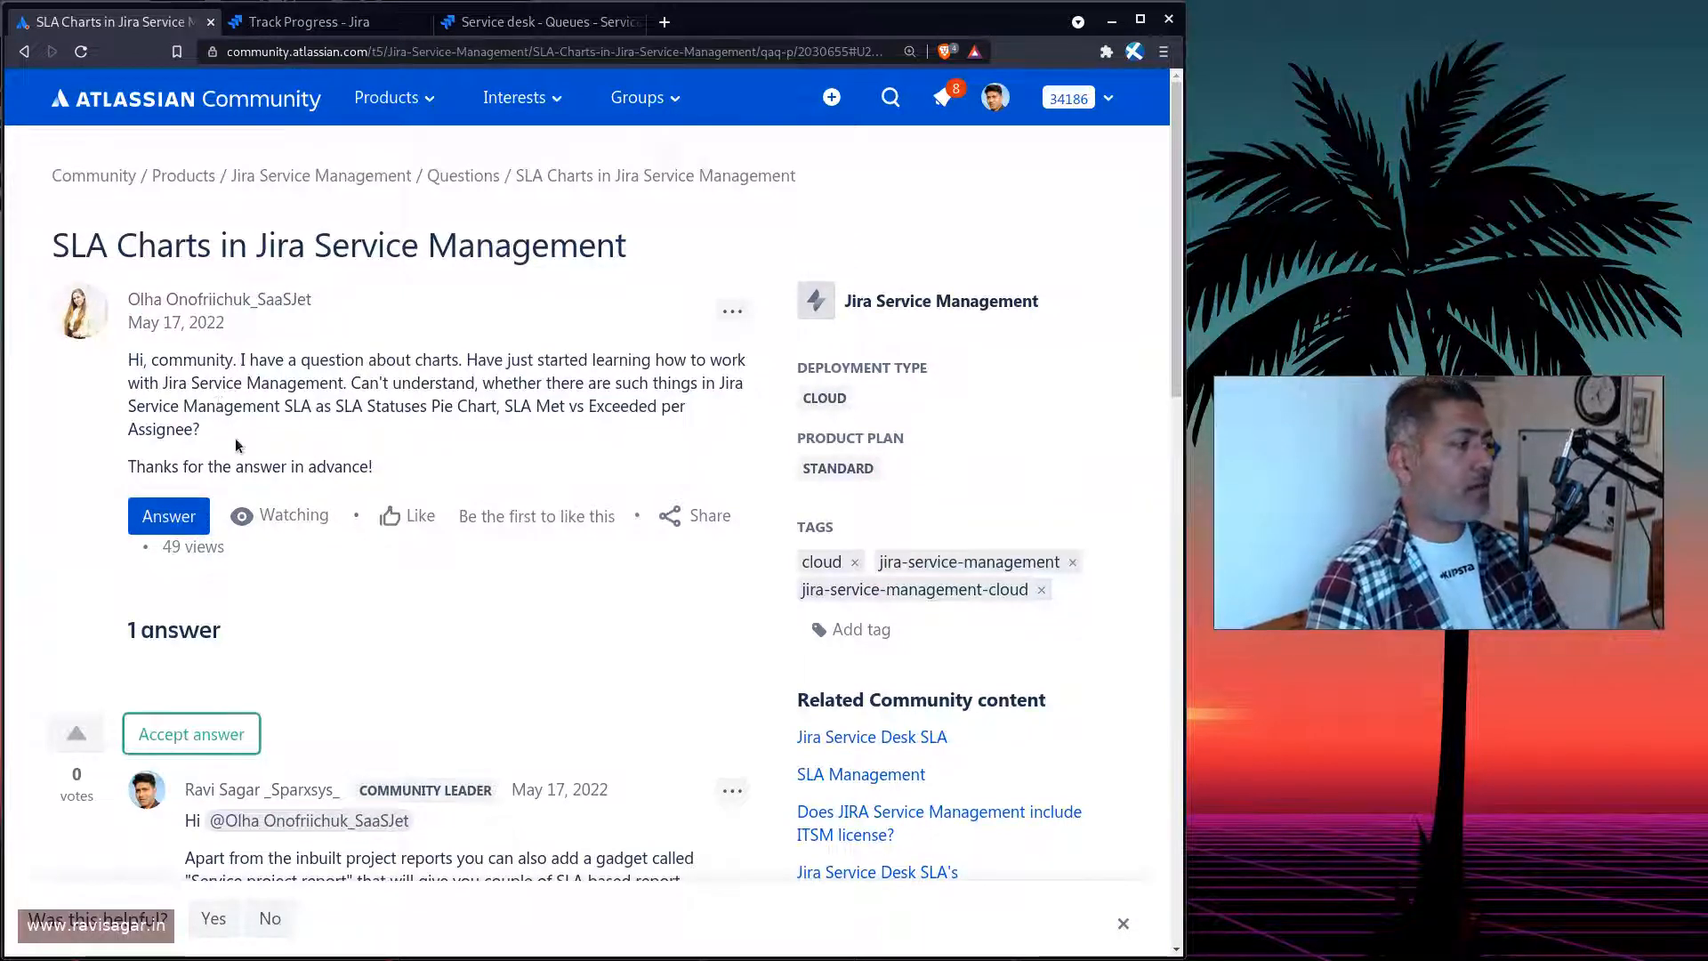
{"action": "mouse_move", "coordinate": [331, 428]}
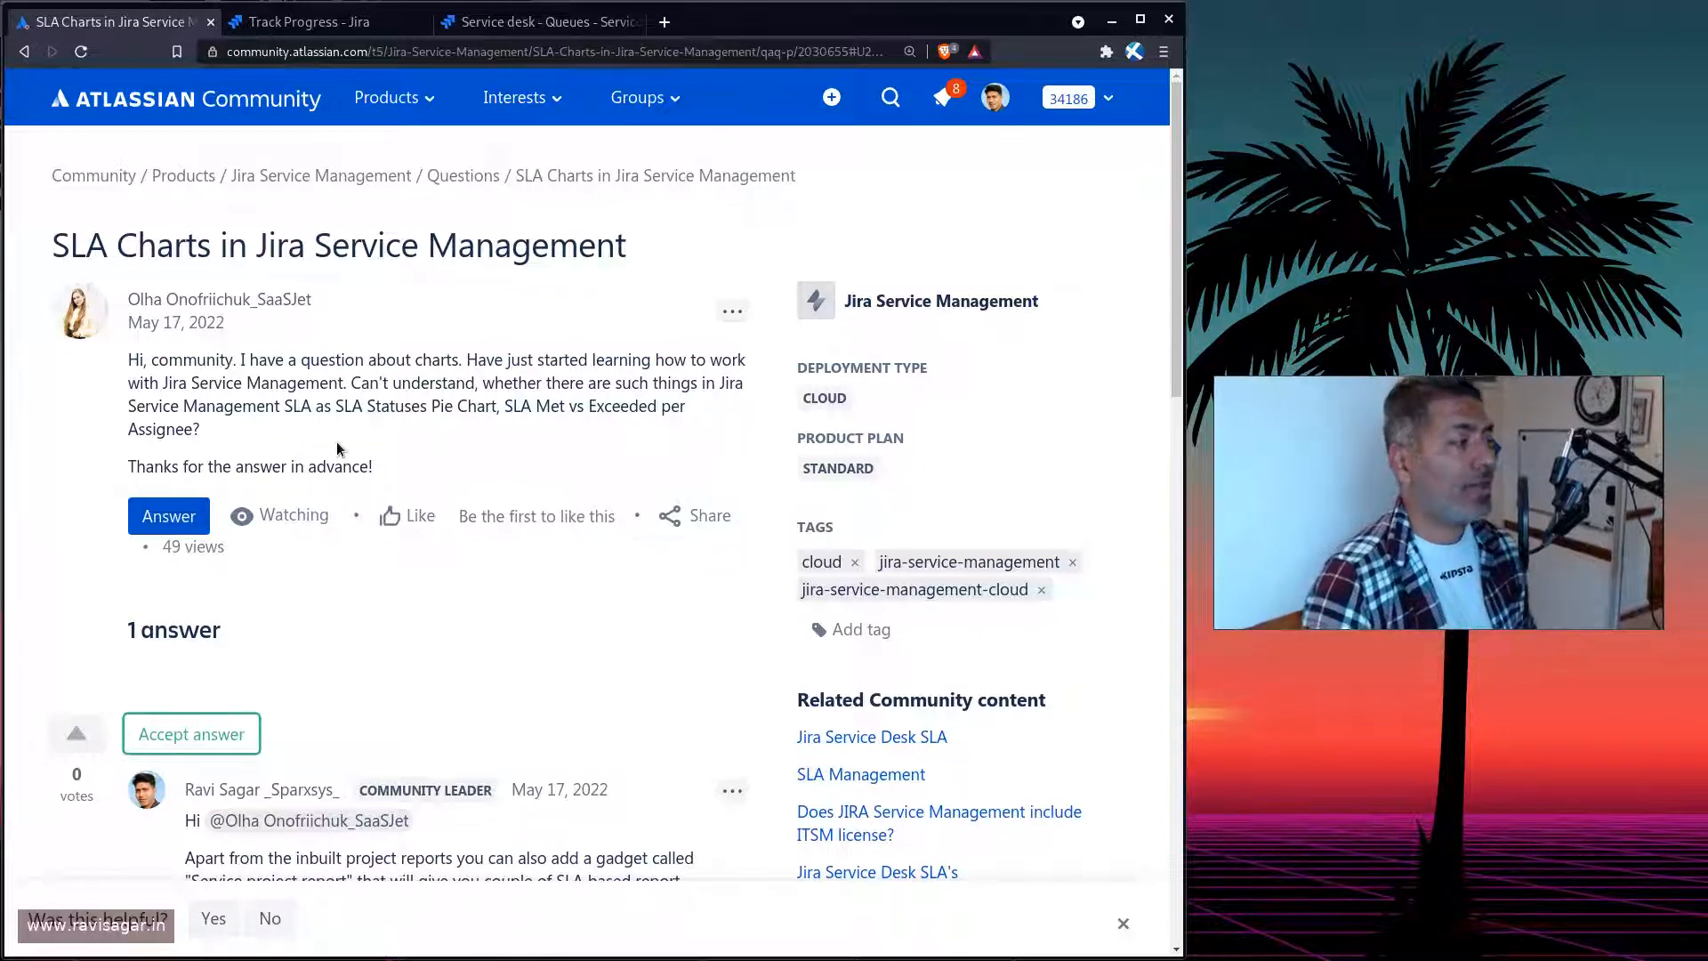
{"action": "mouse_move", "coordinate": [675, 452]}
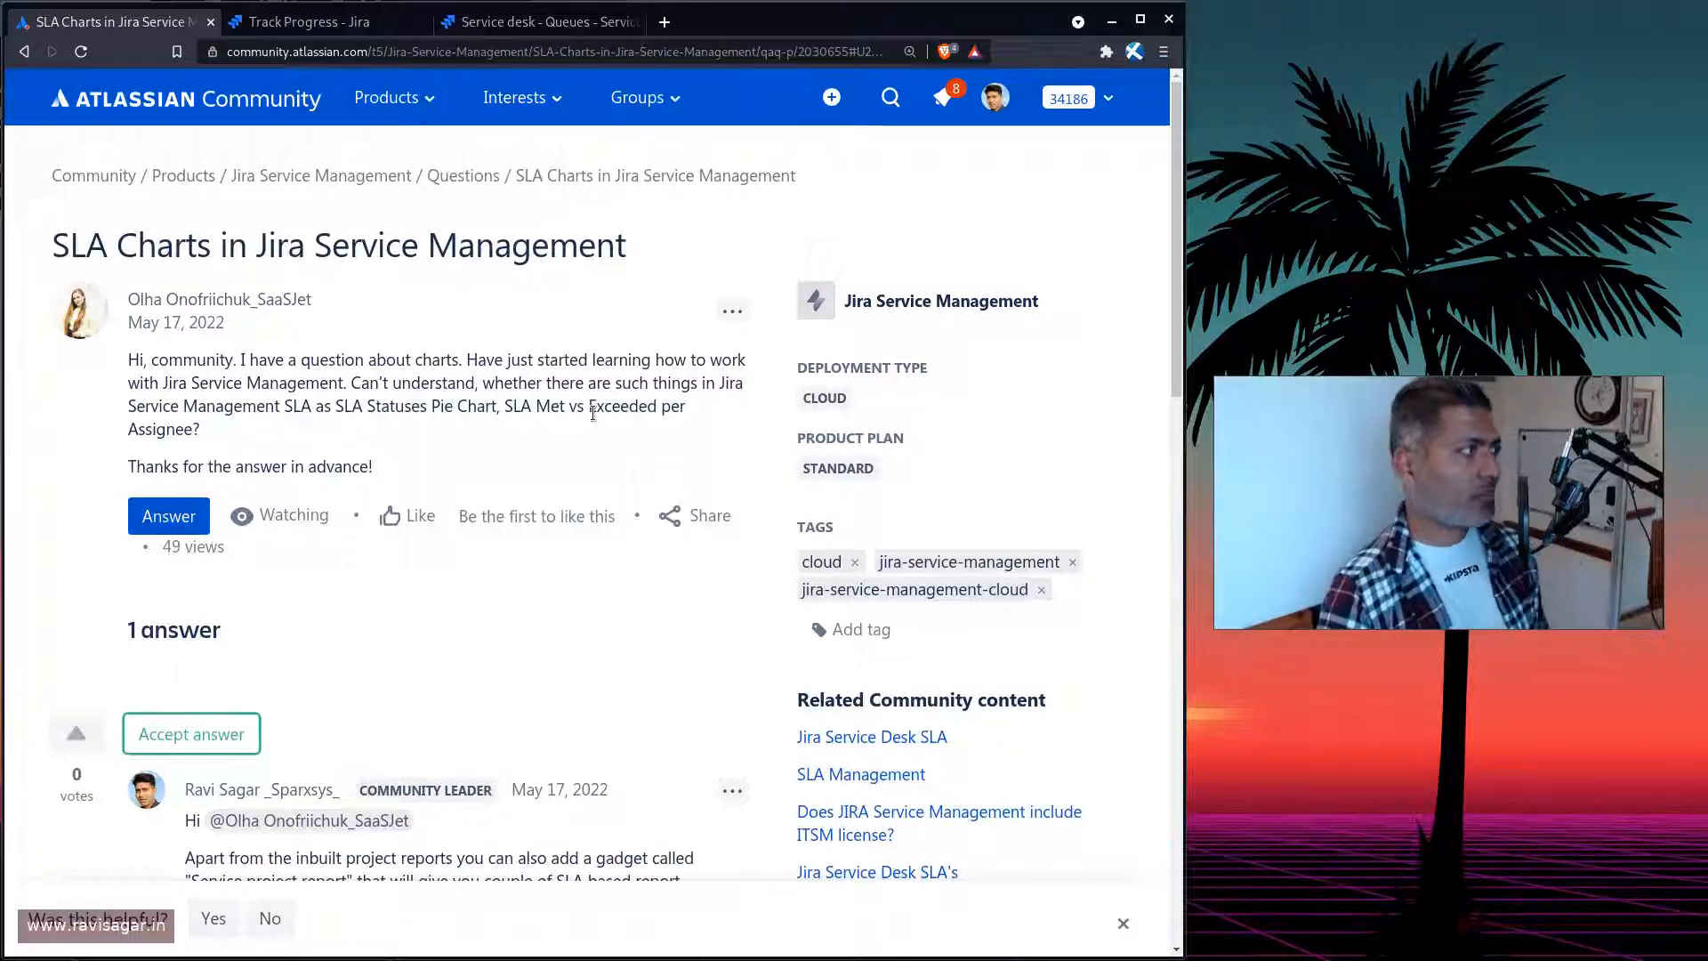
Switch to the Track Progress dashboard with its SLA met vs breached gadget
{"action": "left_click", "coordinate": [312, 22]}
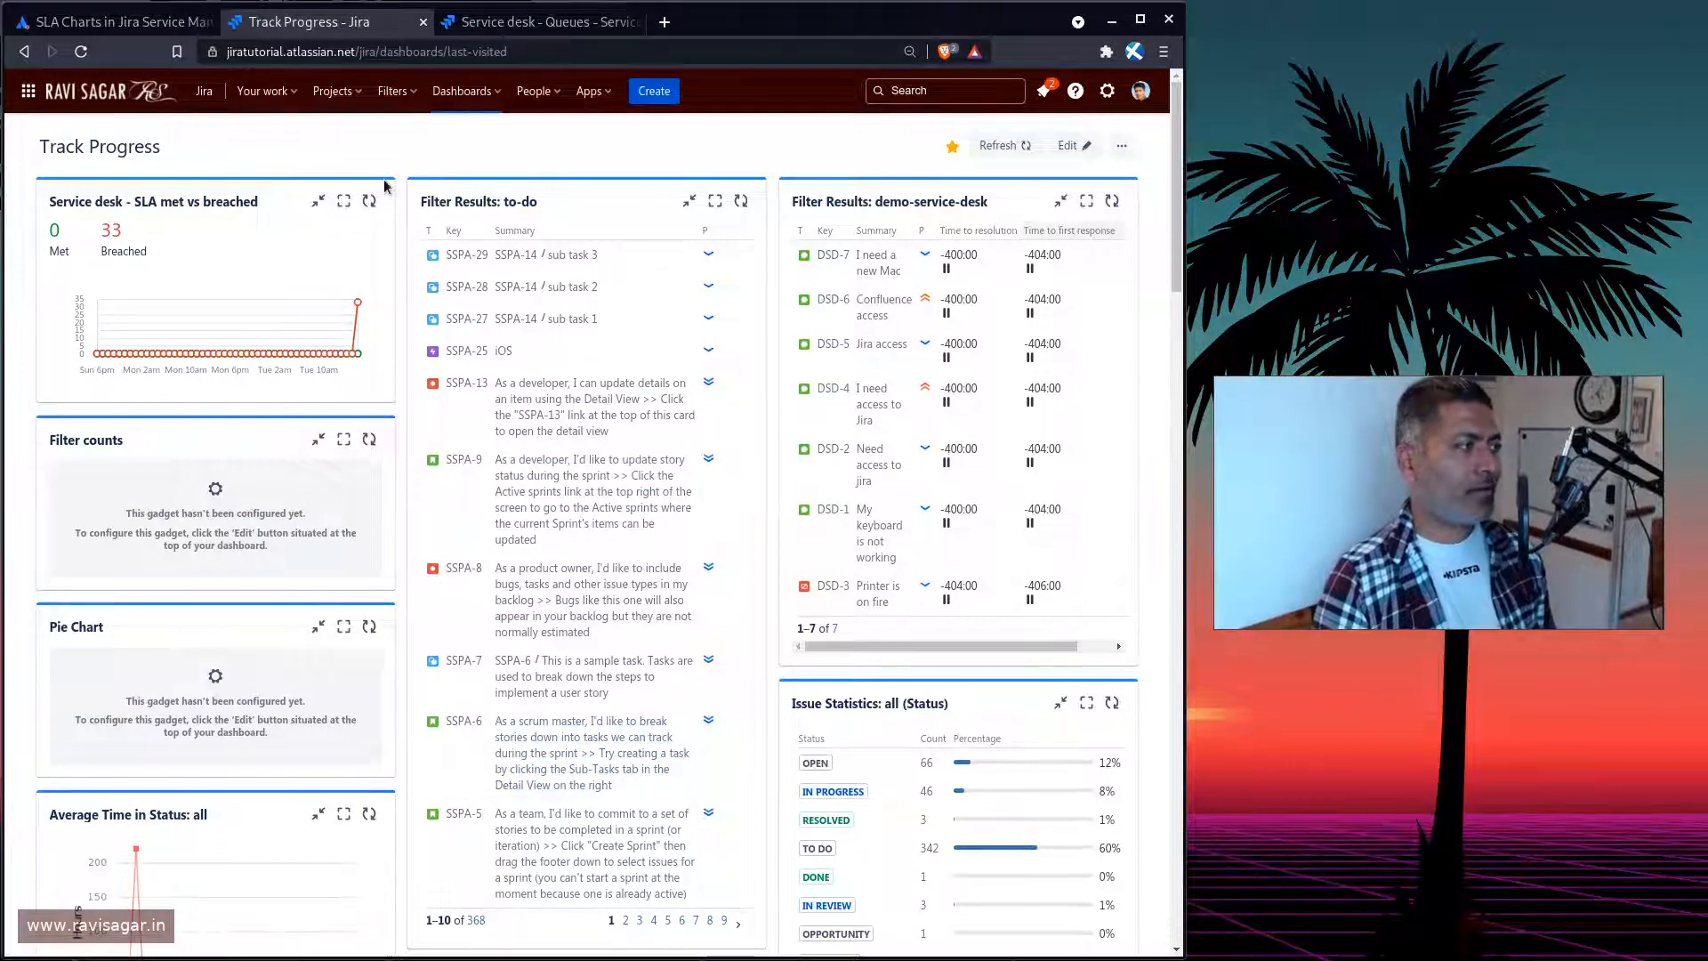
Edit the dashboard, search gadgets for 'sla', then show Jira Service Management gadgets
{"action": "left_click", "coordinate": [1068, 145]}
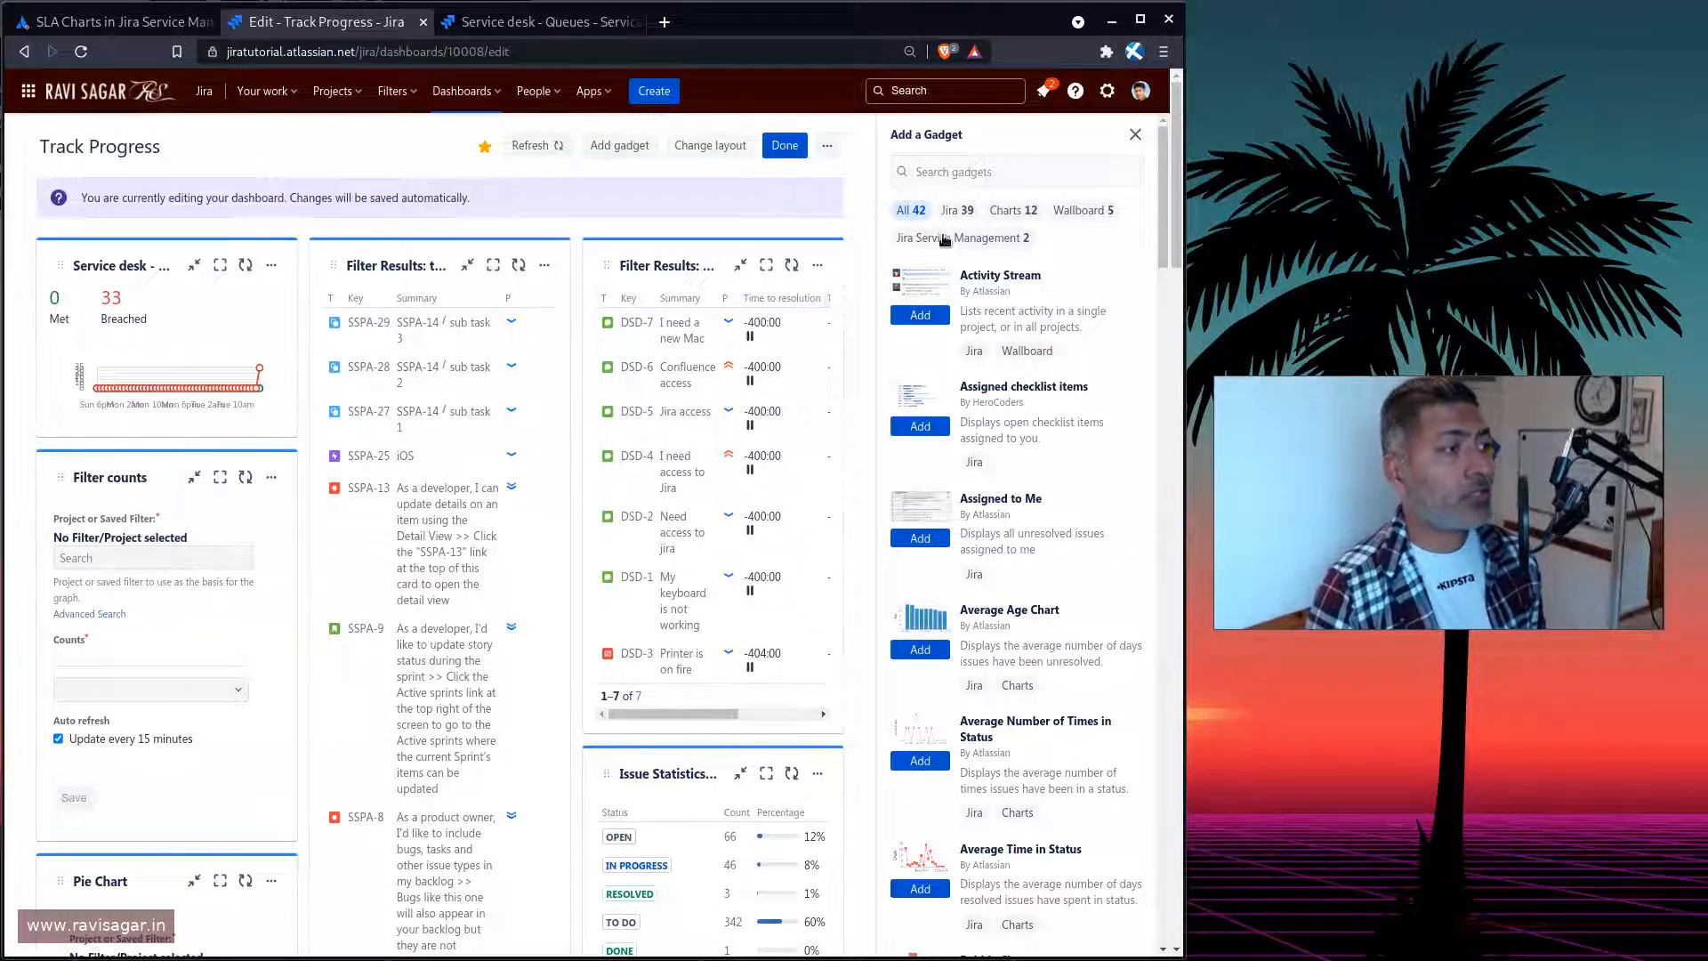
{"action": "type", "text": "s"}
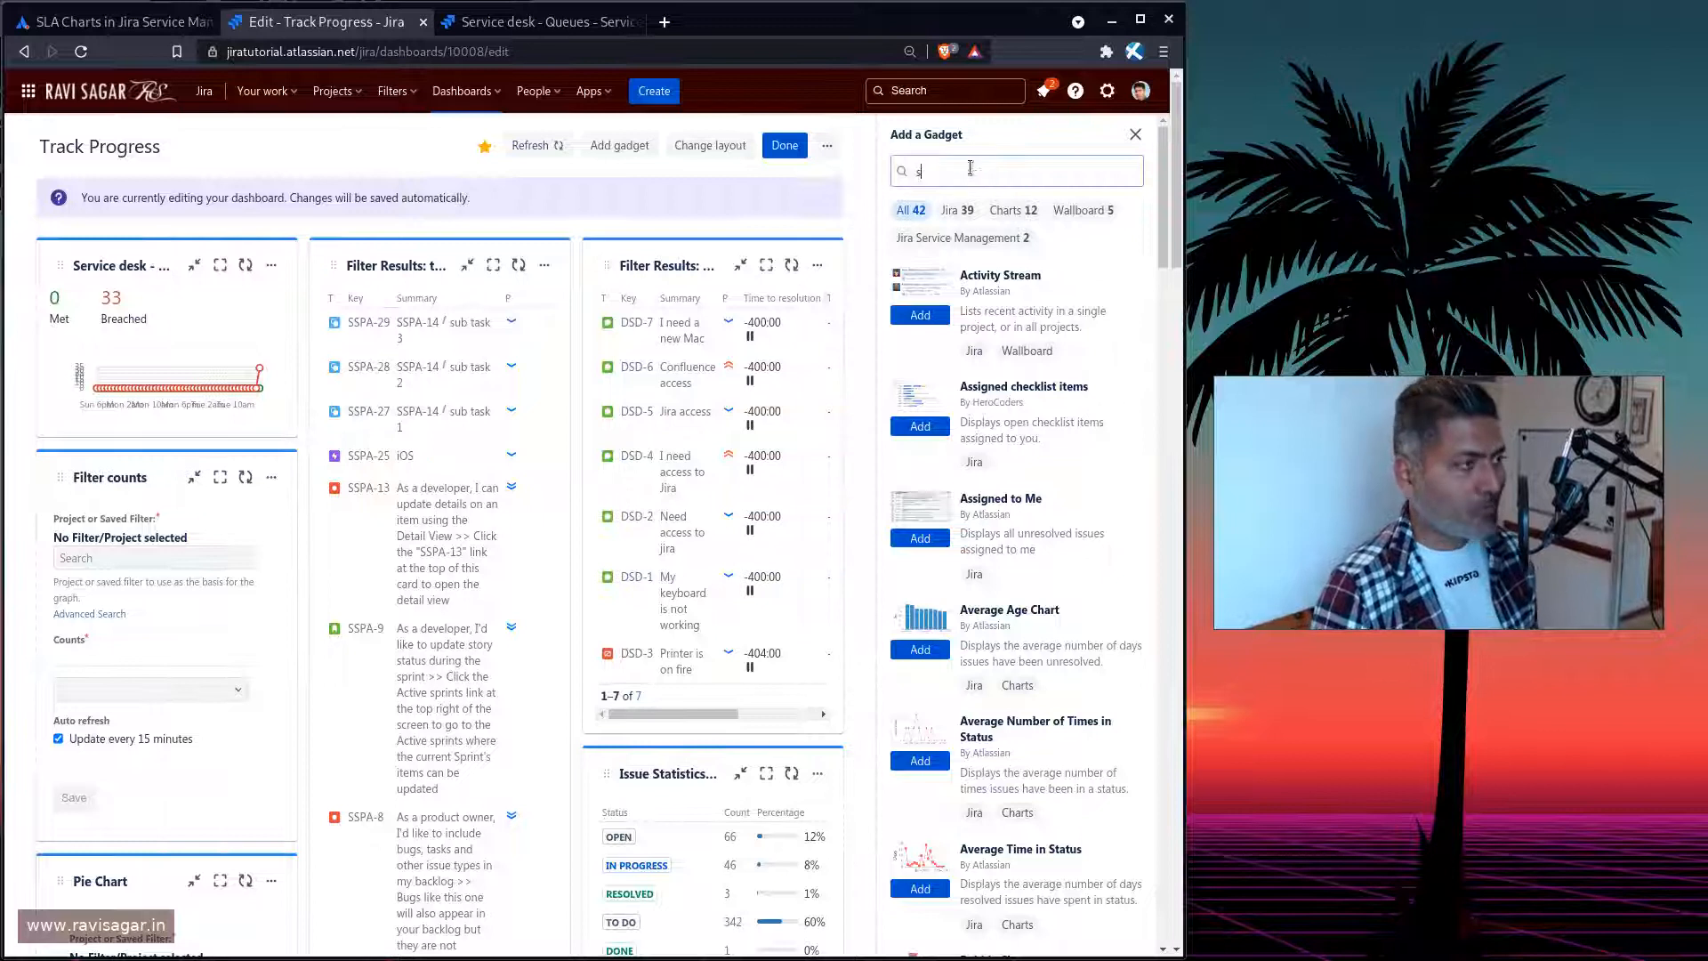
{"action": "type", "text": "la"}
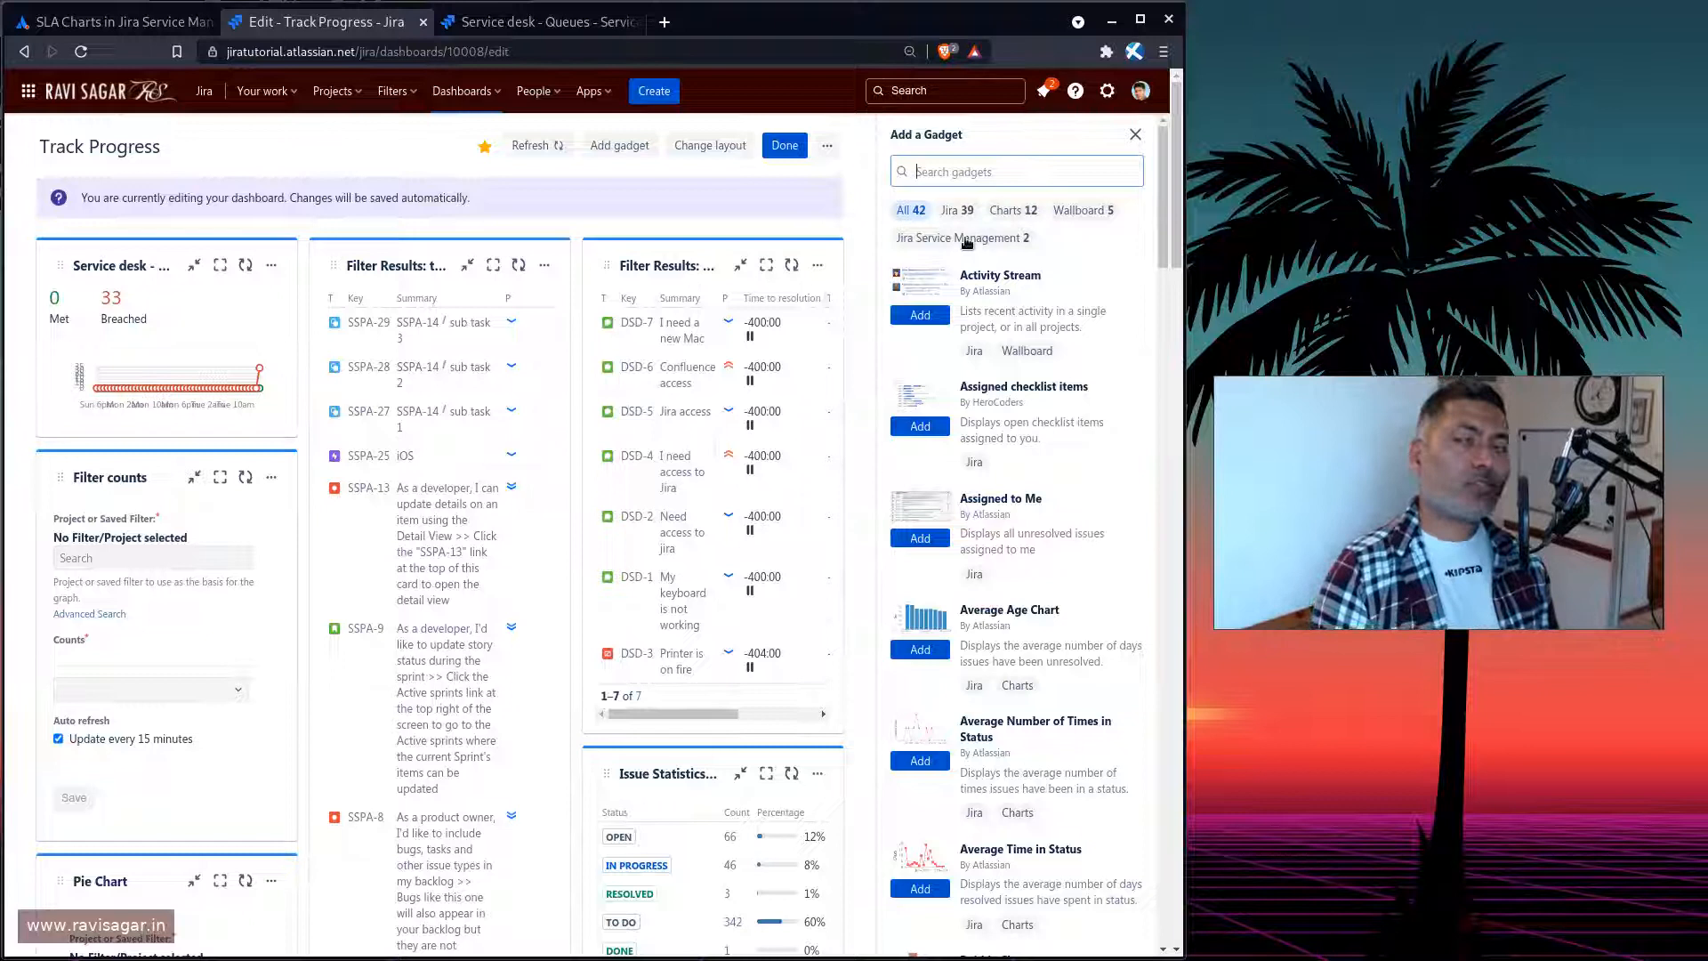
{"action": "left_click", "coordinate": [963, 238]}
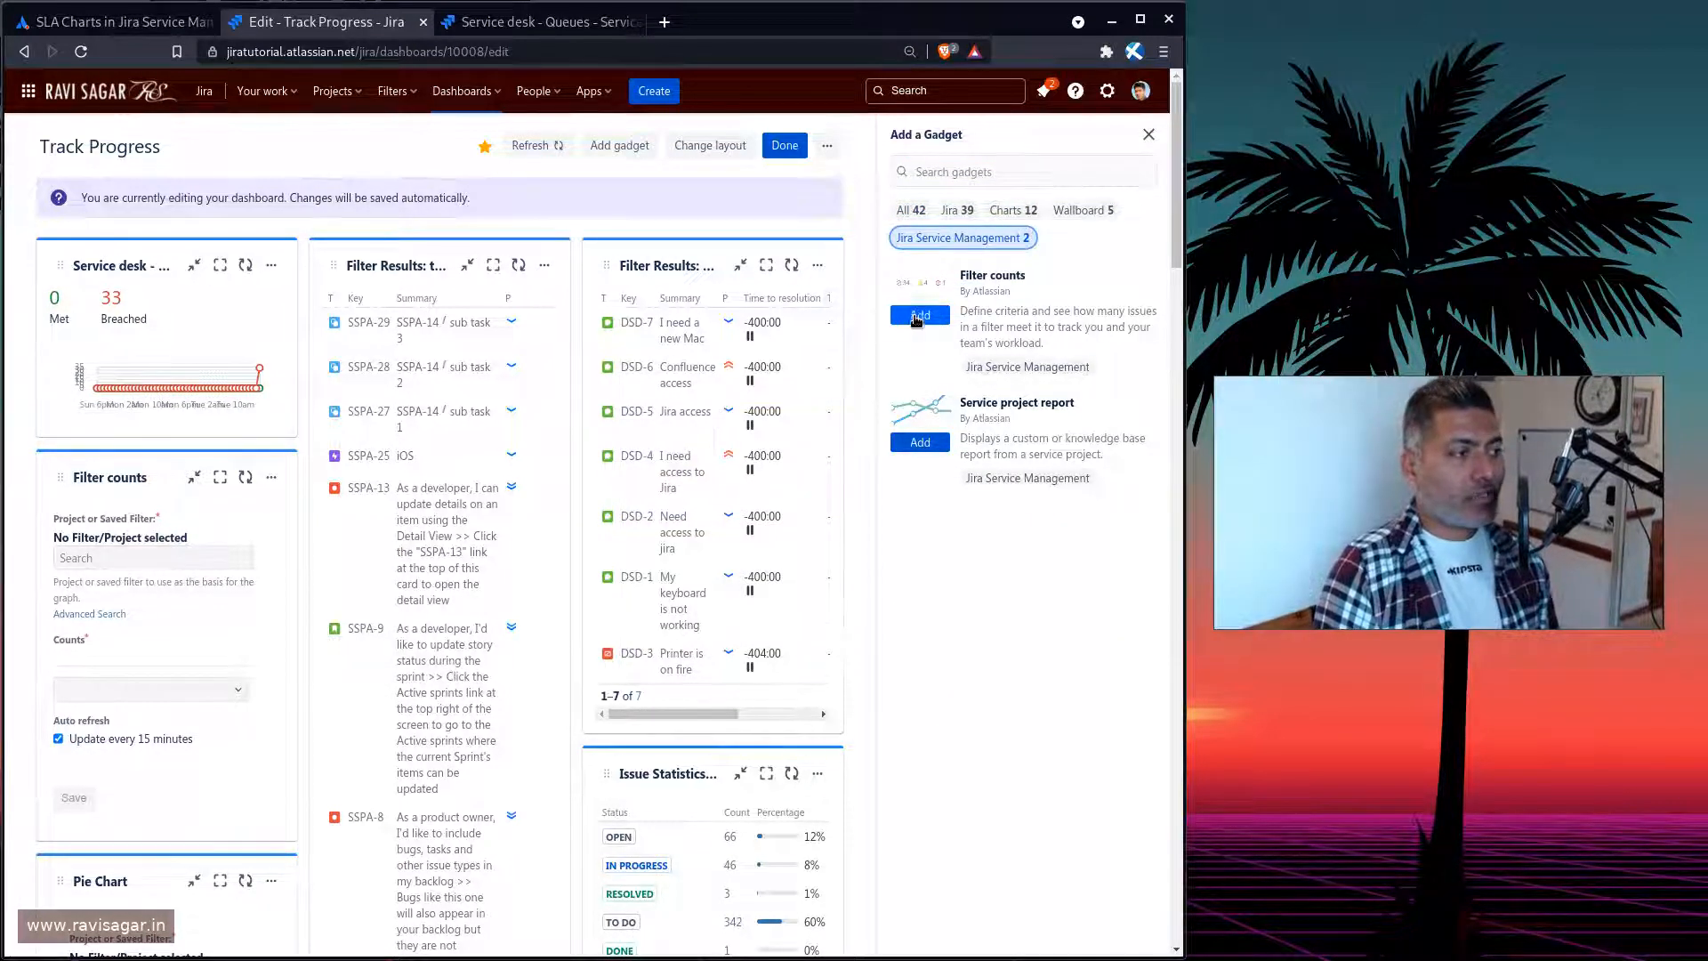
Add a Filter counts gadget sourced from the Service desk (SD) project
{"action": "left_click", "coordinate": [920, 315]}
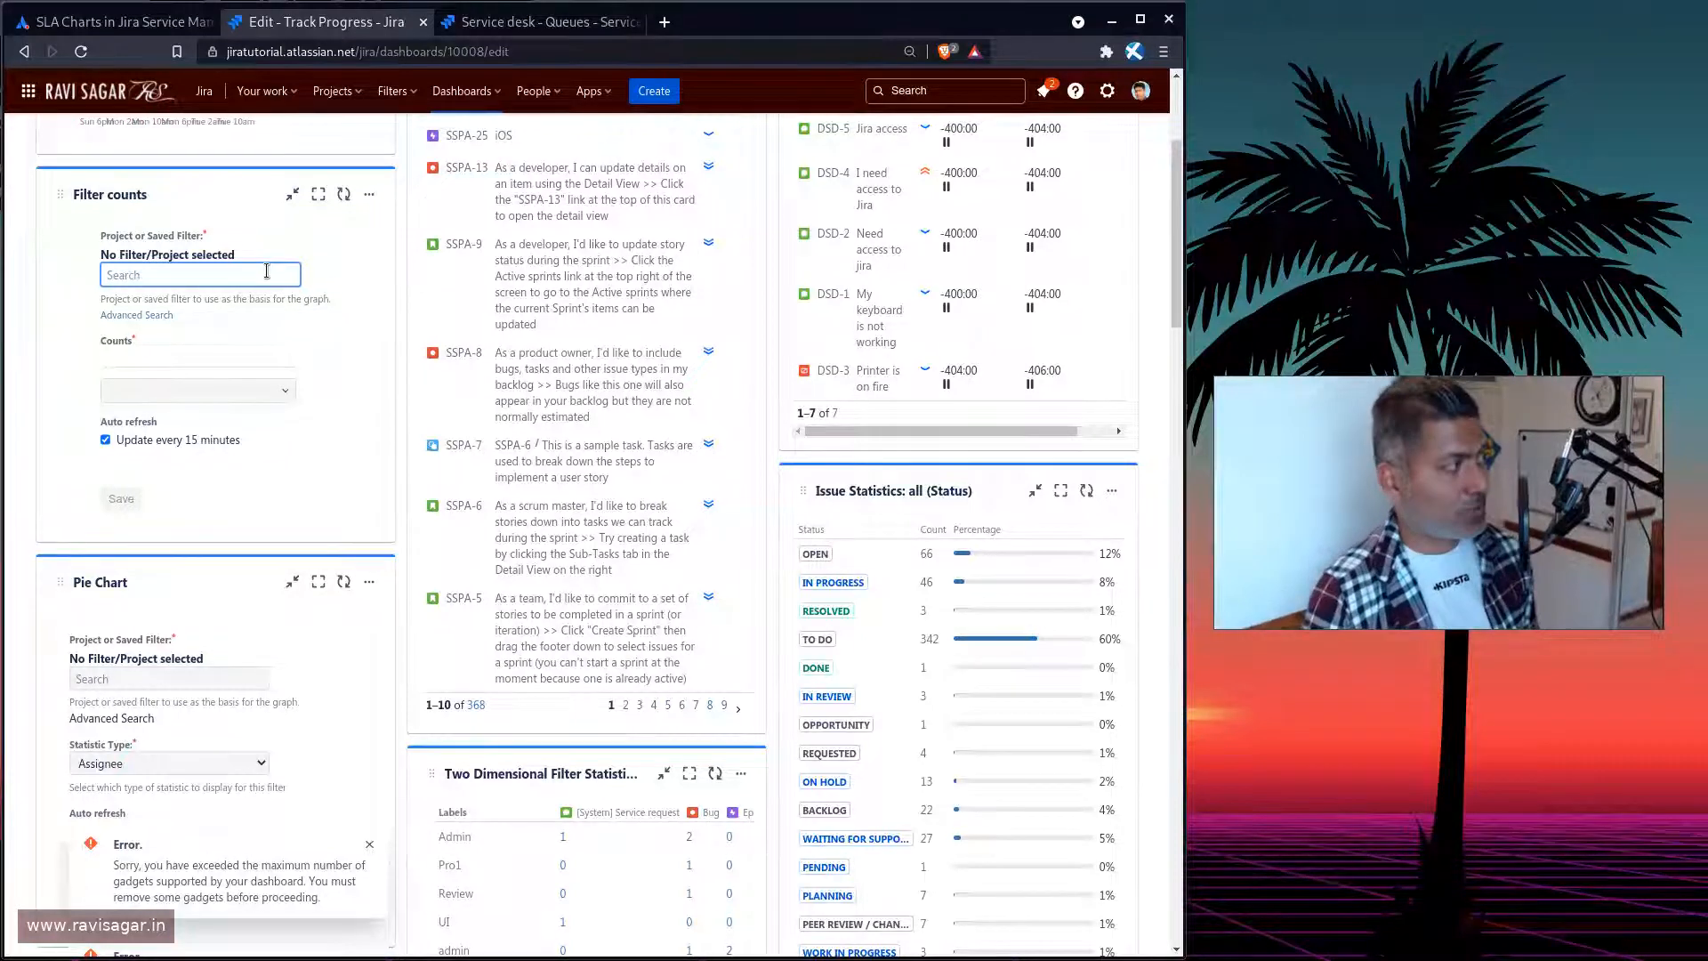
{"action": "type", "text": "s"}
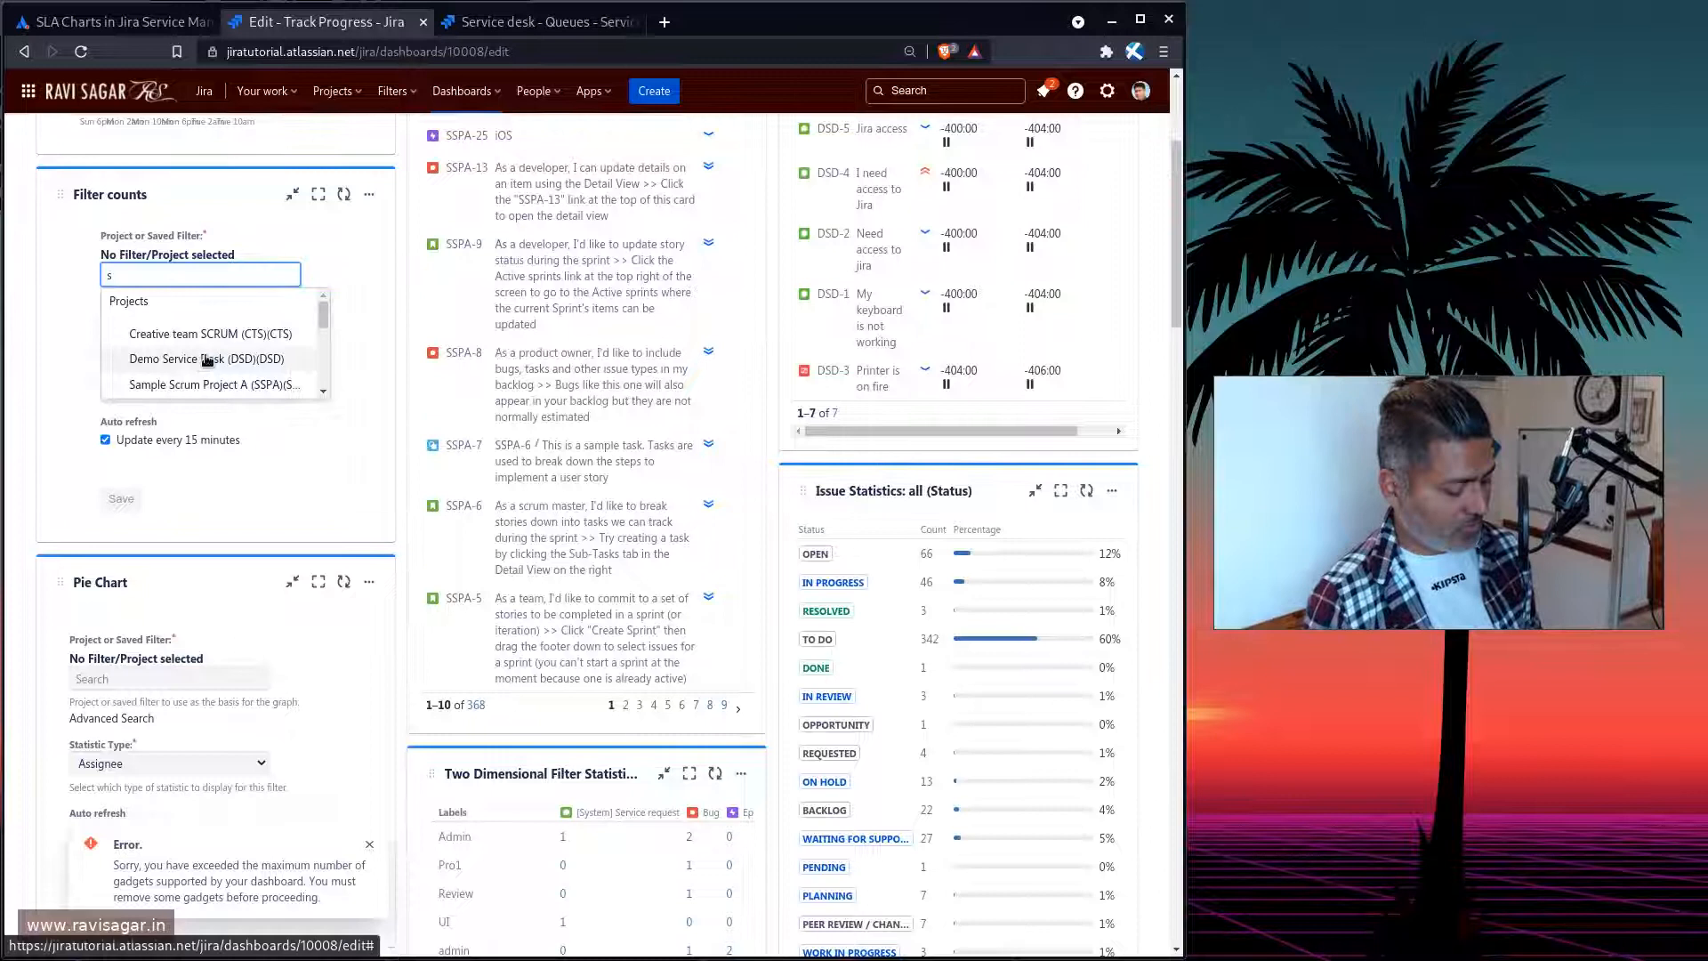
{"action": "type", "text": "ervice"}
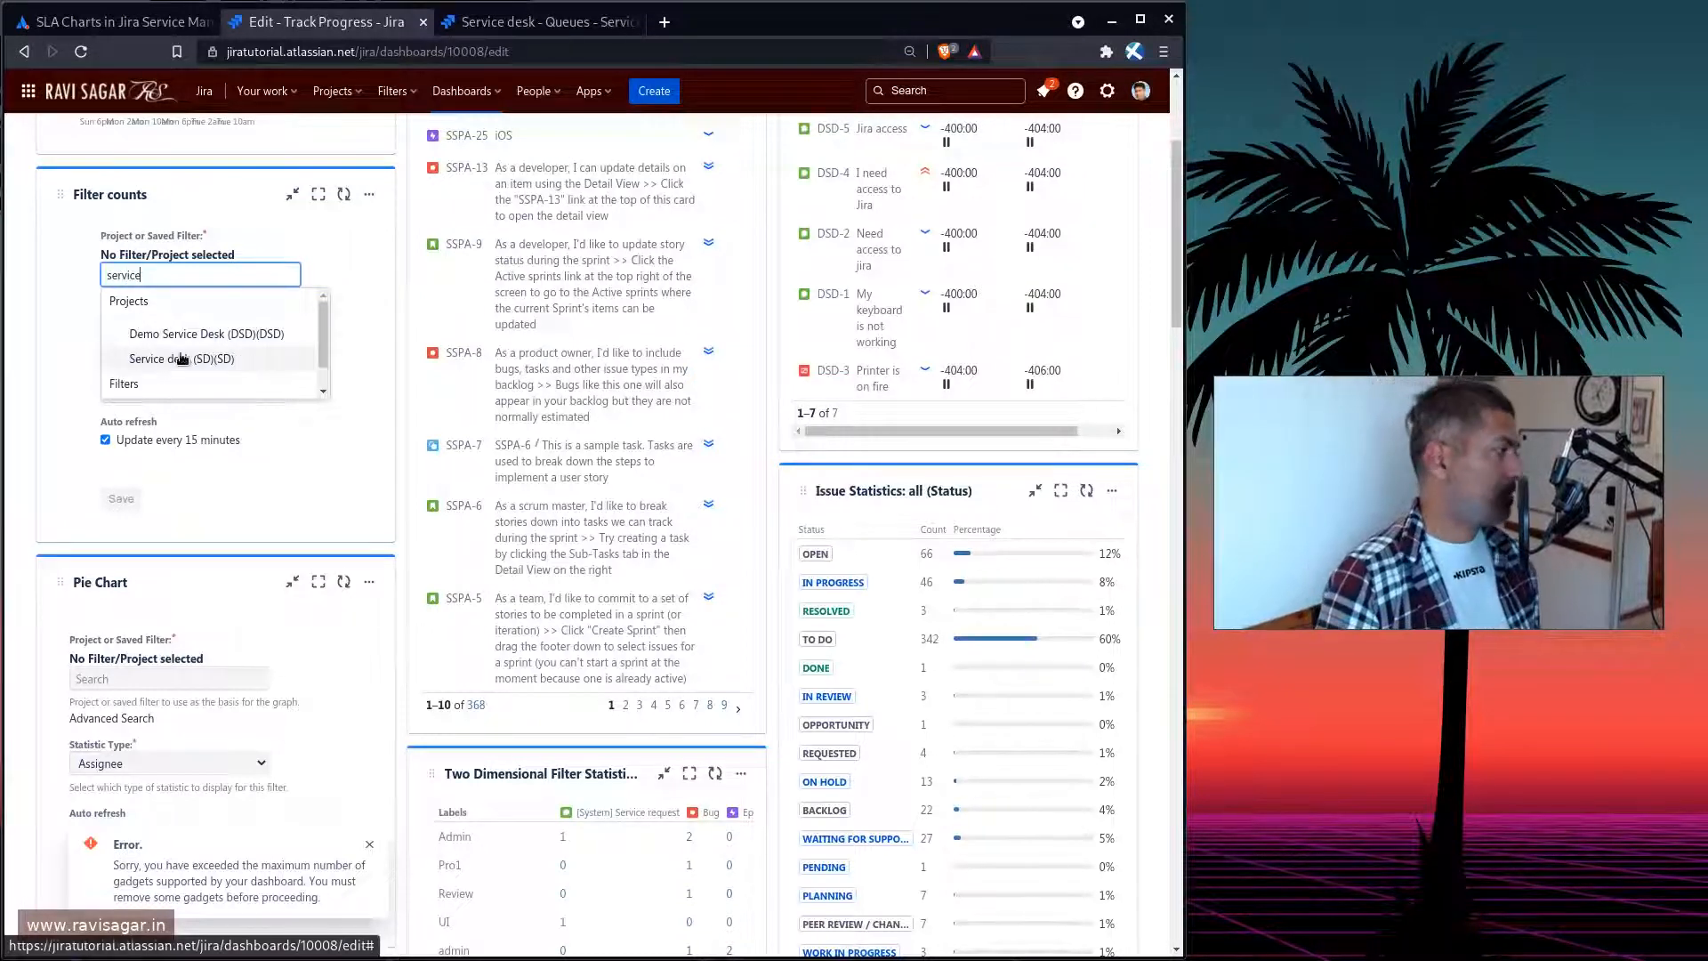
{"action": "left_click", "coordinate": [181, 359]}
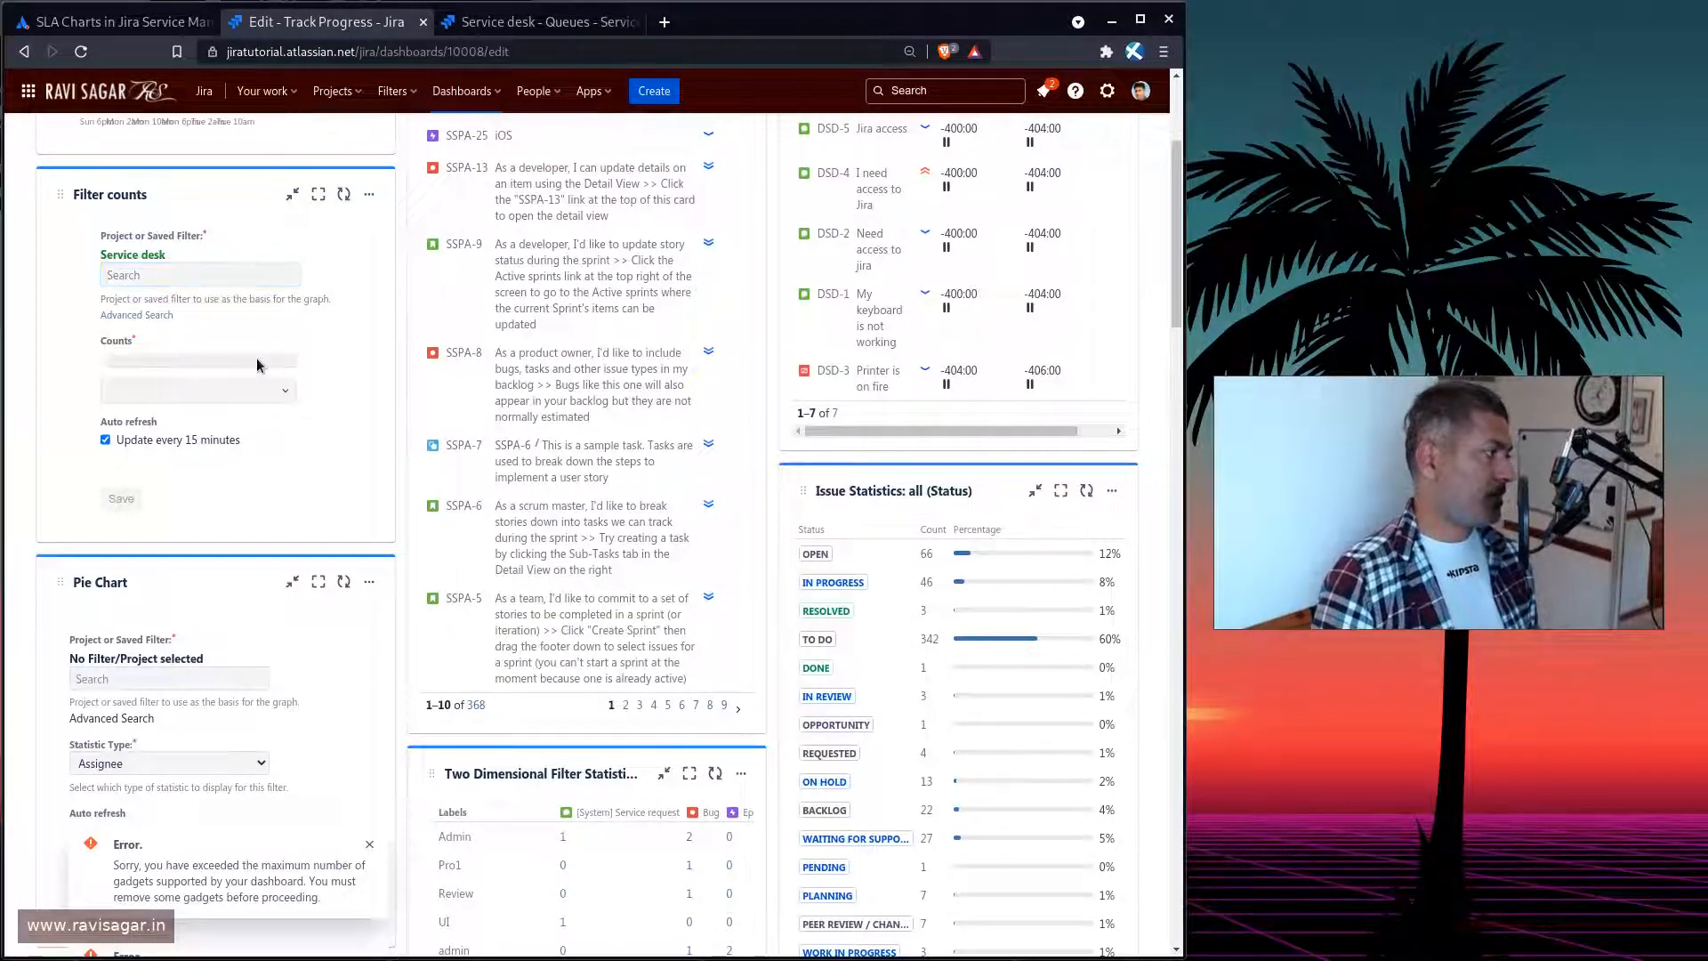
Browse the Filter counts gadget's list of available counts
{"action": "left_click", "coordinate": [198, 390]}
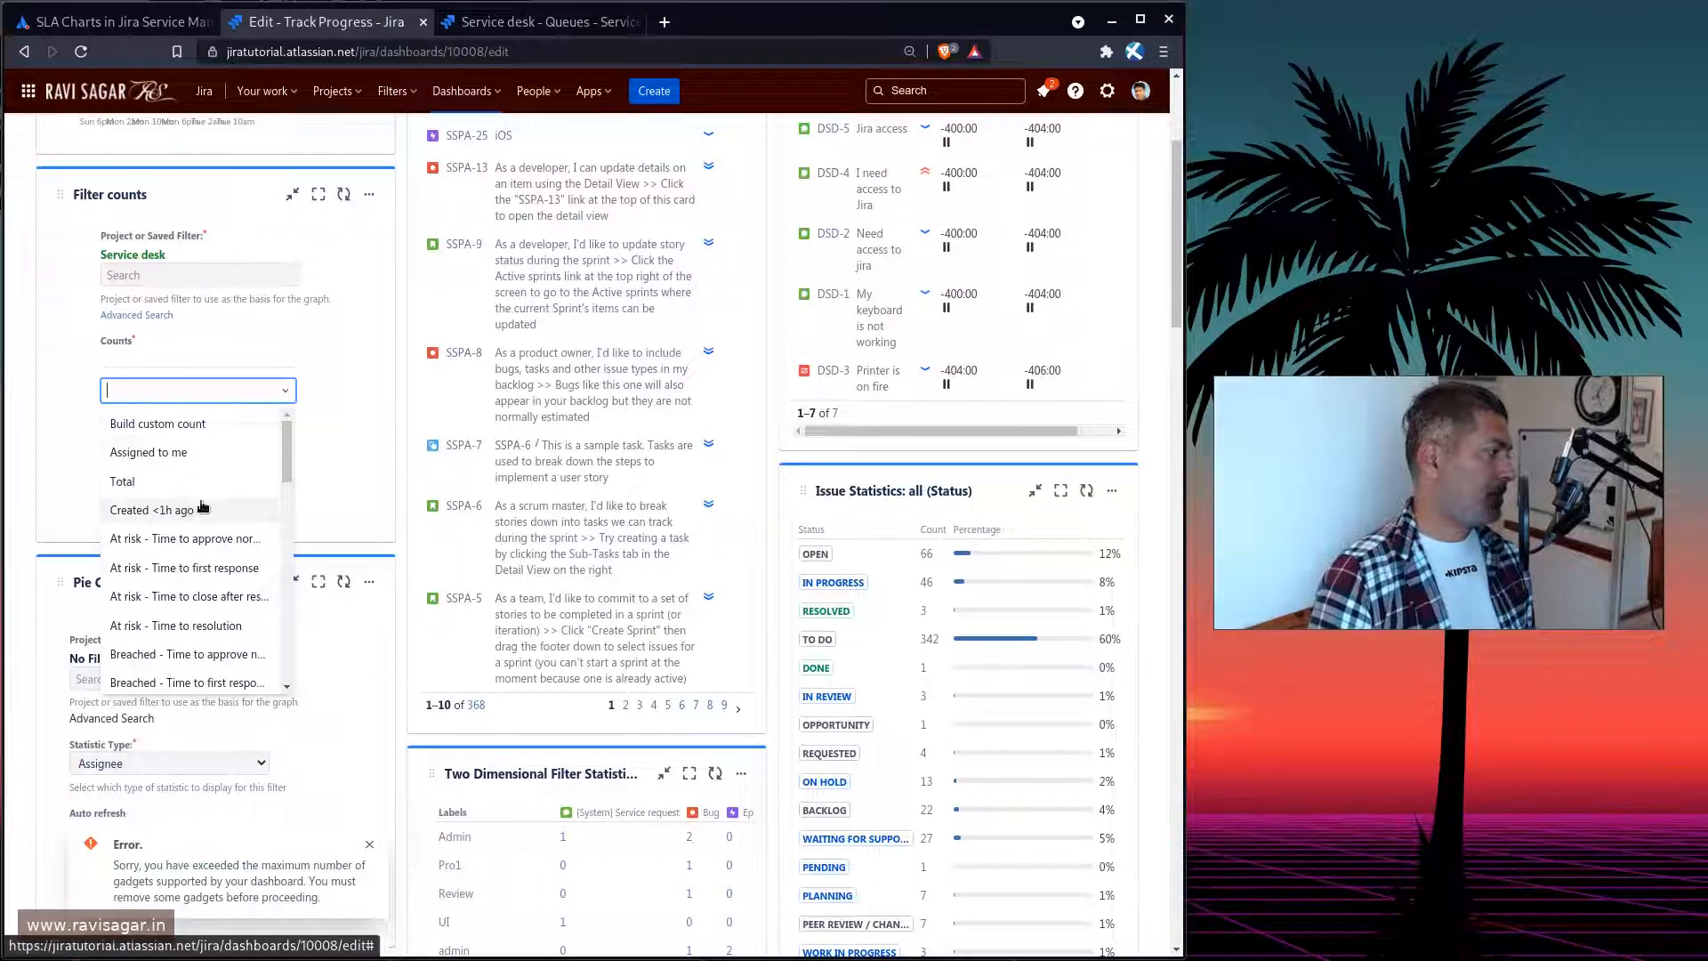
{"action": "scroll", "scroll_direction": "down", "scroll_amount": 3}
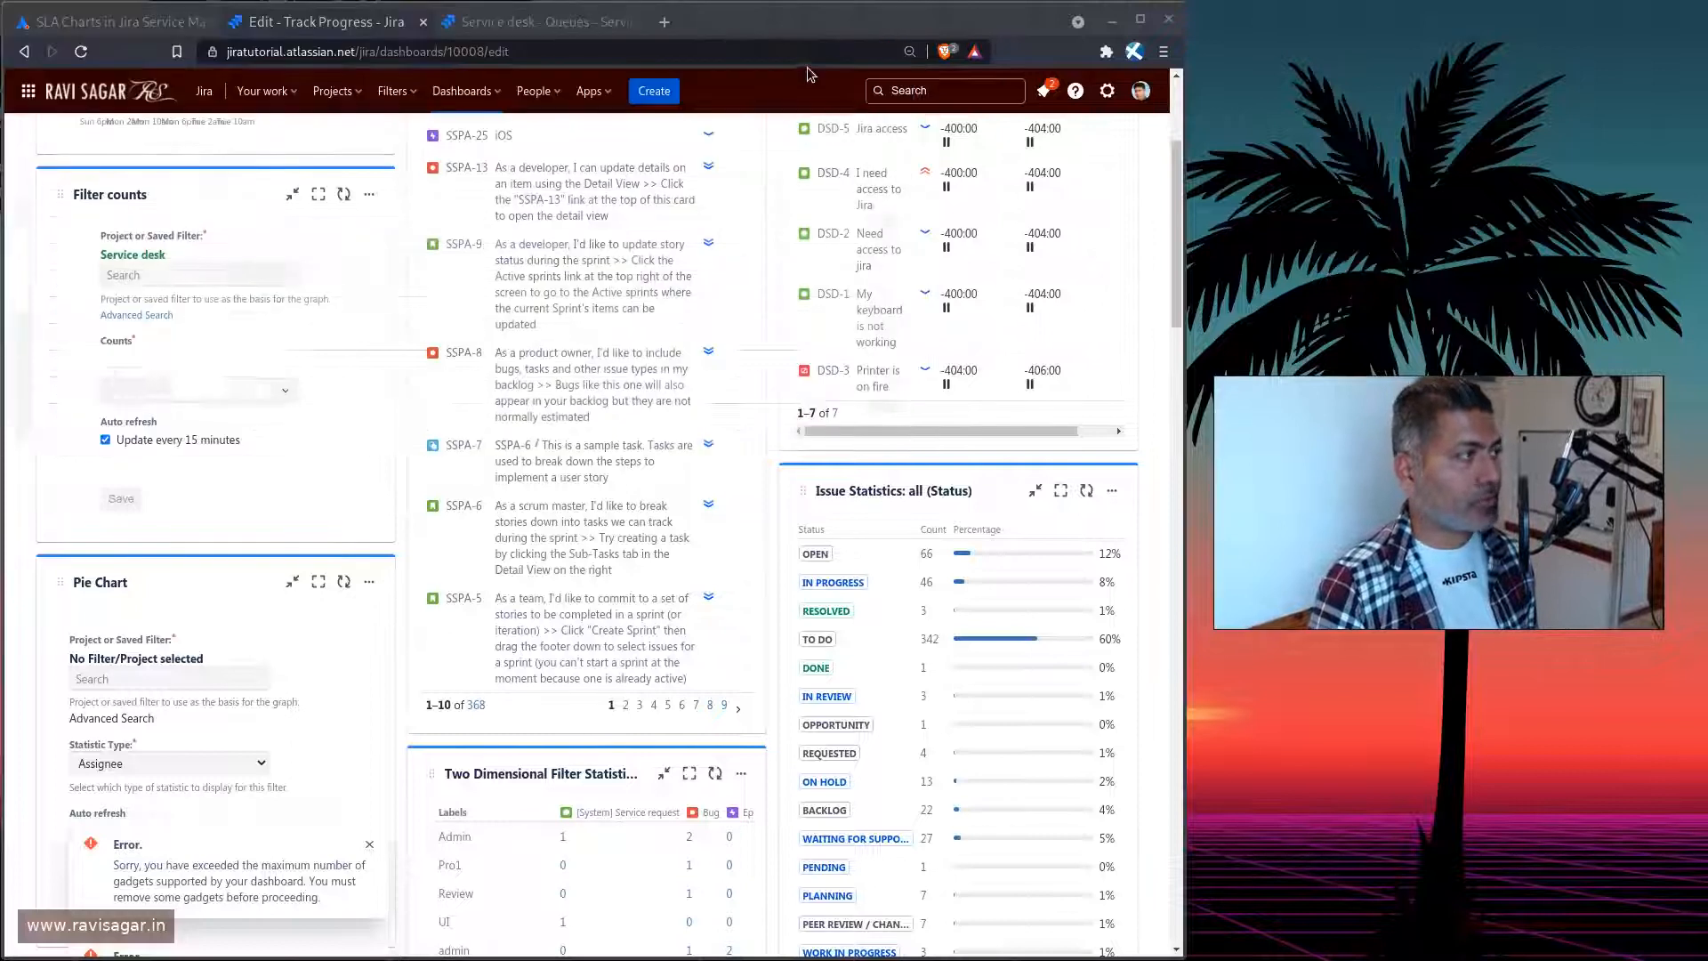
{"action": "left_click", "coordinate": [197, 390]}
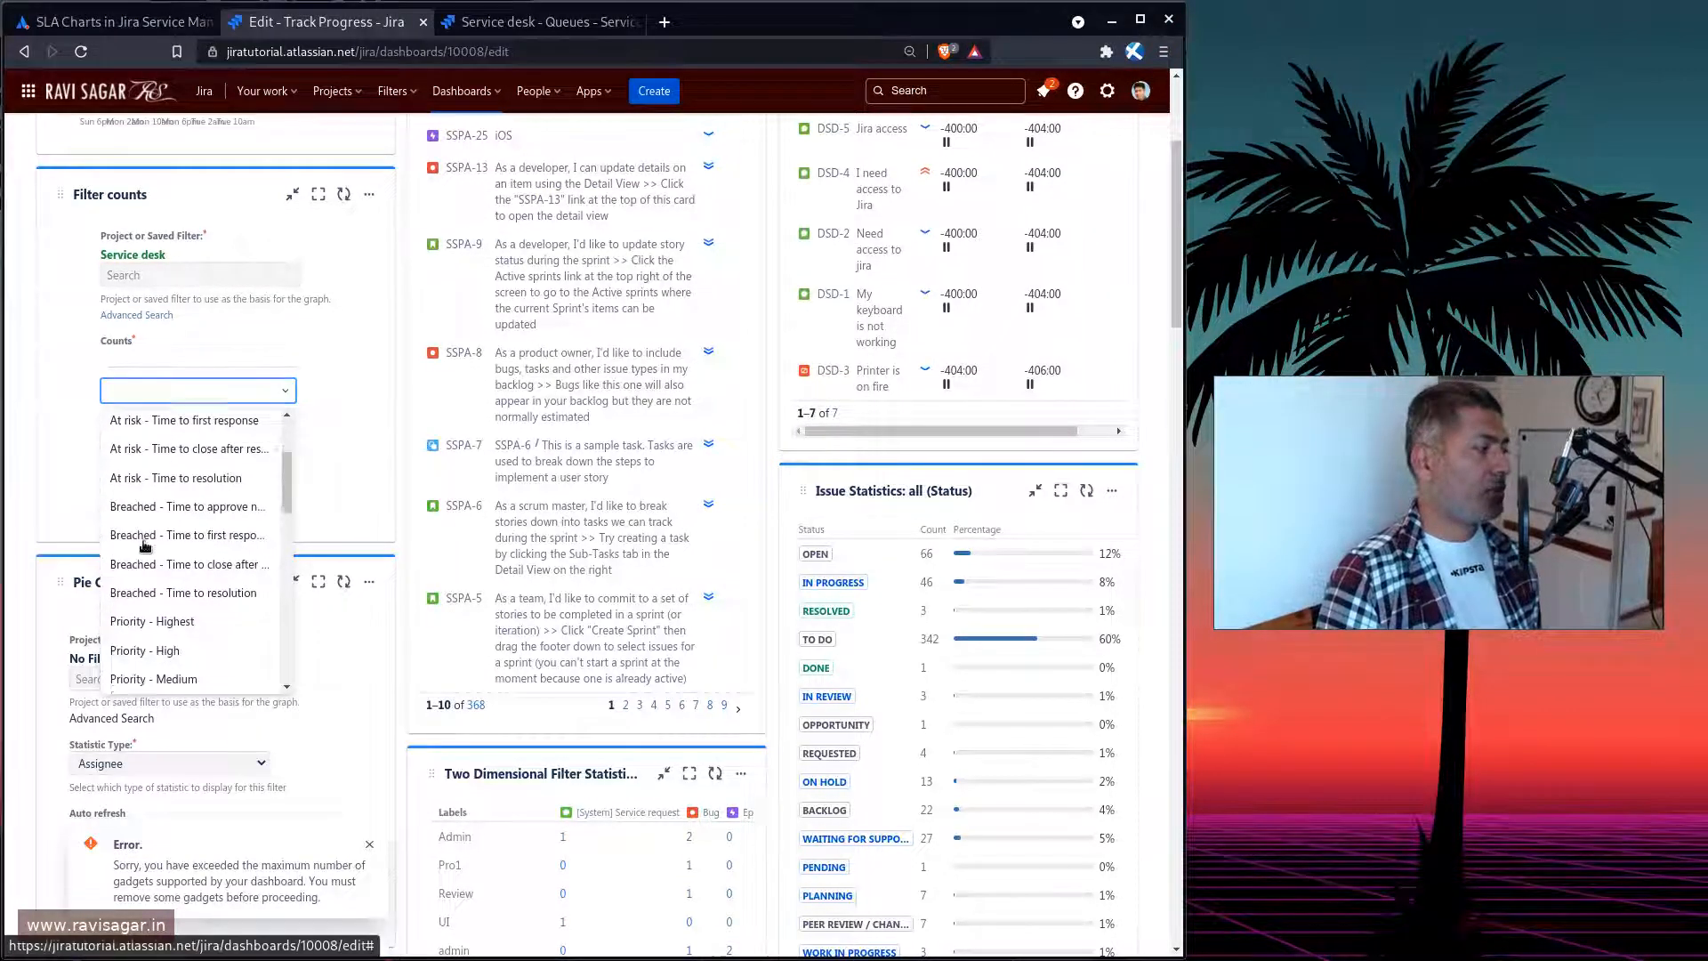
{"action": "scroll", "scroll_direction": "down", "scroll_amount": 3}
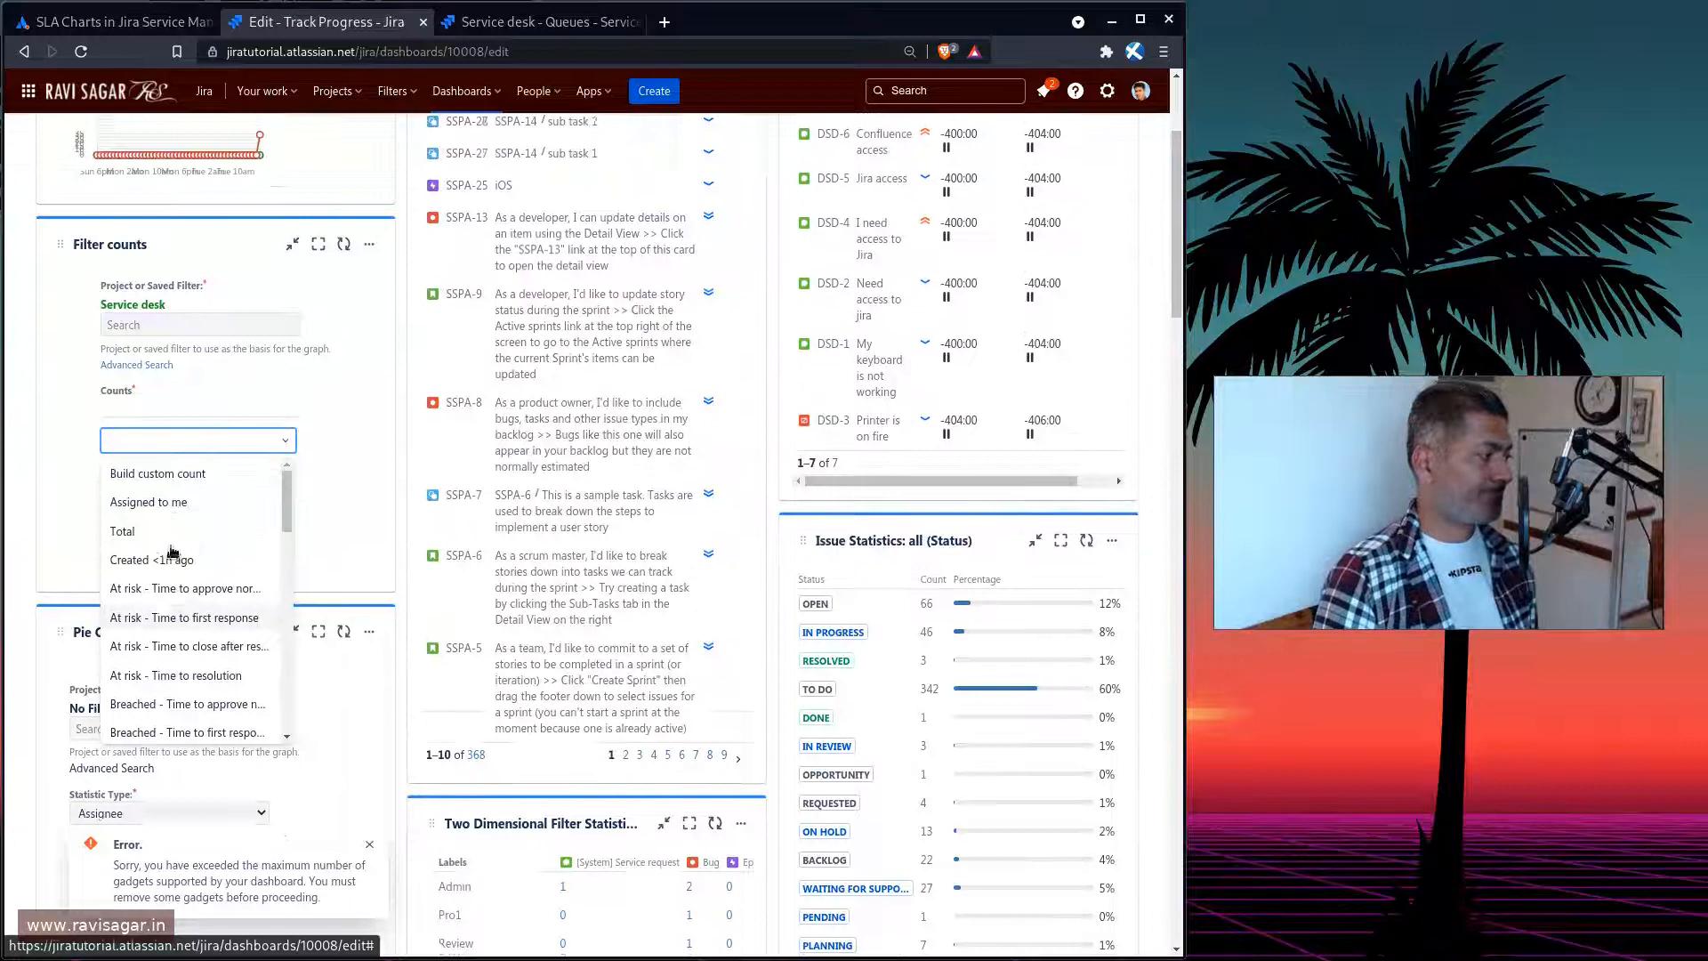
{"action": "scroll", "scroll_direction": "down", "scroll_amount": 3}
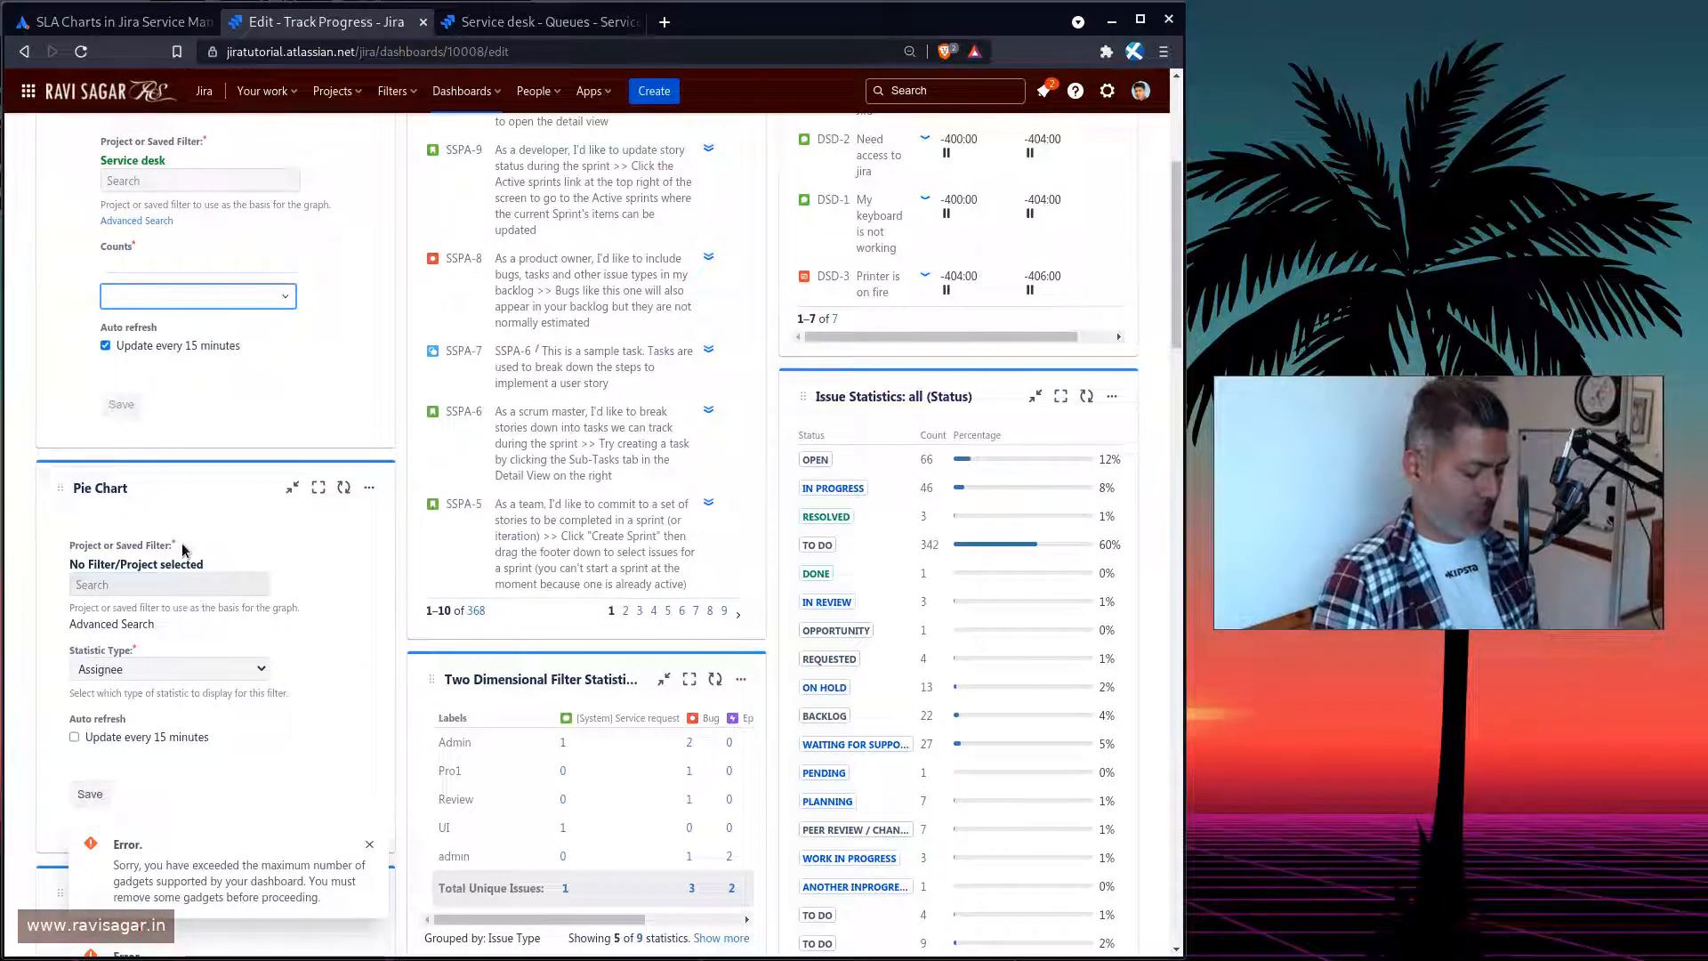
Add Breached and At risk - Time to resolution counts to the gadget
{"action": "type", "text": "br"}
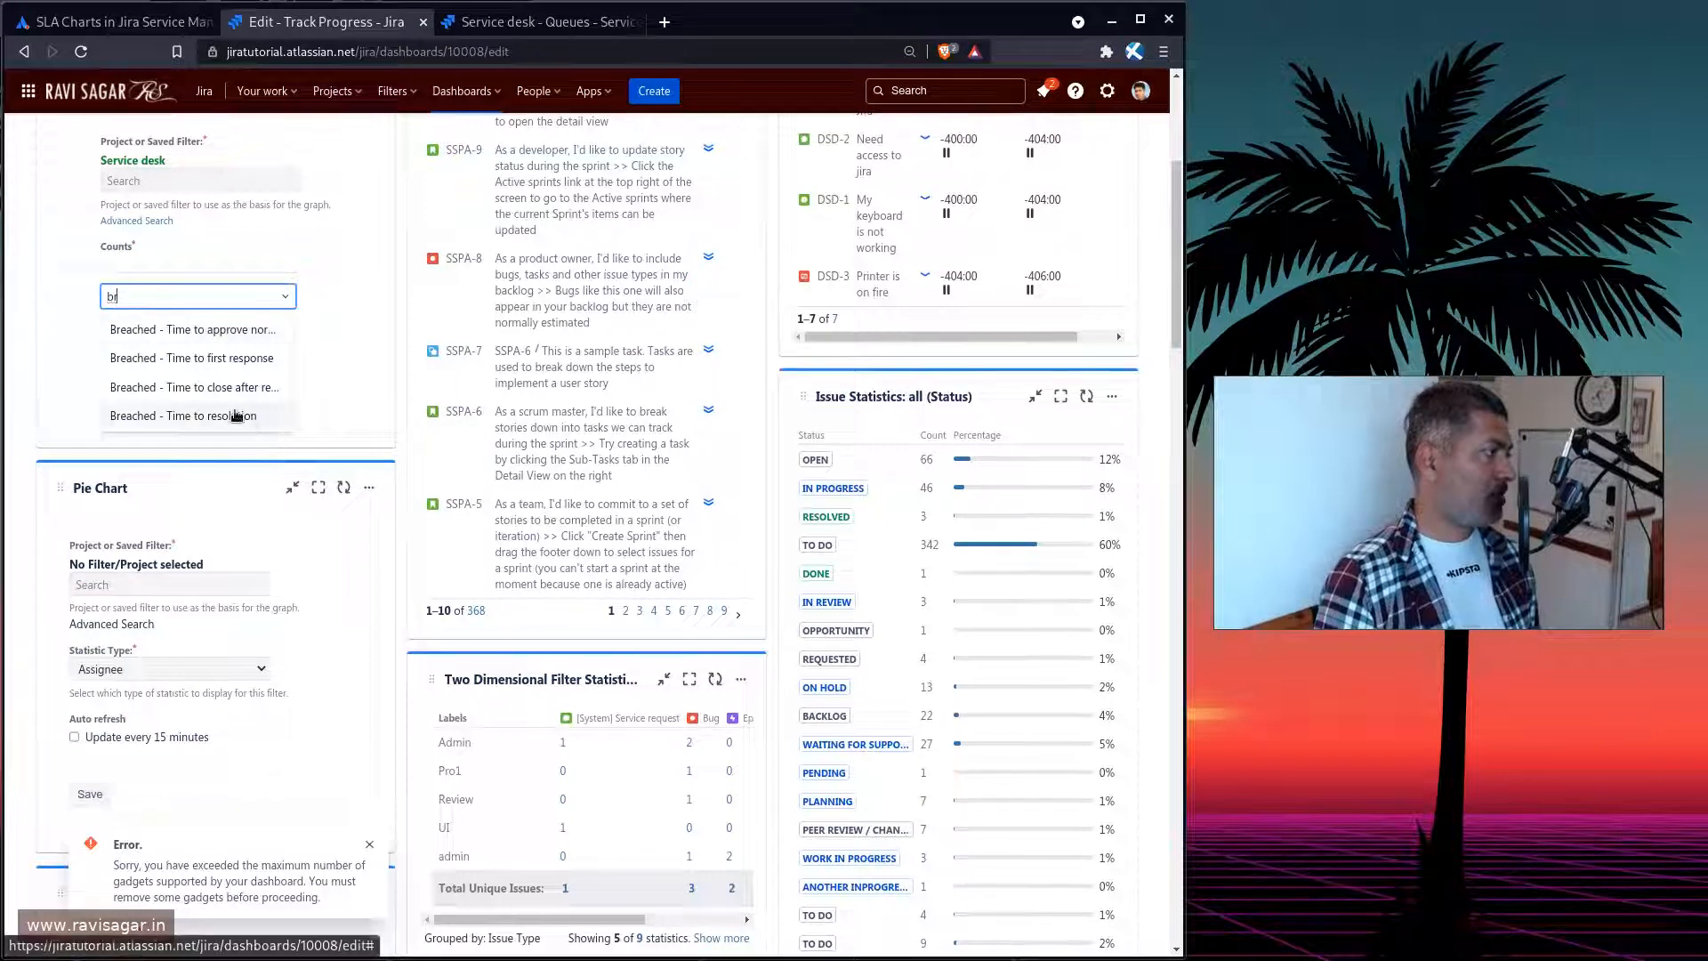
{"action": "left_click", "coordinate": [184, 415]}
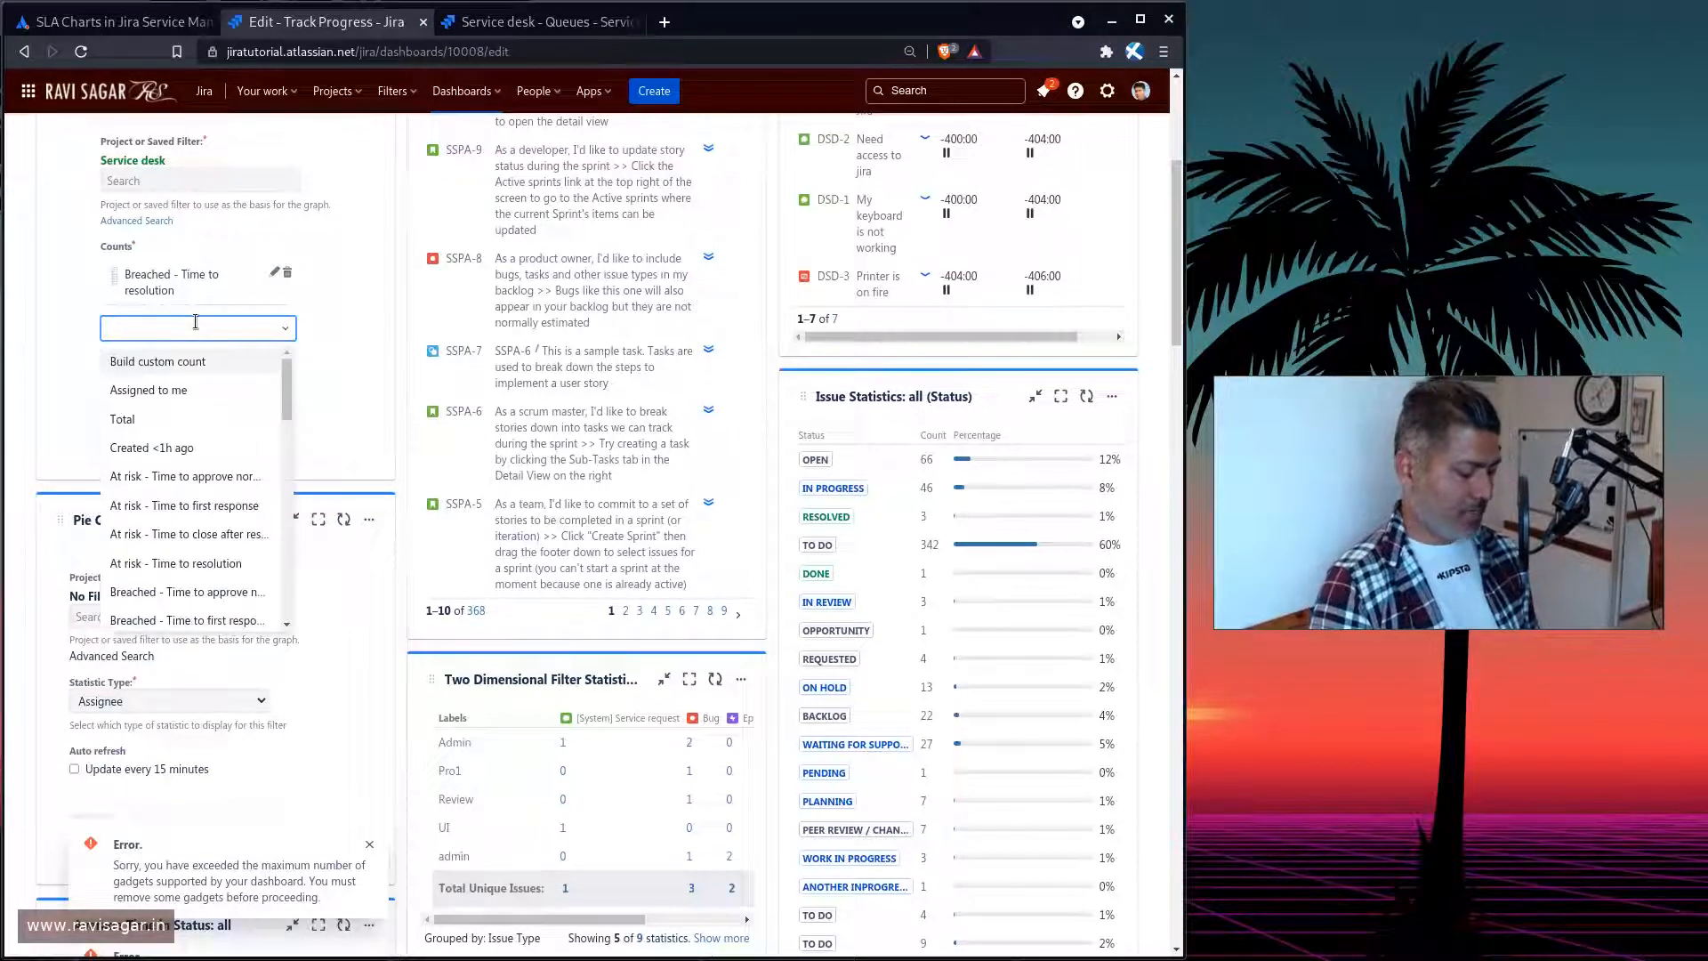
{"action": "type", "text": "at"}
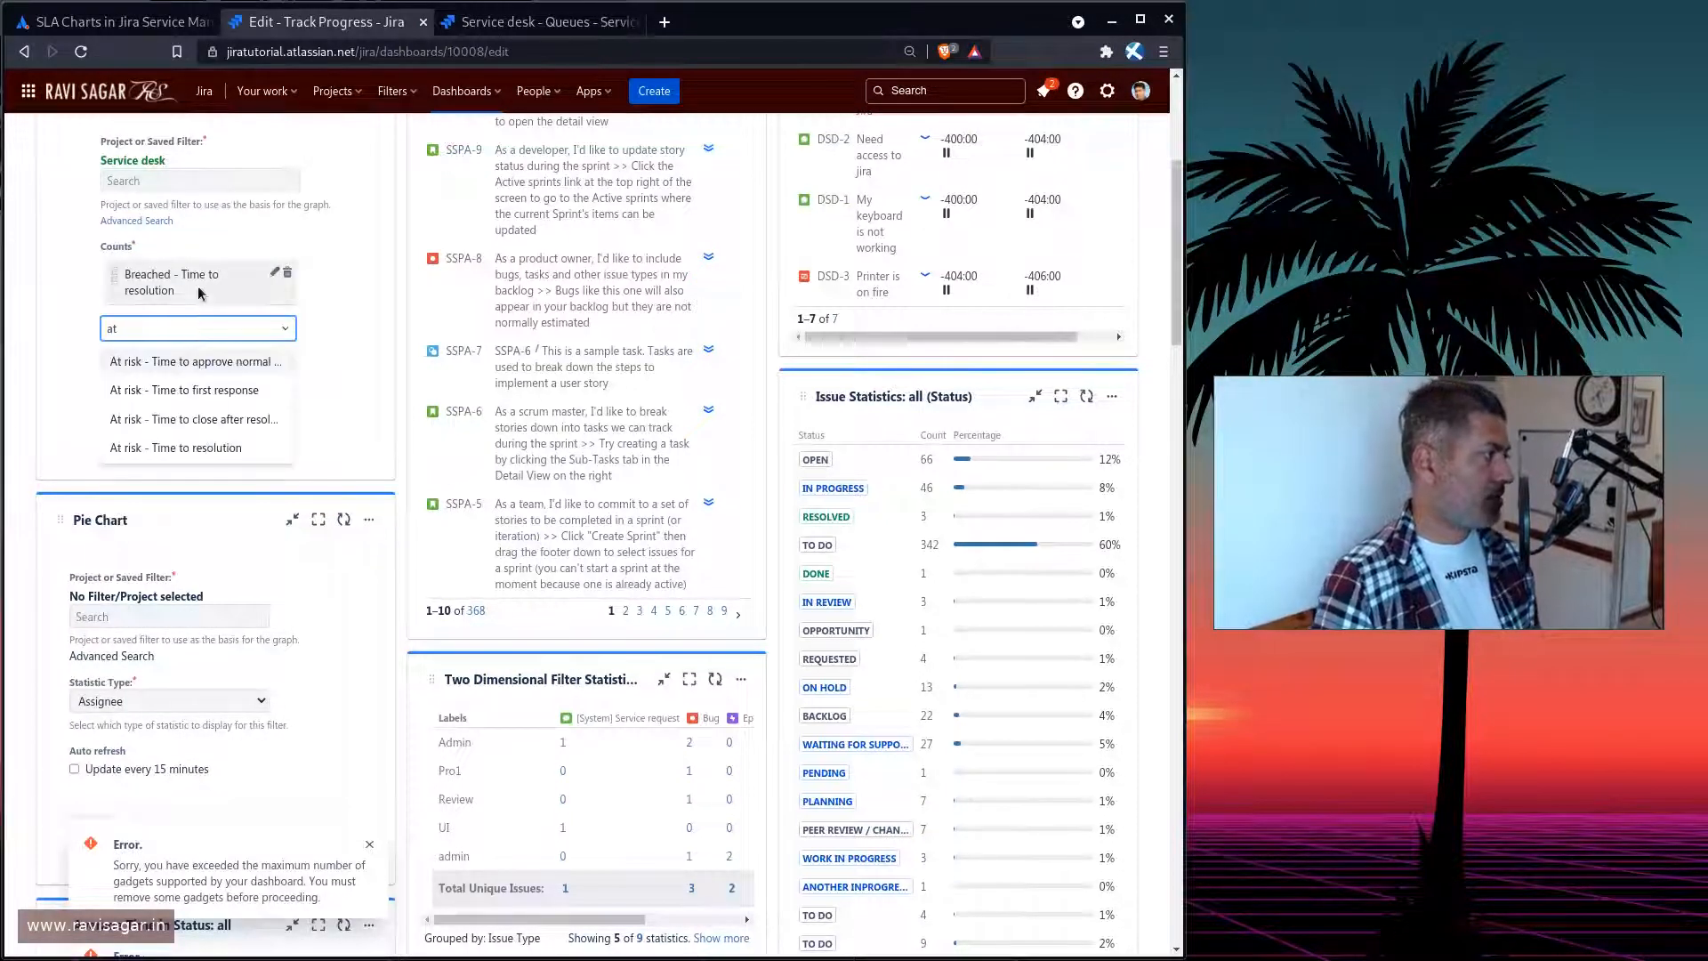
{"action": "left_click", "coordinate": [175, 447]}
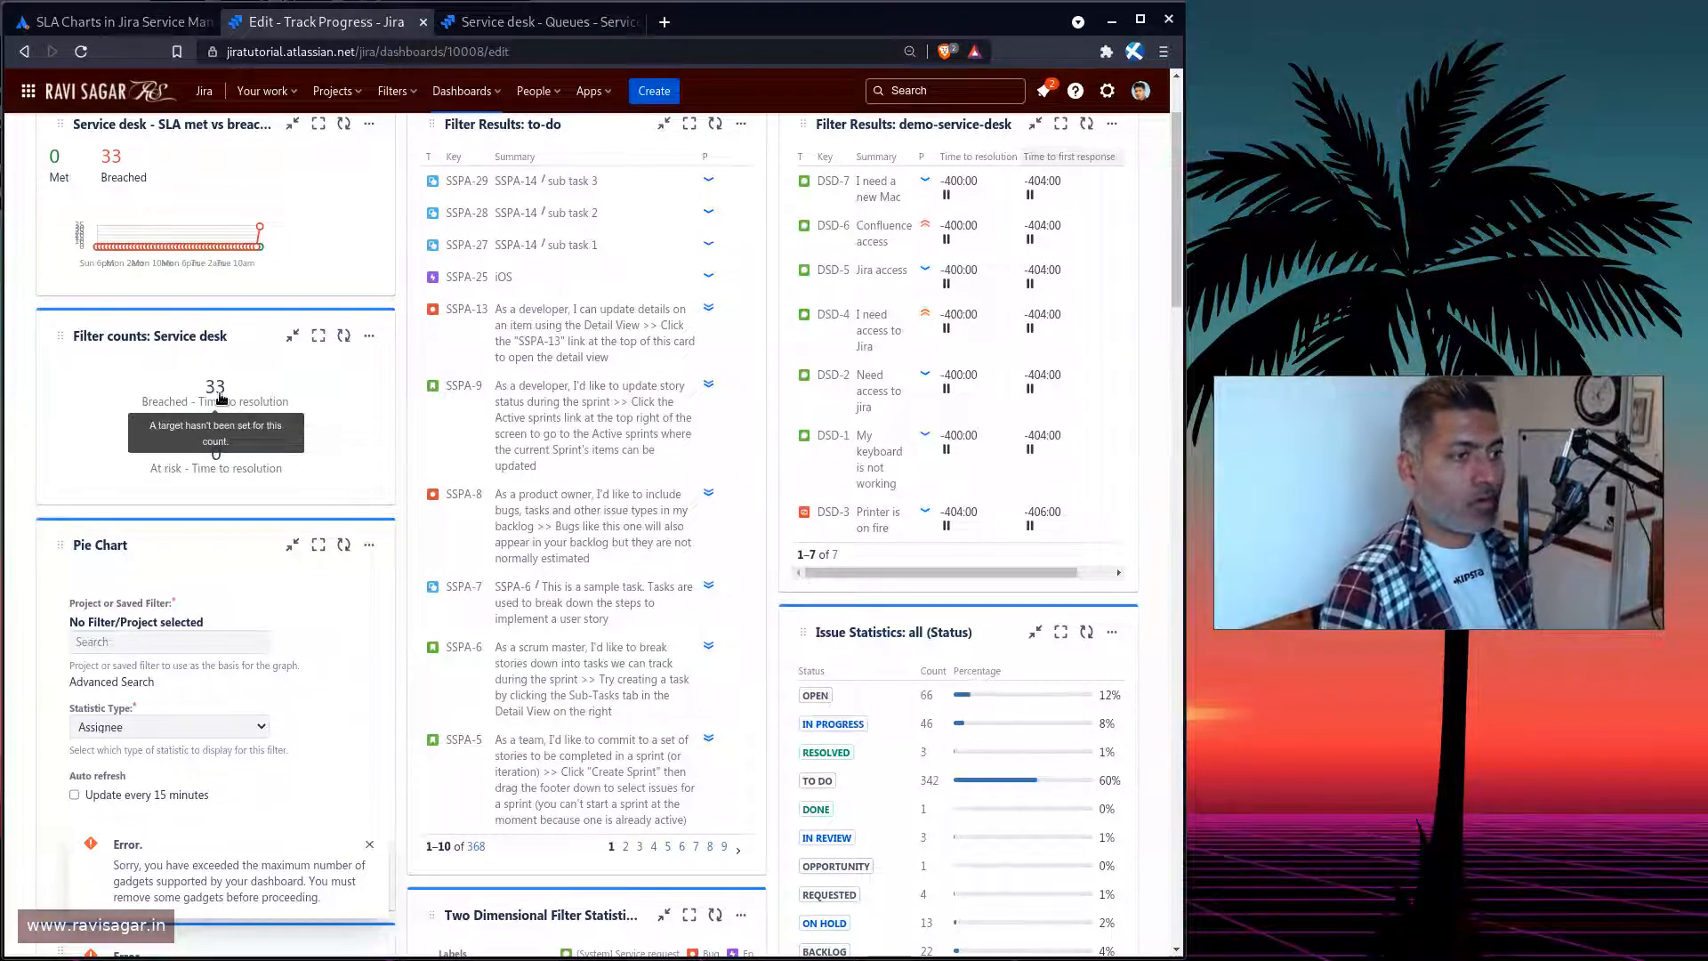
{"action": "mouse_move", "coordinate": [286, 254]}
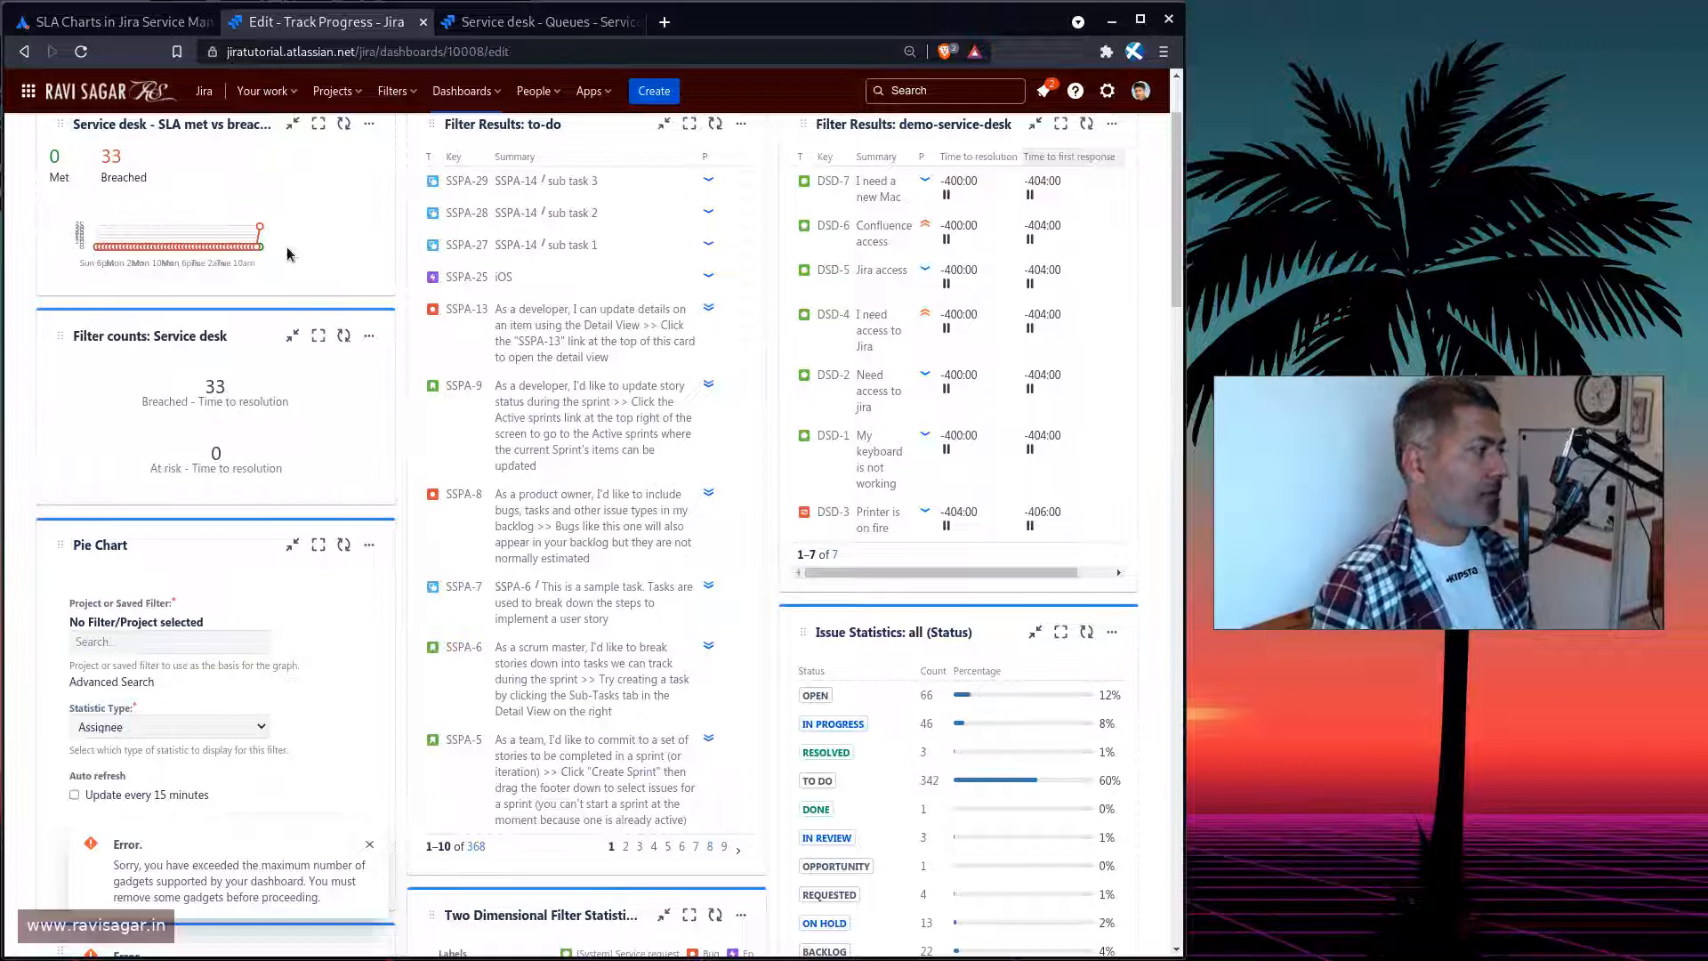
{"action": "left_click", "coordinate": [368, 335]}
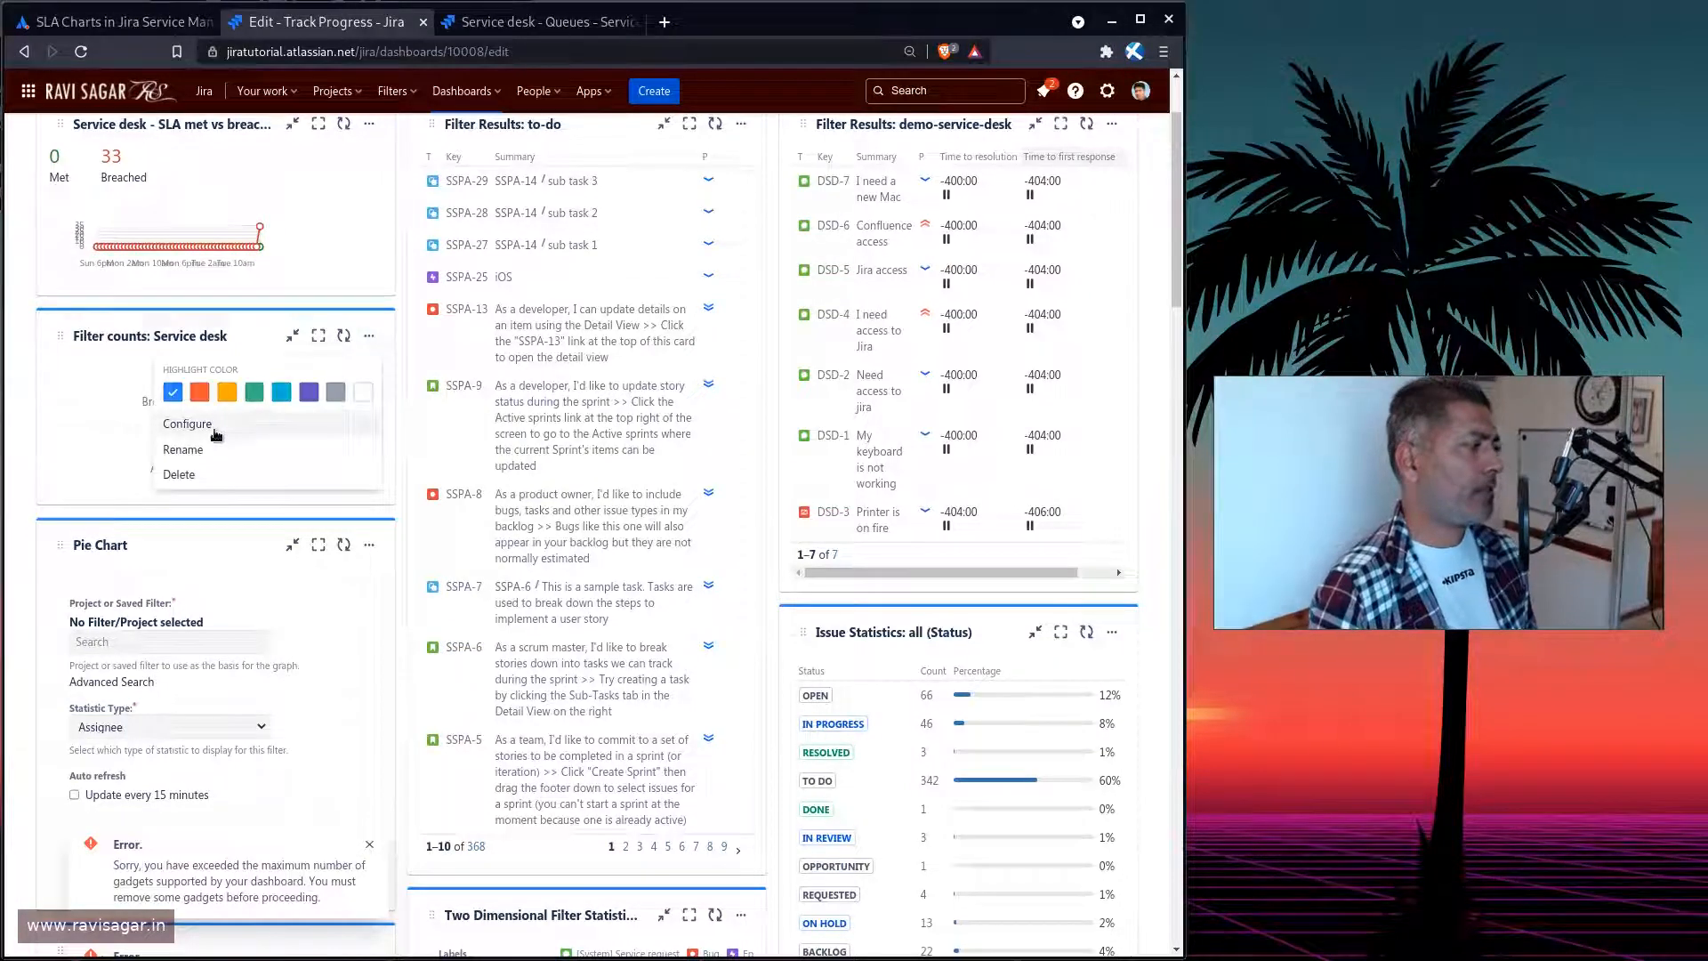
{"action": "left_click", "coordinate": [187, 424]}
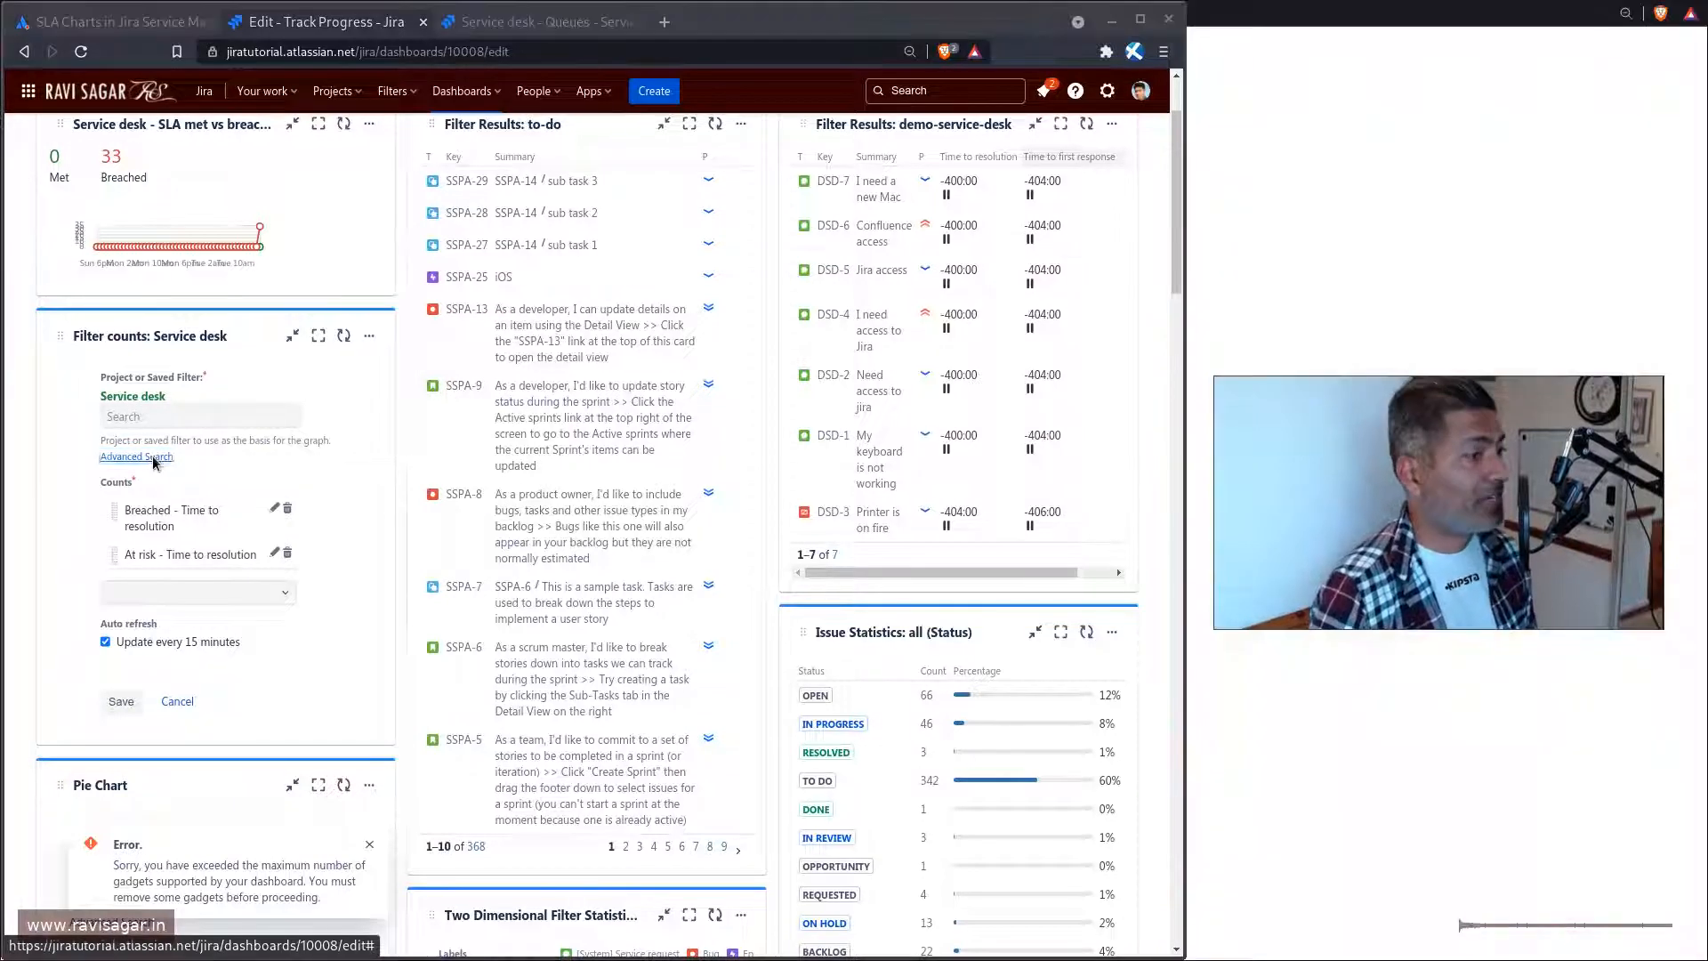
{"action": "left_click", "coordinate": [136, 456]}
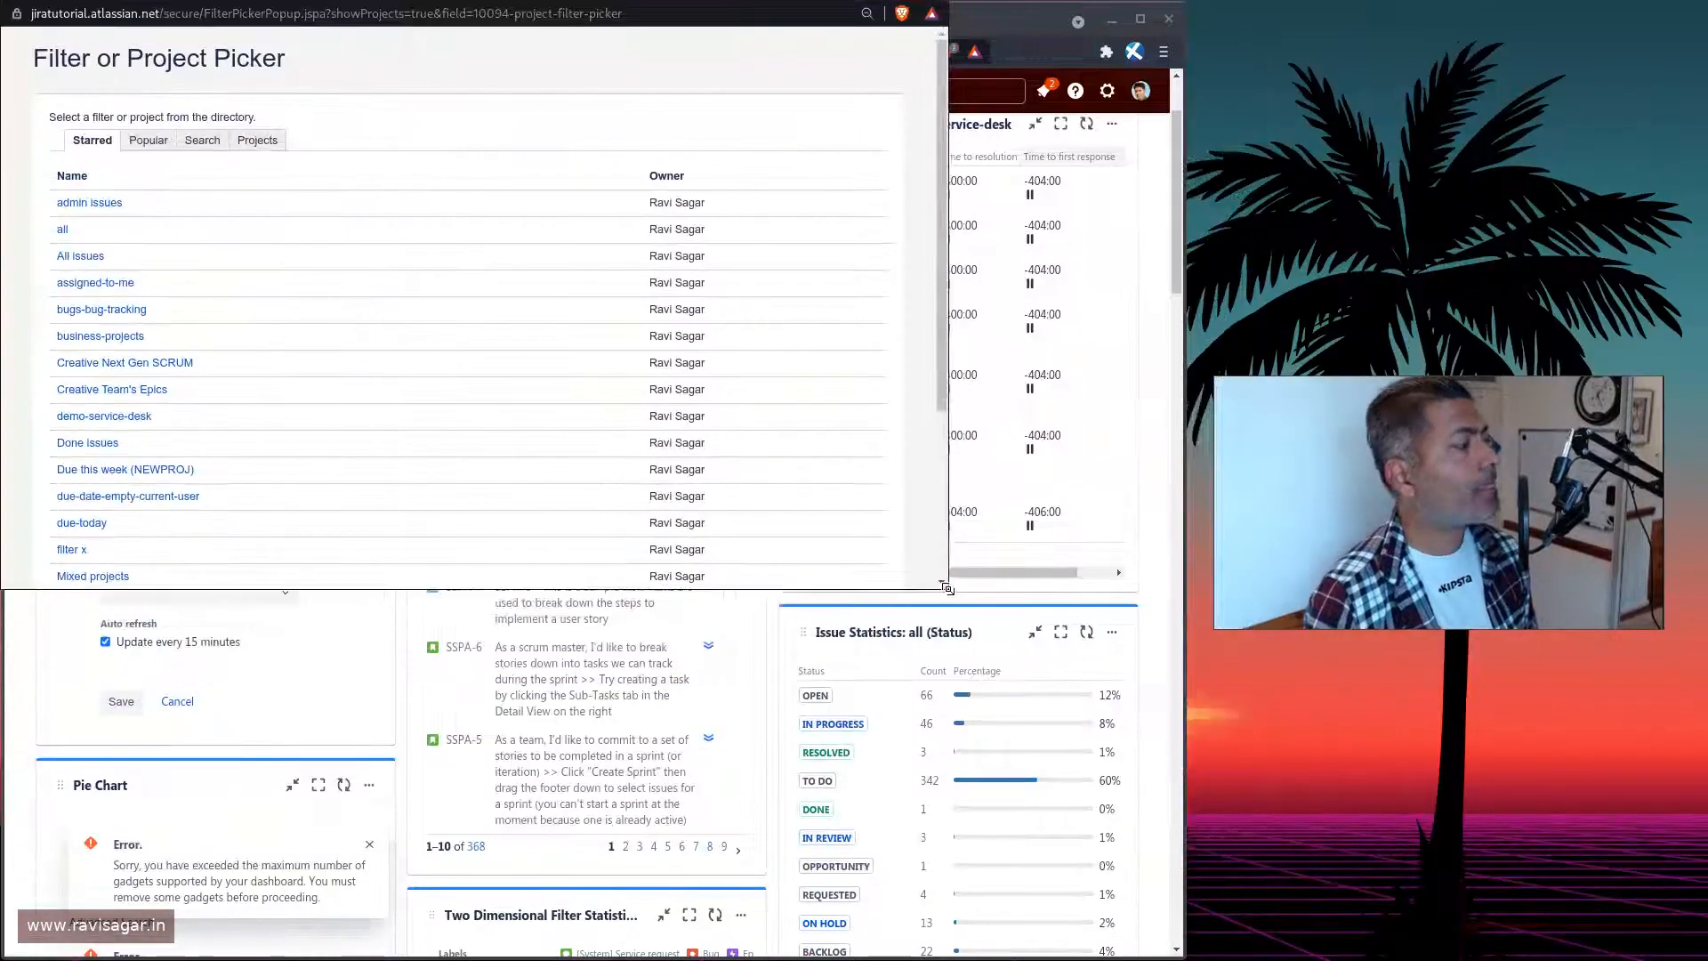
{"action": "scroll", "scroll_direction": "down", "scroll_amount": 3}
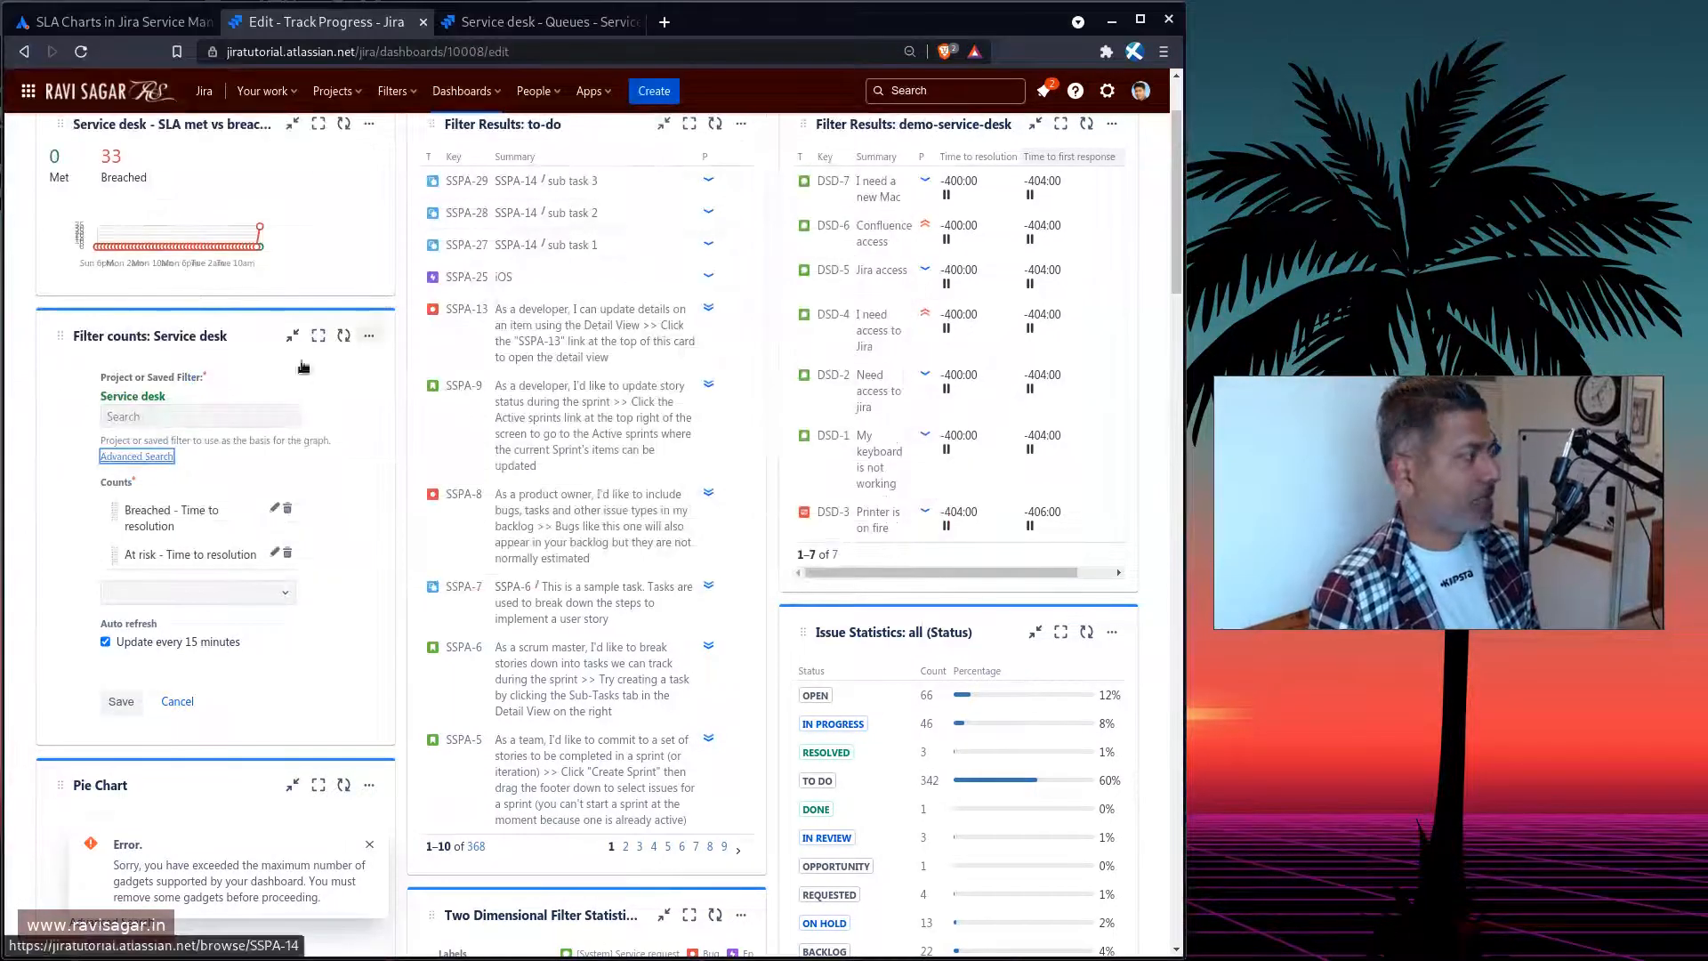
{"action": "scroll", "scroll_direction": "down", "scroll_amount": 3}
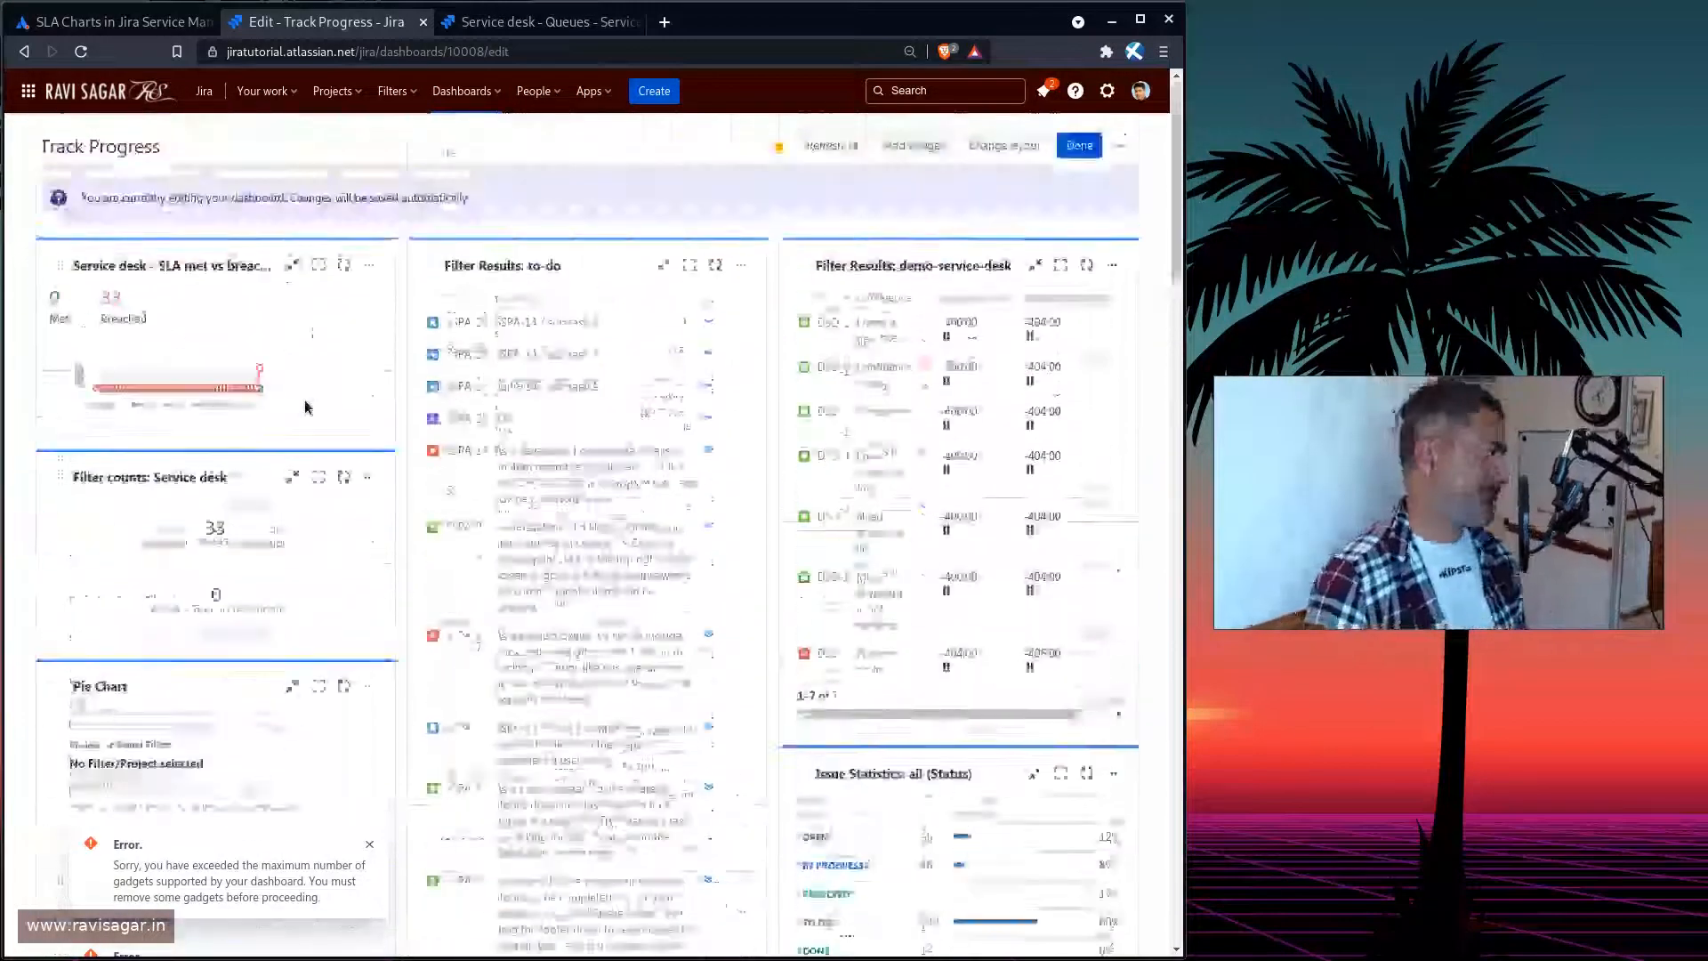
Check the Pie Chart's statistic types, then open the SLA gadget's ••• menu
{"action": "scroll", "scroll_direction": "down", "scroll_amount": 3}
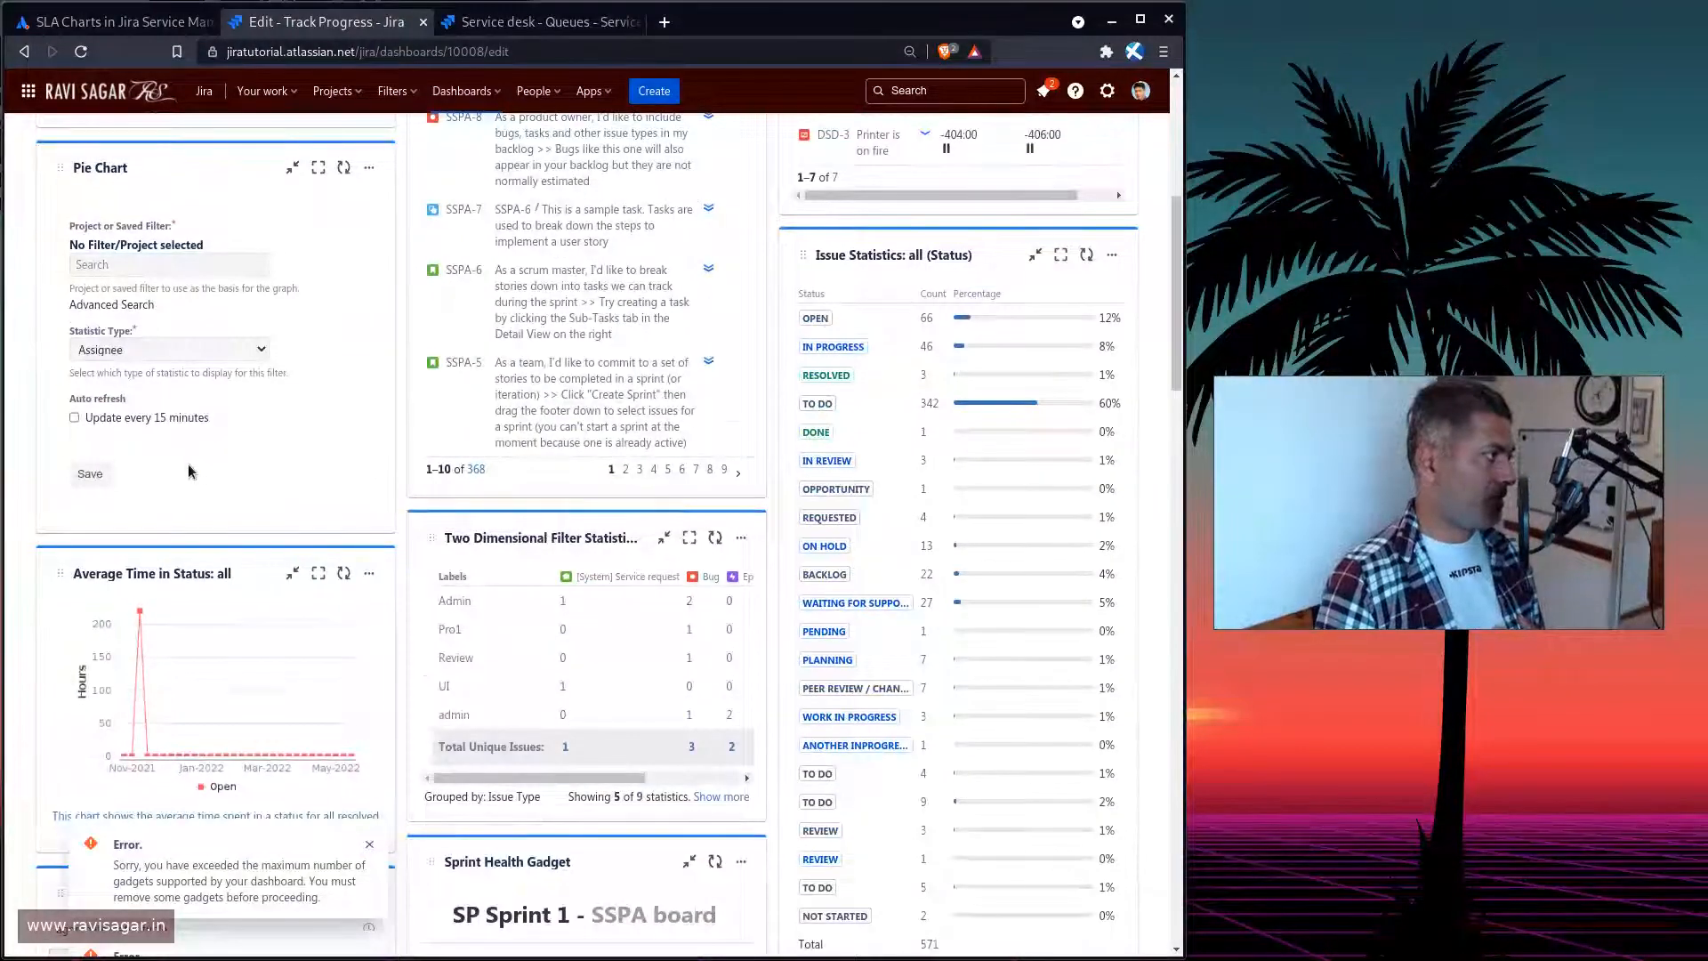
{"action": "left_click", "coordinate": [169, 349]}
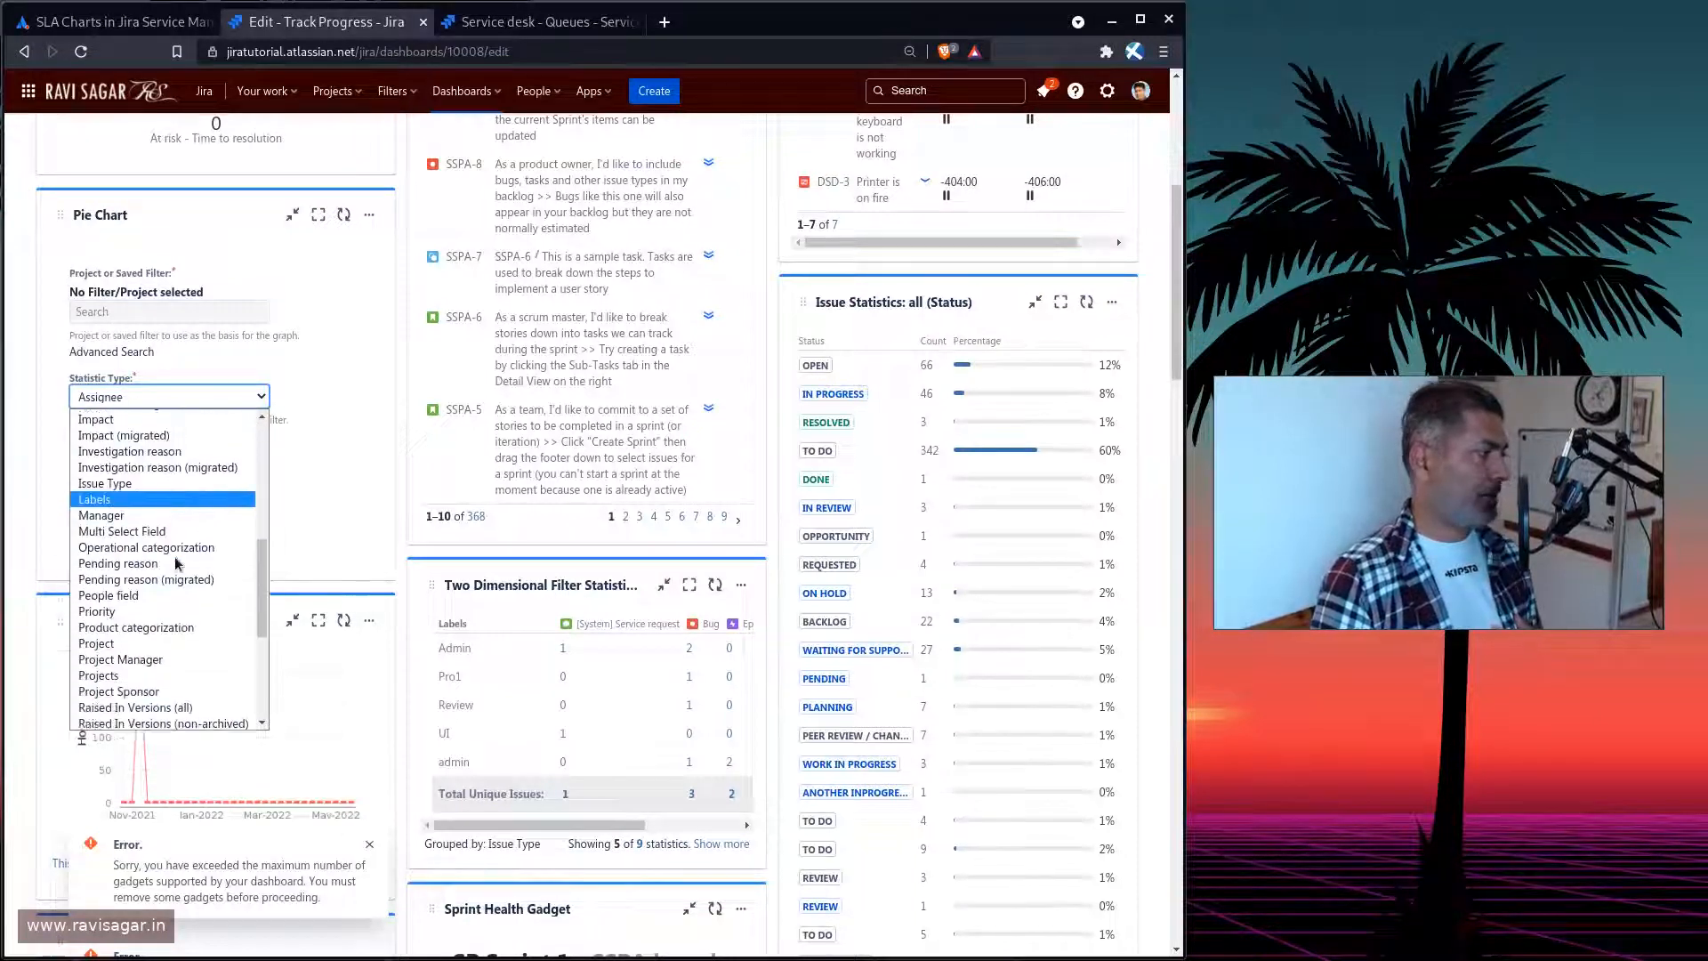
{"action": "scroll", "scroll_direction": "down", "scroll_amount": 3}
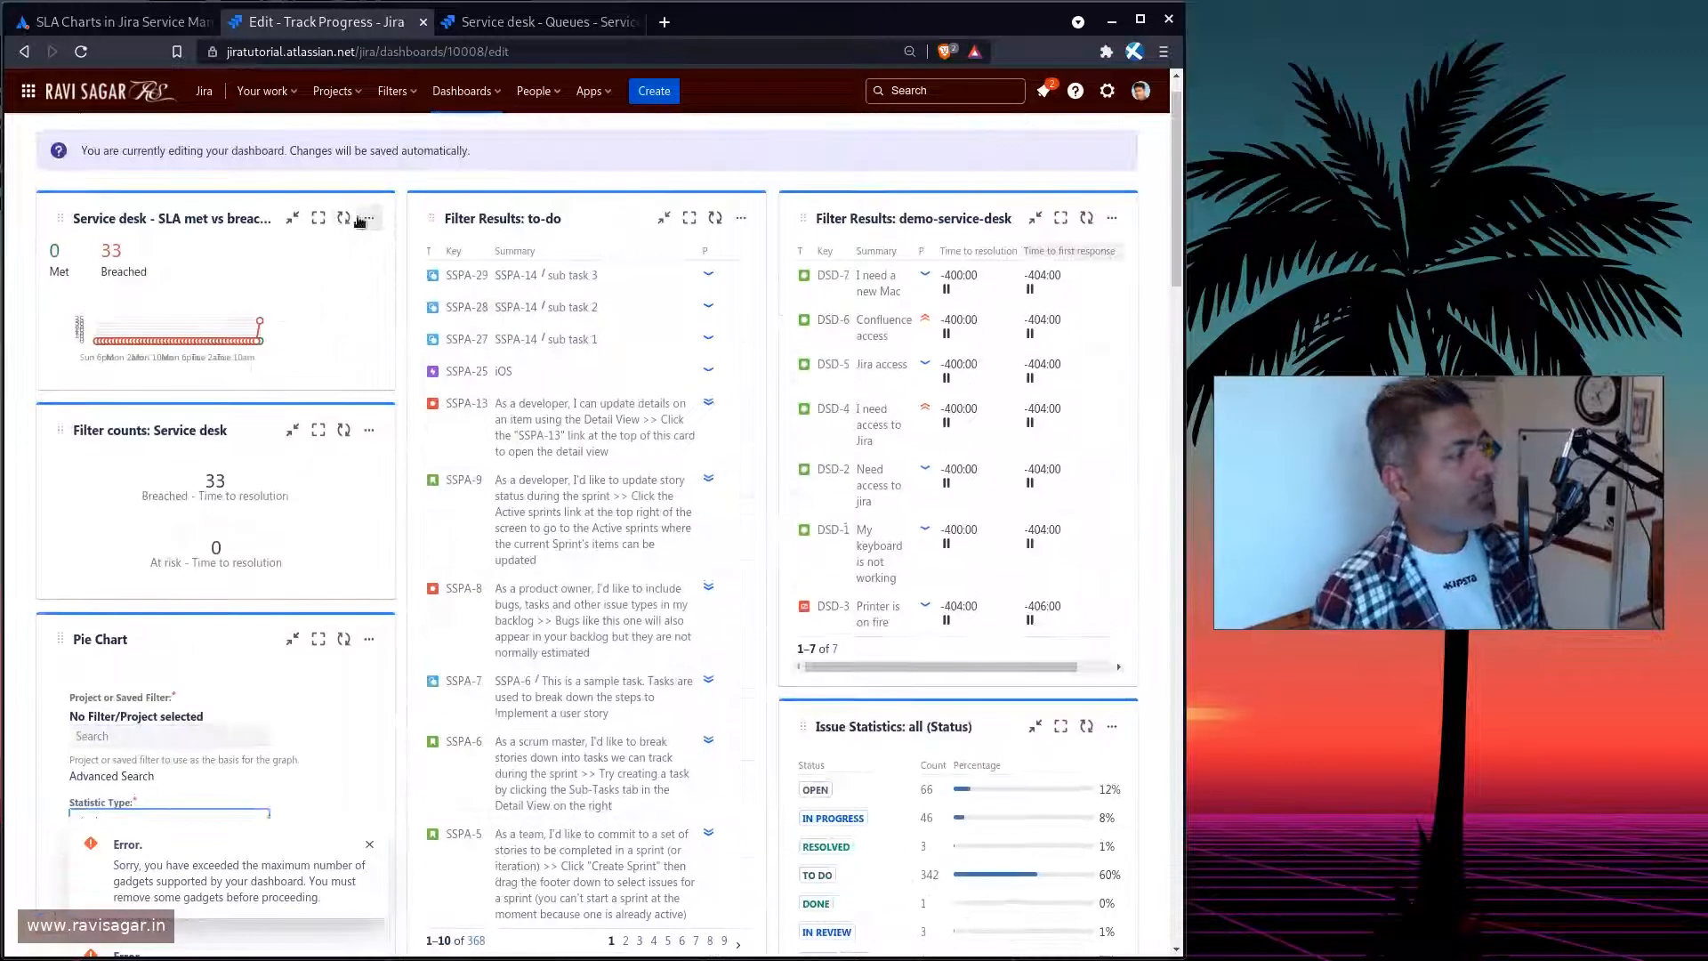
{"action": "left_click", "coordinate": [367, 218]}
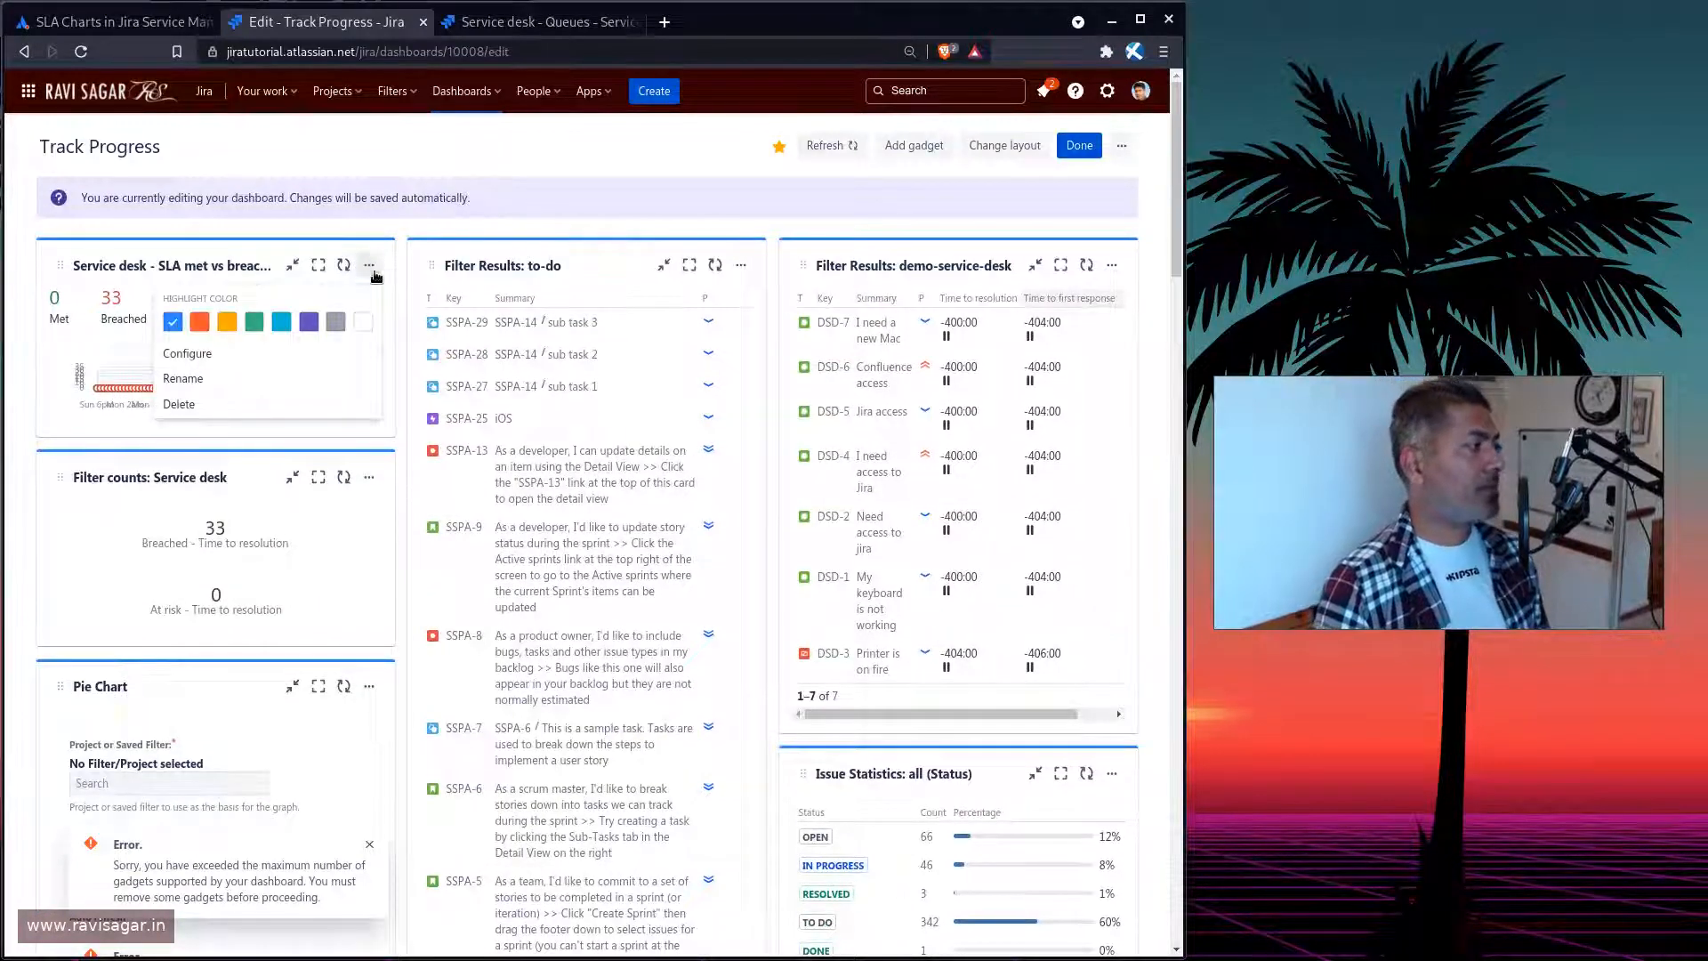
Save the SLA gadget with Service desk's SLA met vs breached report, past 48 hours
{"action": "left_click", "coordinate": [187, 353]}
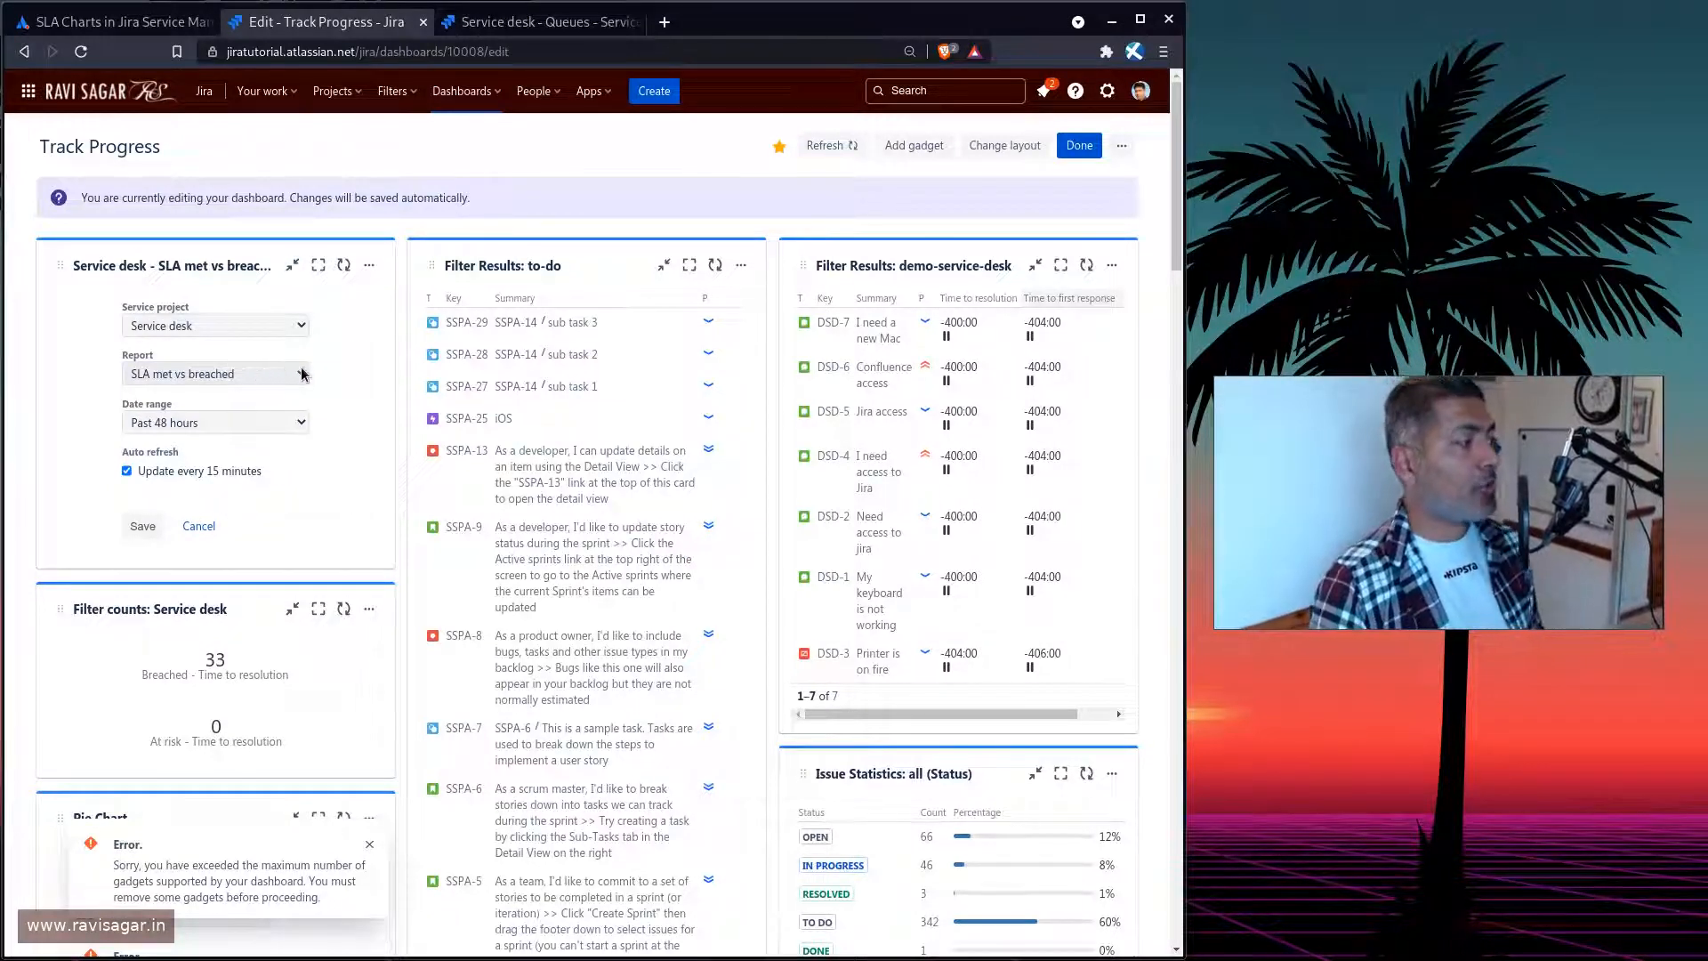
{"action": "left_click", "coordinate": [215, 374]}
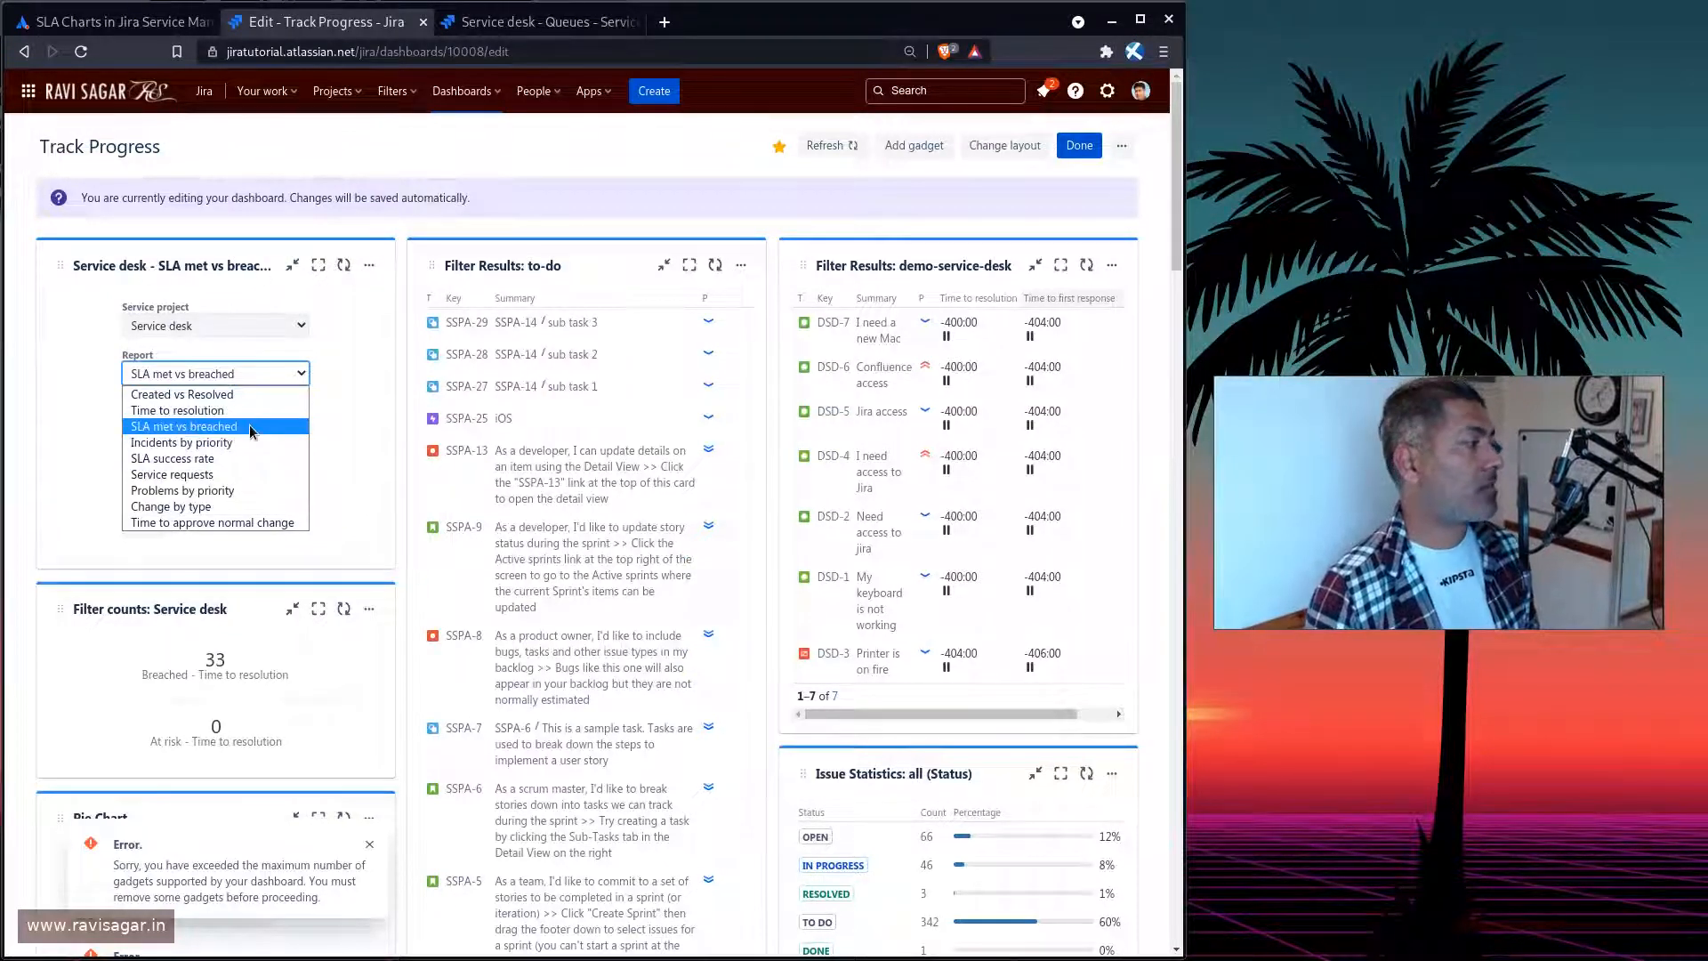
{"action": "left_click", "coordinate": [183, 426]}
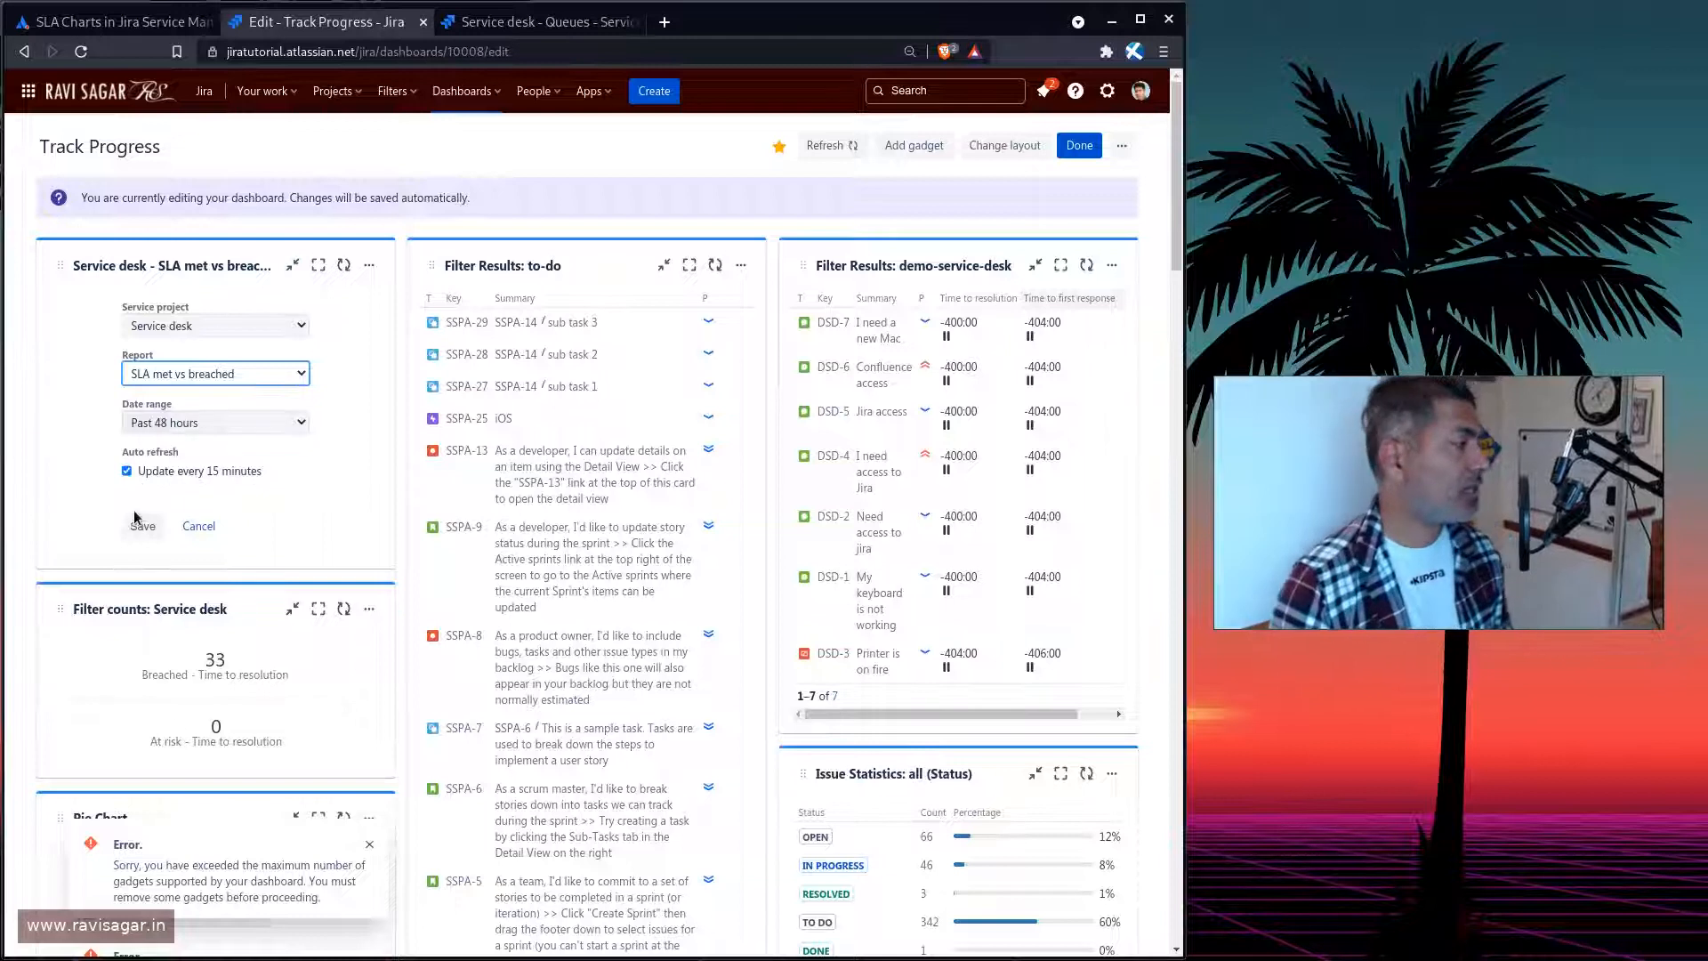
{"action": "left_click", "coordinate": [143, 526]}
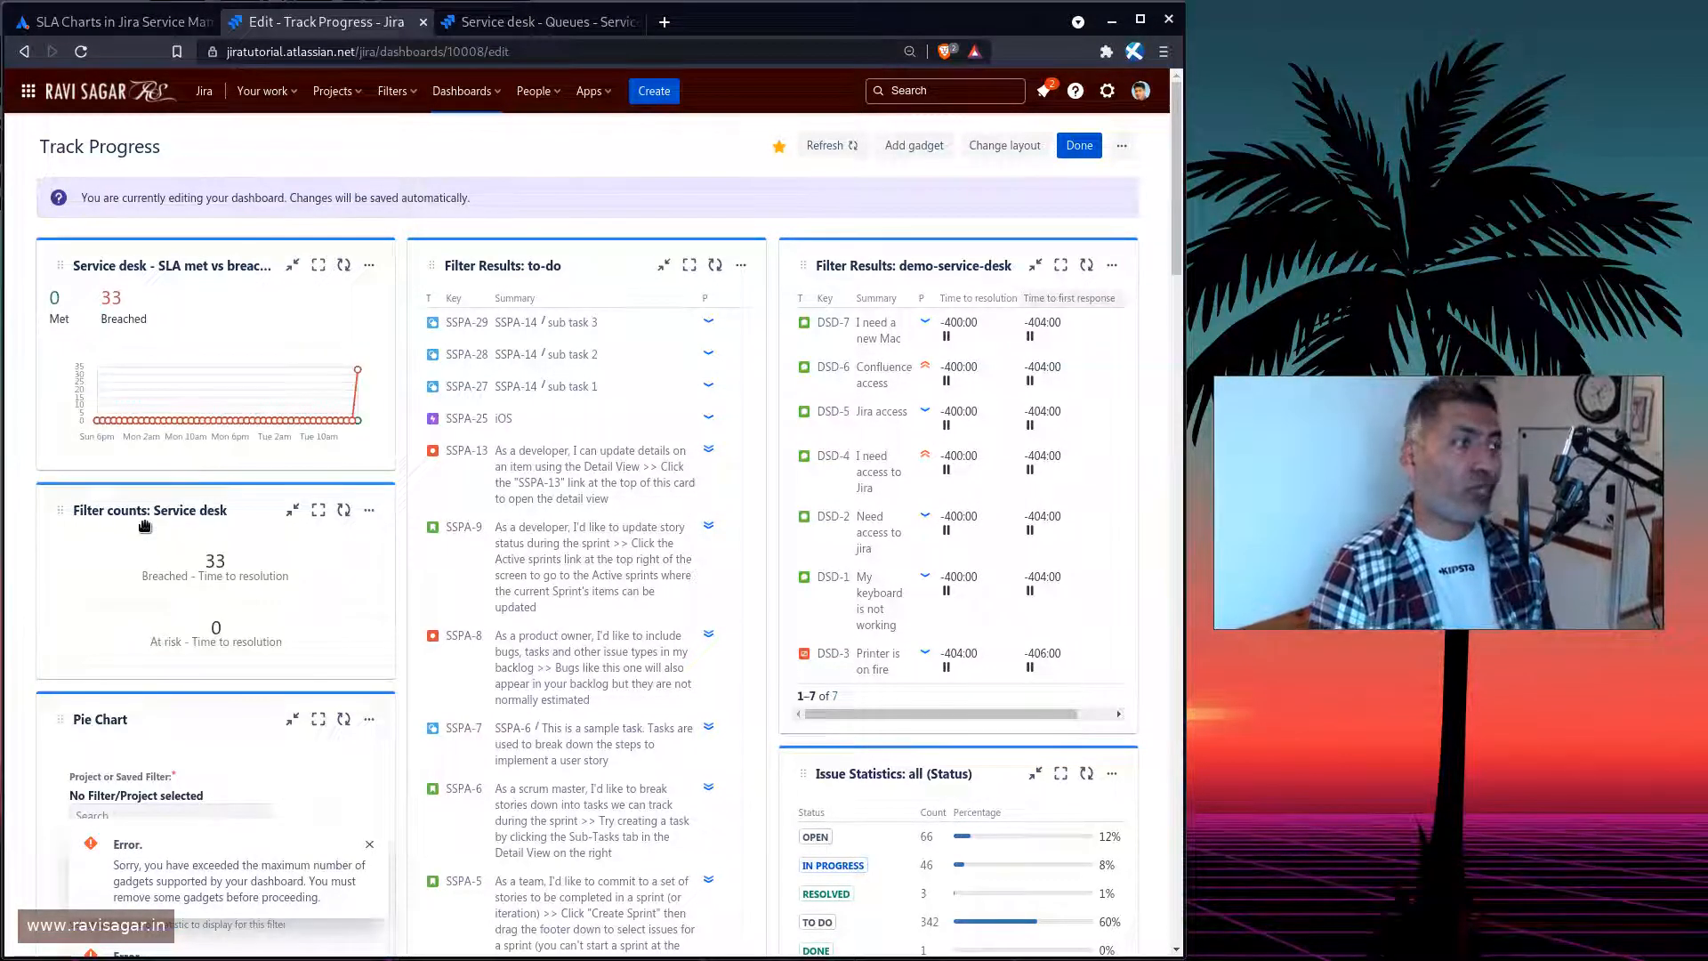
{"action": "left_click", "coordinate": [543, 22]}
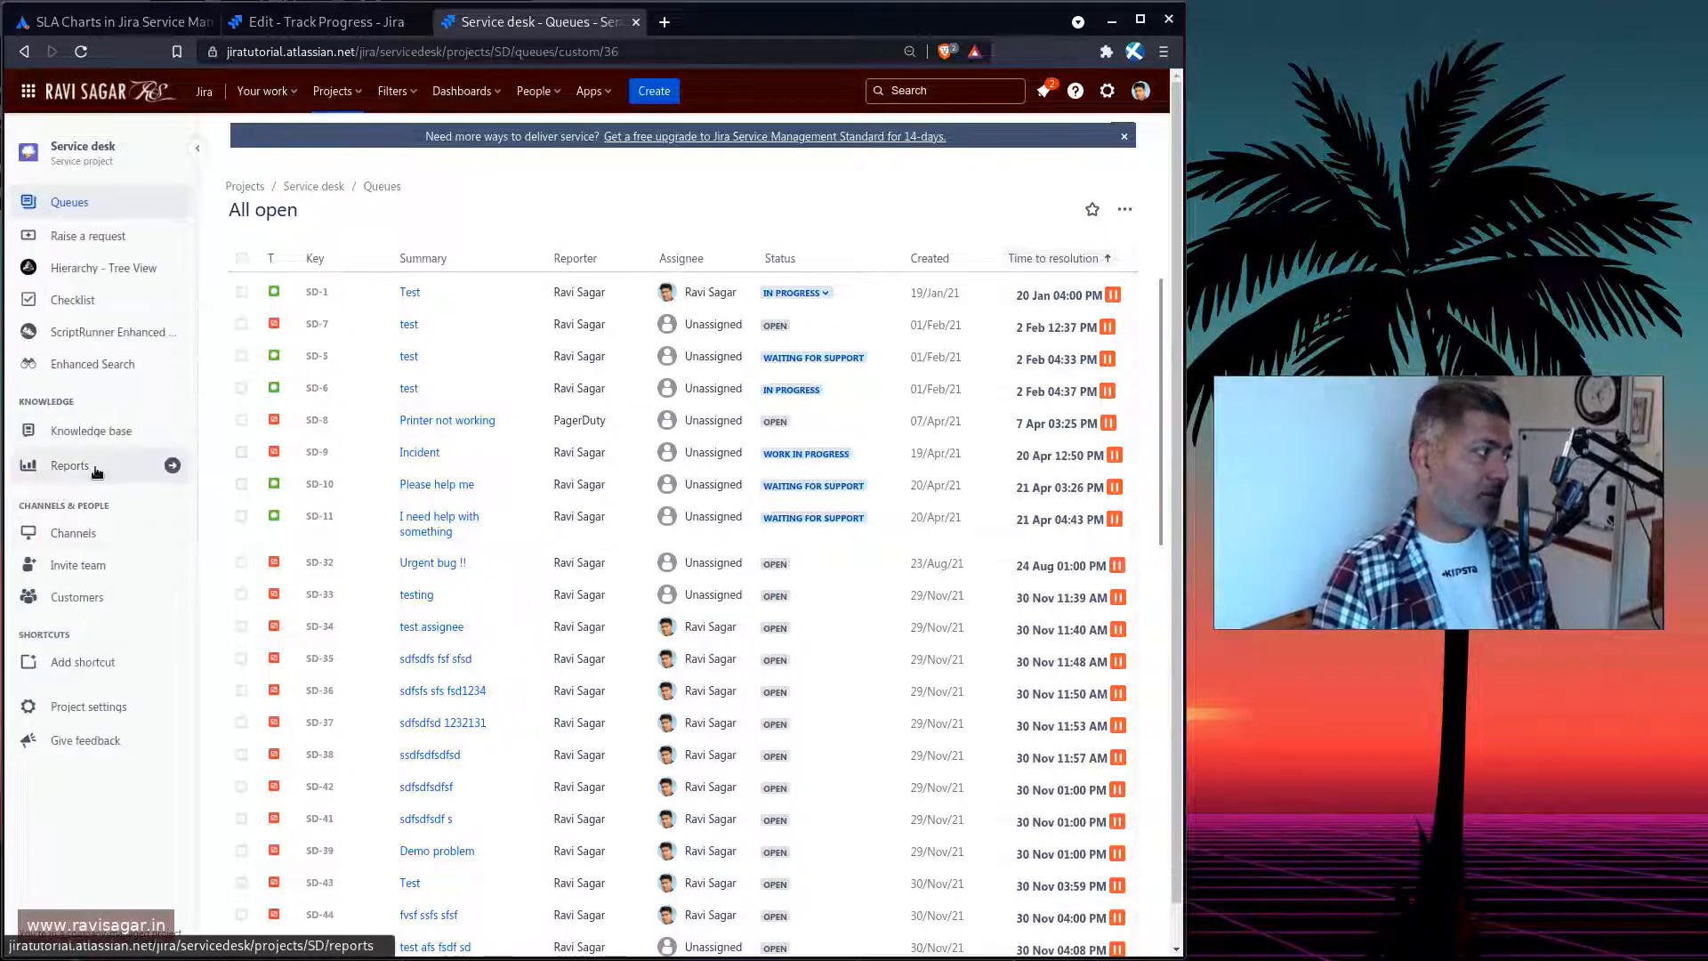
Open the custom SLA met vs breached report under Service desk Reports
{"action": "left_click", "coordinate": [70, 465]}
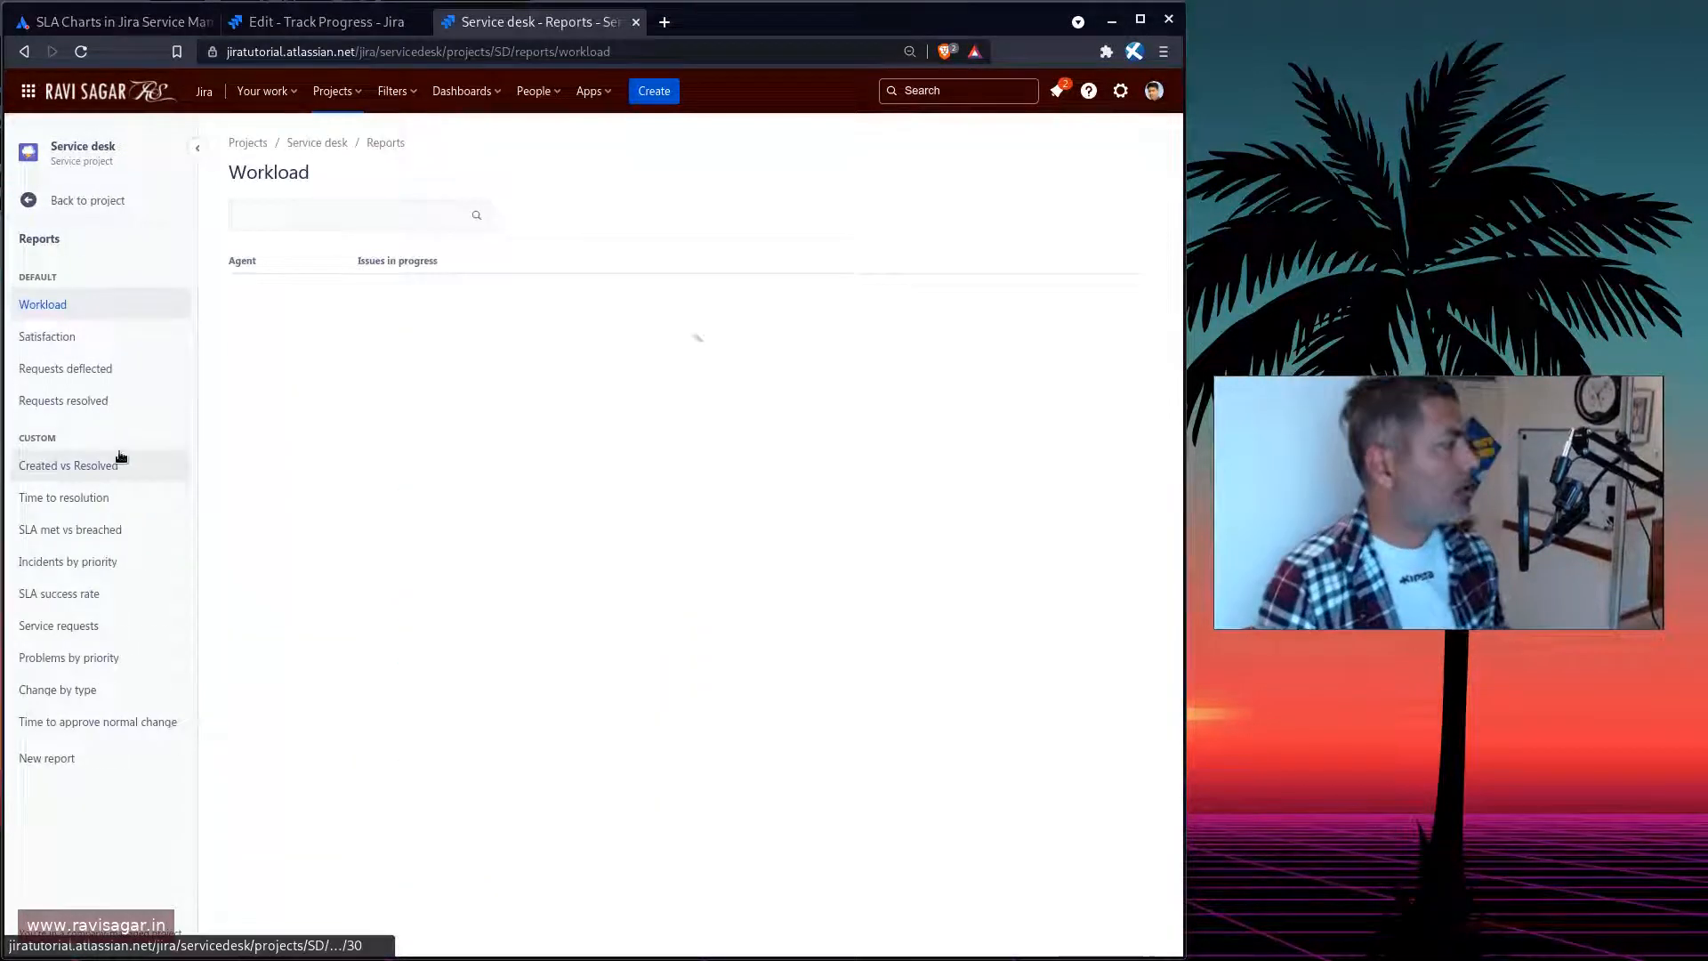
{"action": "left_click", "coordinate": [70, 530]}
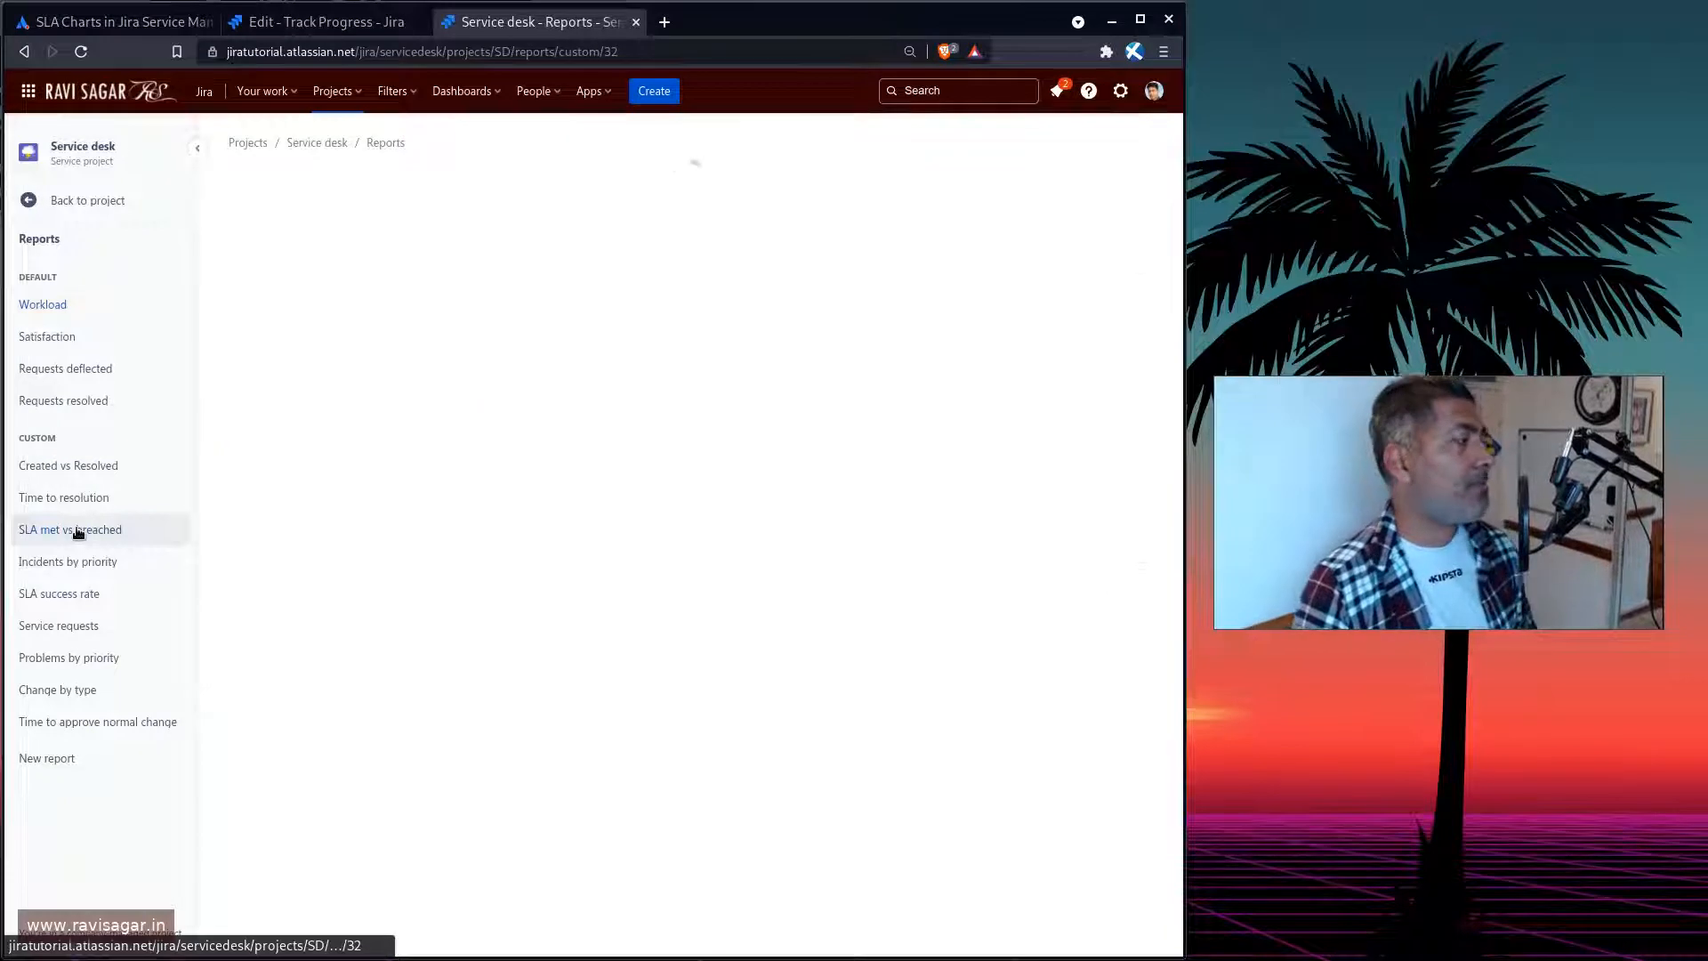
{"action": "left_click", "coordinate": [70, 530]}
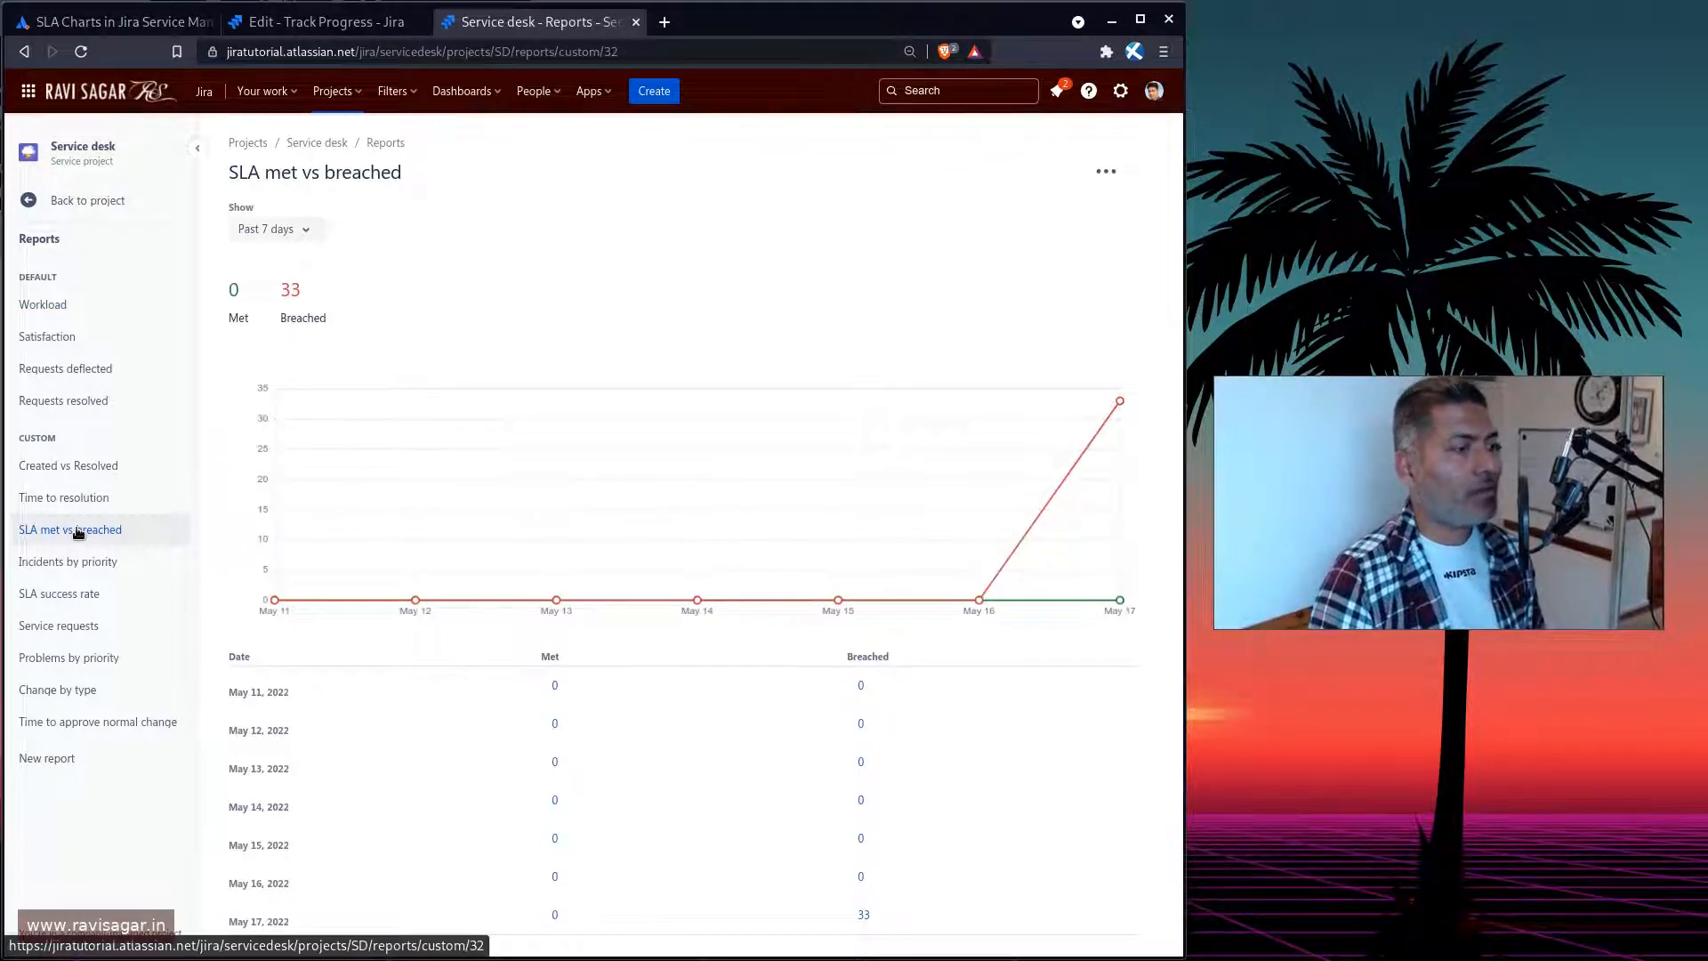
{"action": "mouse_move", "coordinate": [694, 472]}
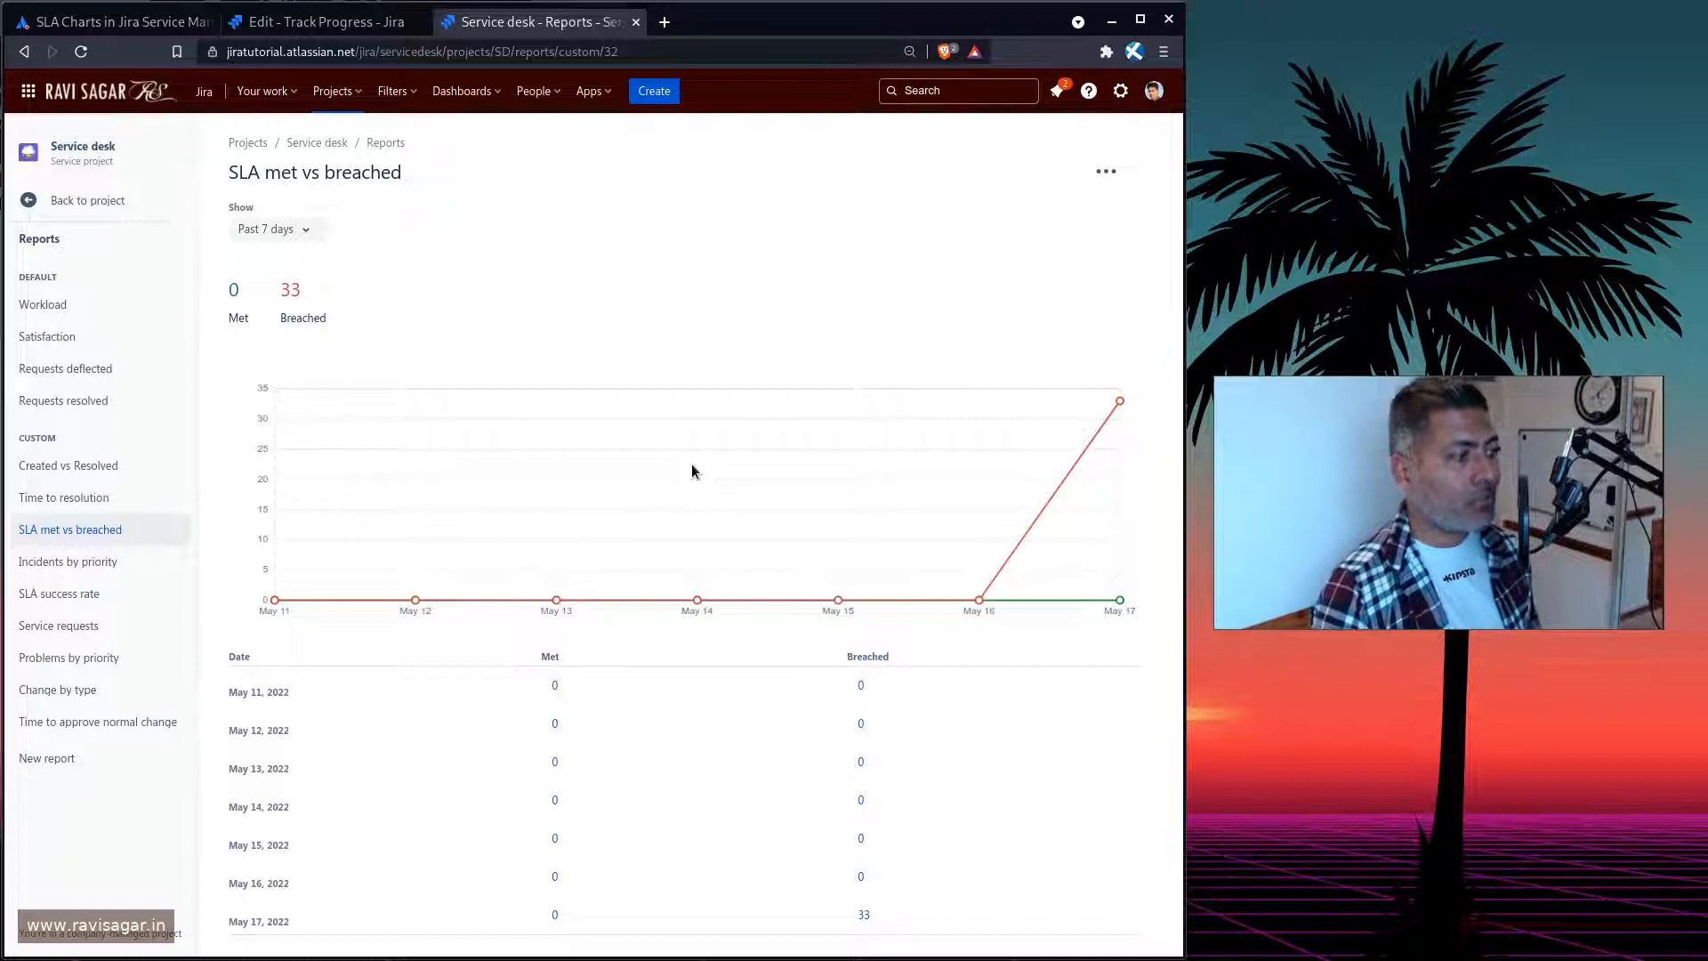
{"action": "mouse_move", "coordinate": [249, 326]}
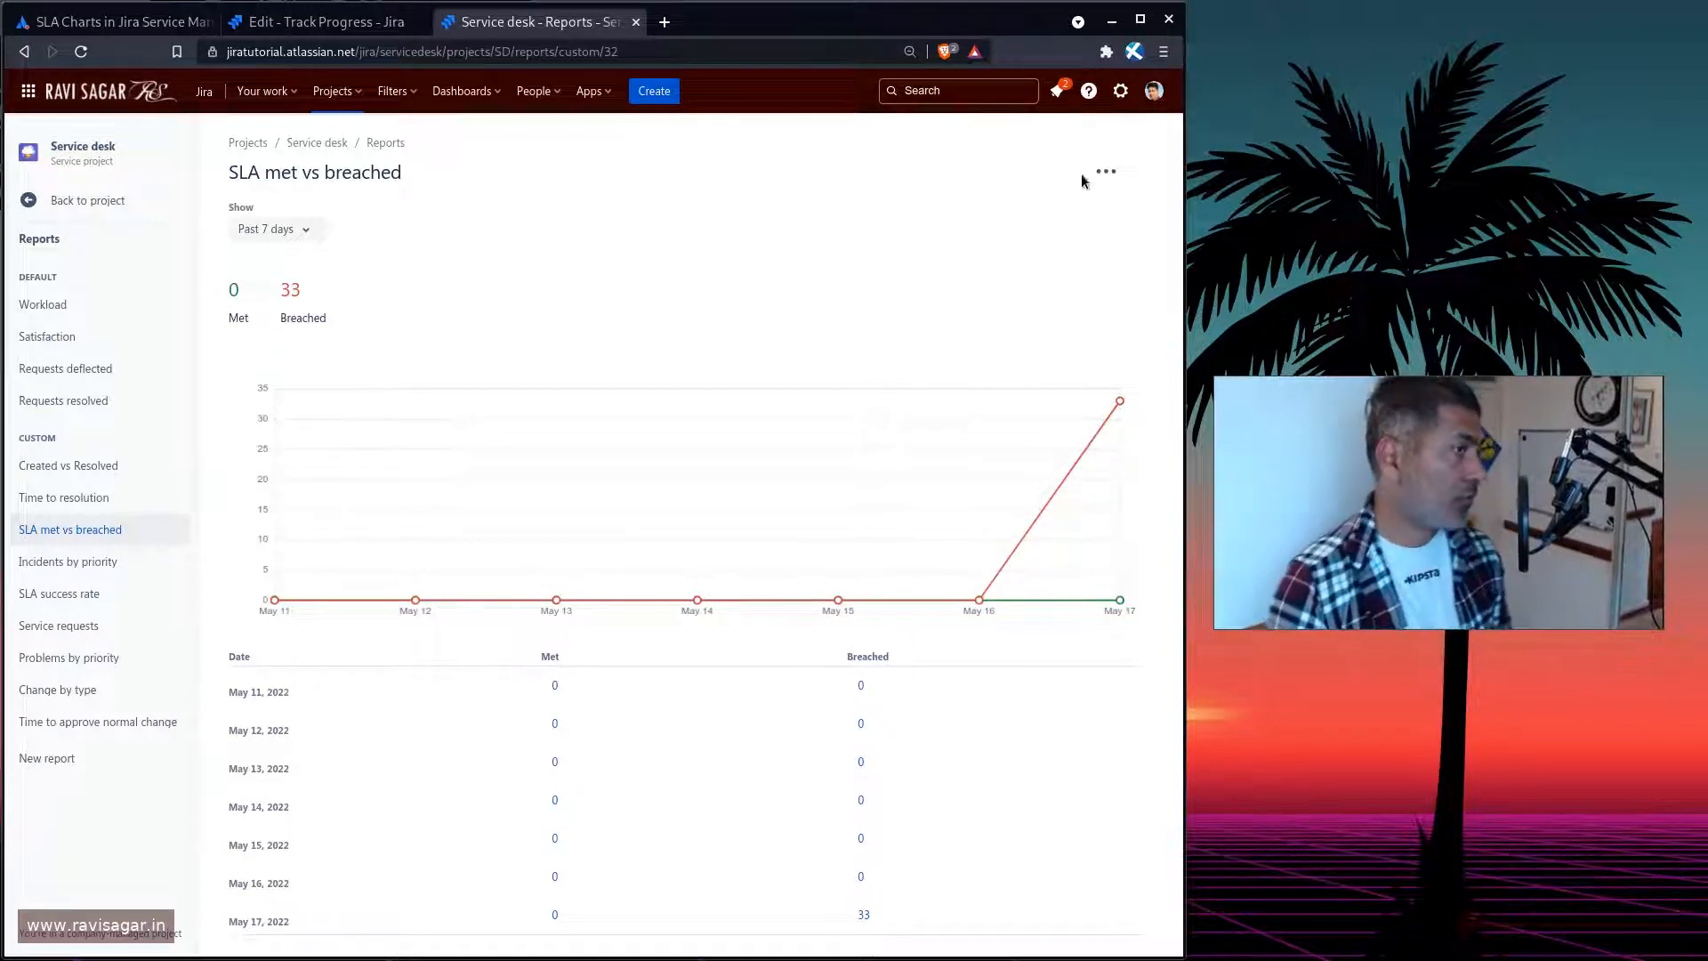
Create an olive 'my met SLA' series from Time to resolution - Met
{"action": "left_click", "coordinate": [1106, 170]}
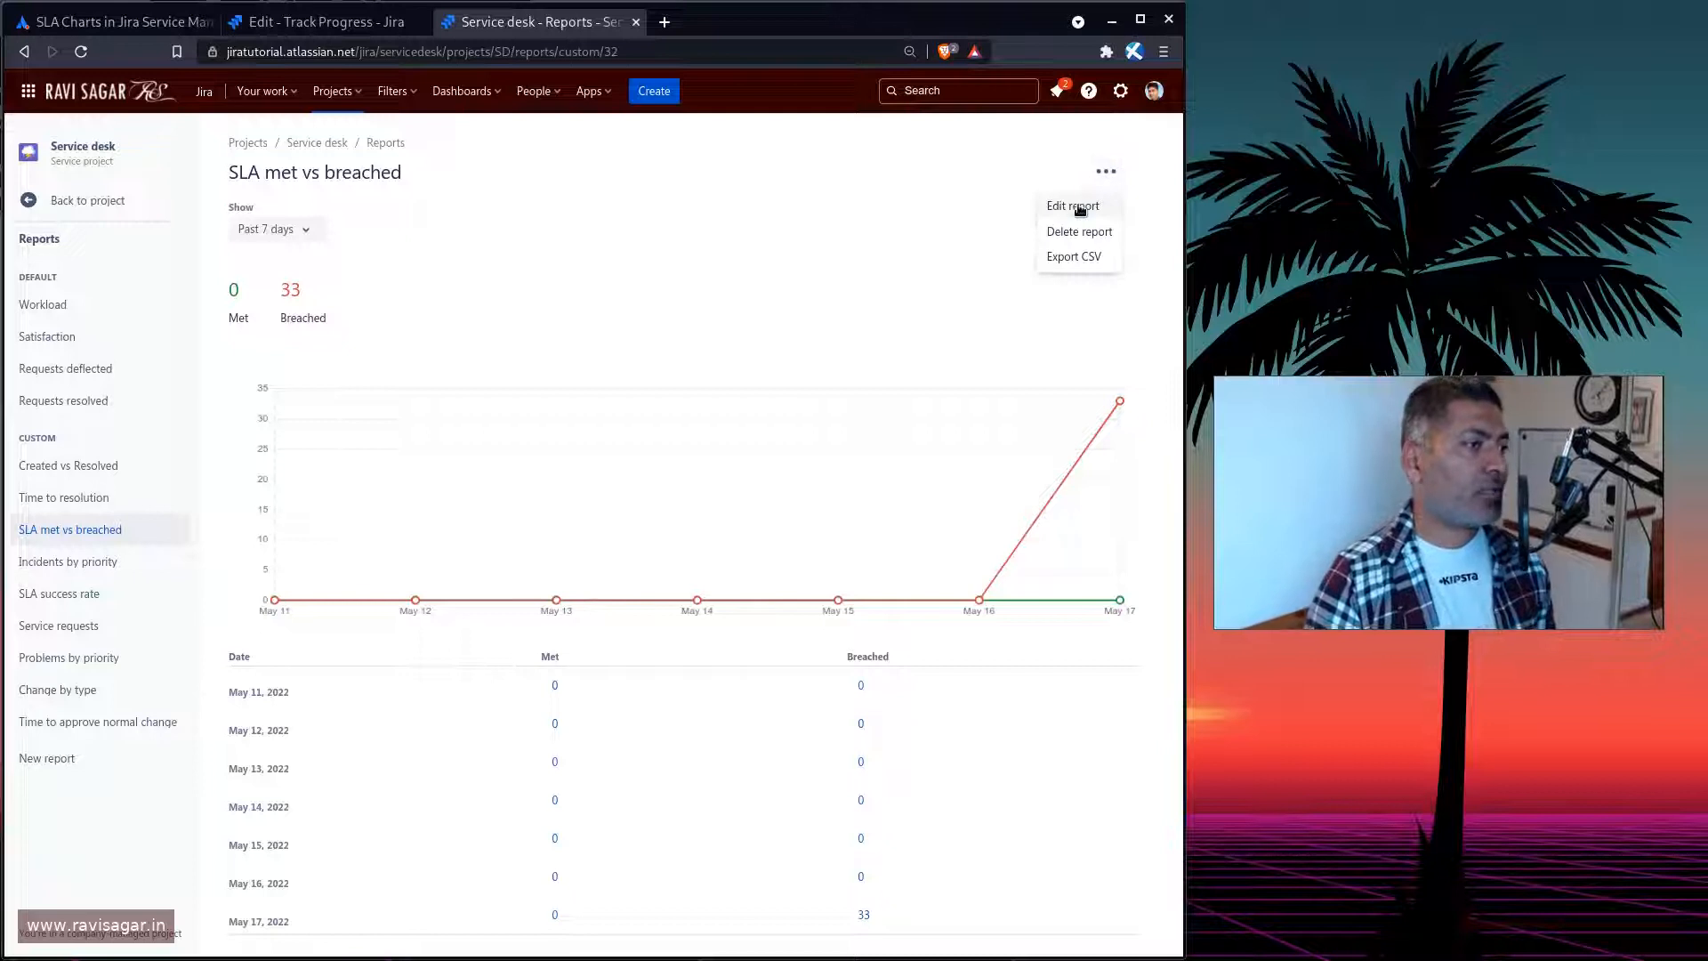
{"action": "left_click", "coordinate": [1072, 206]}
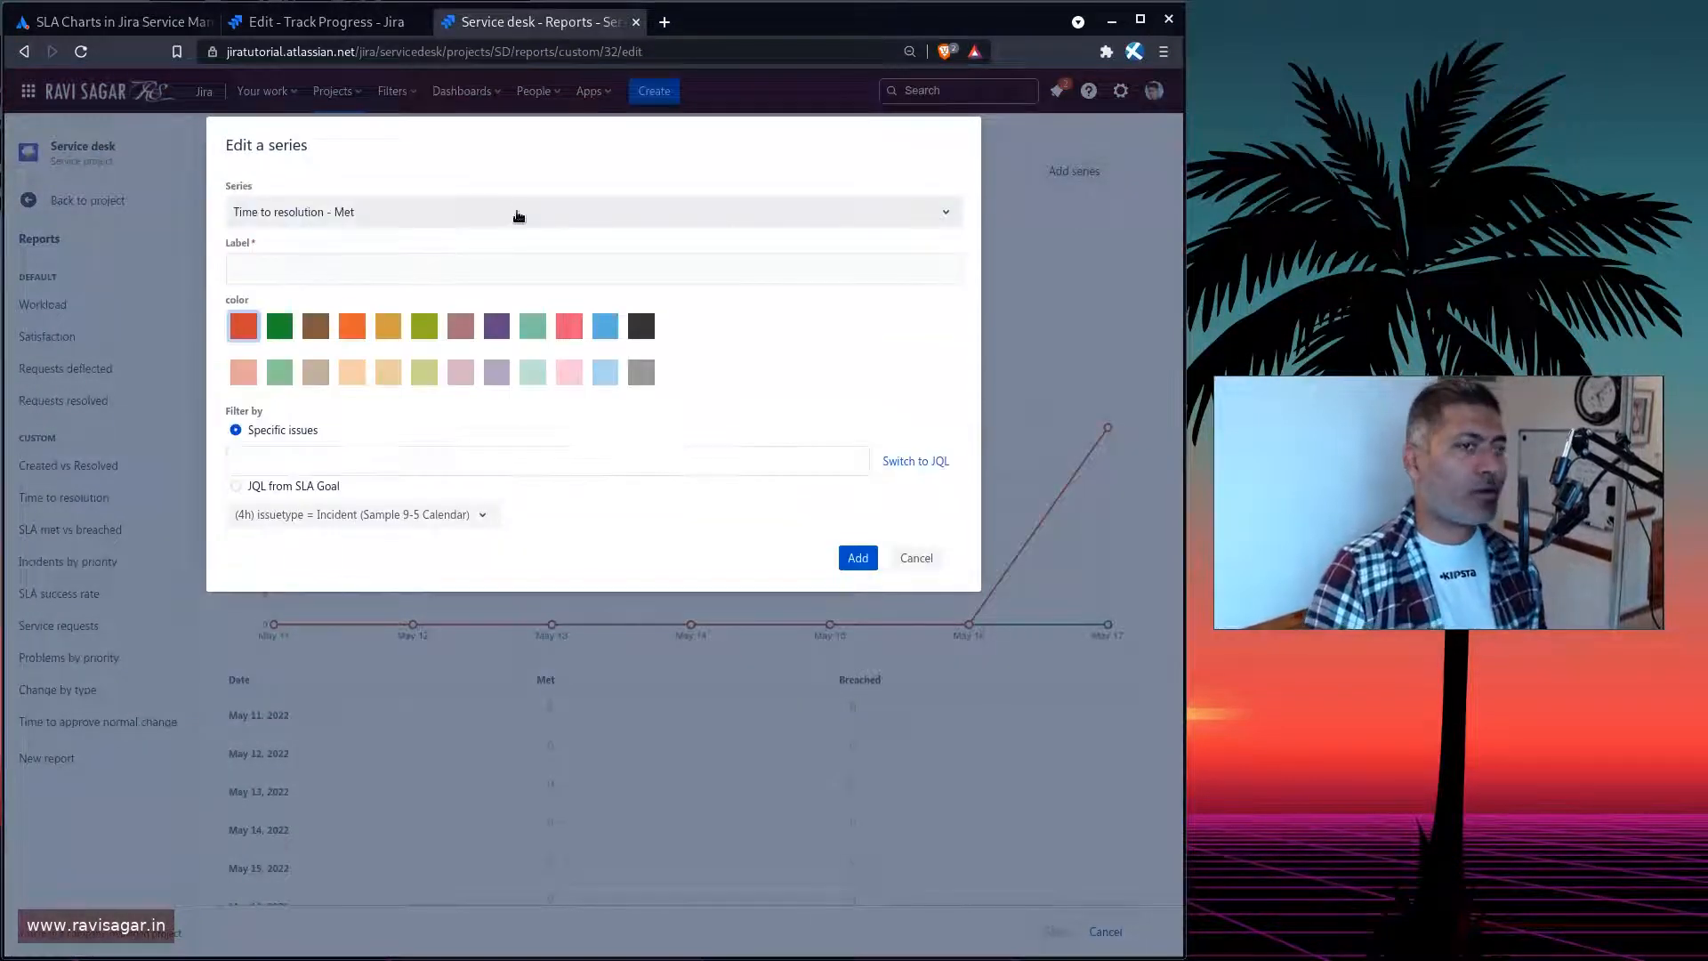
{"action": "left_click", "coordinate": [915, 461]}
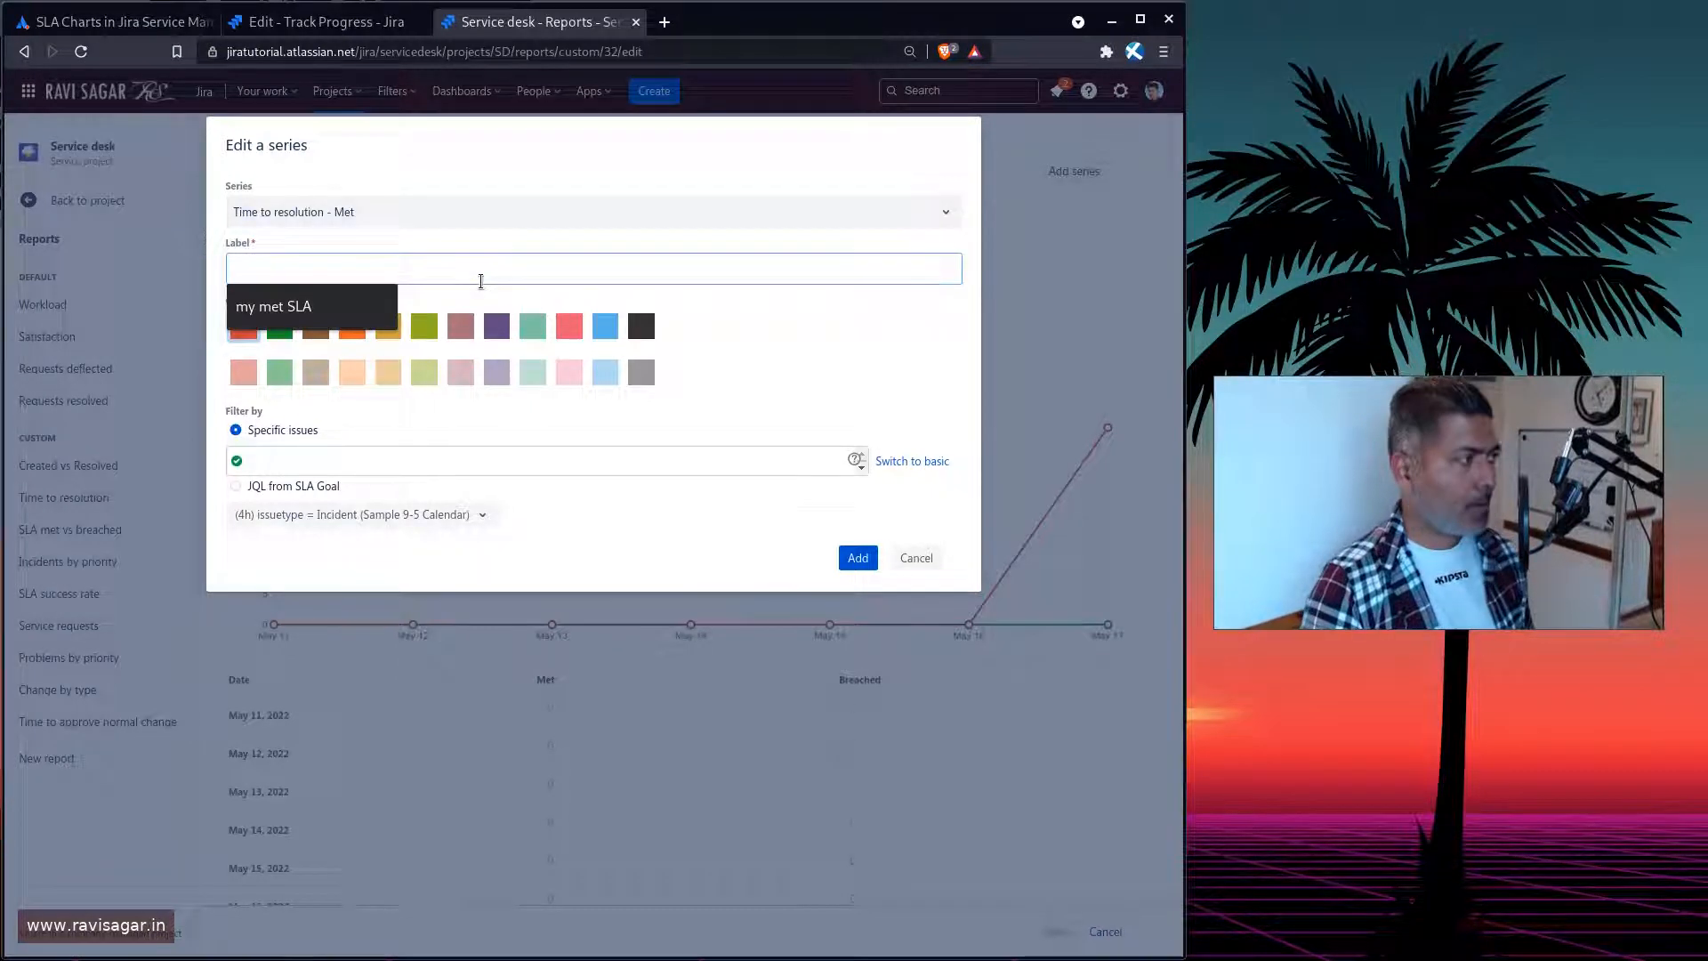
{"action": "type", "text": "my met SLA"}
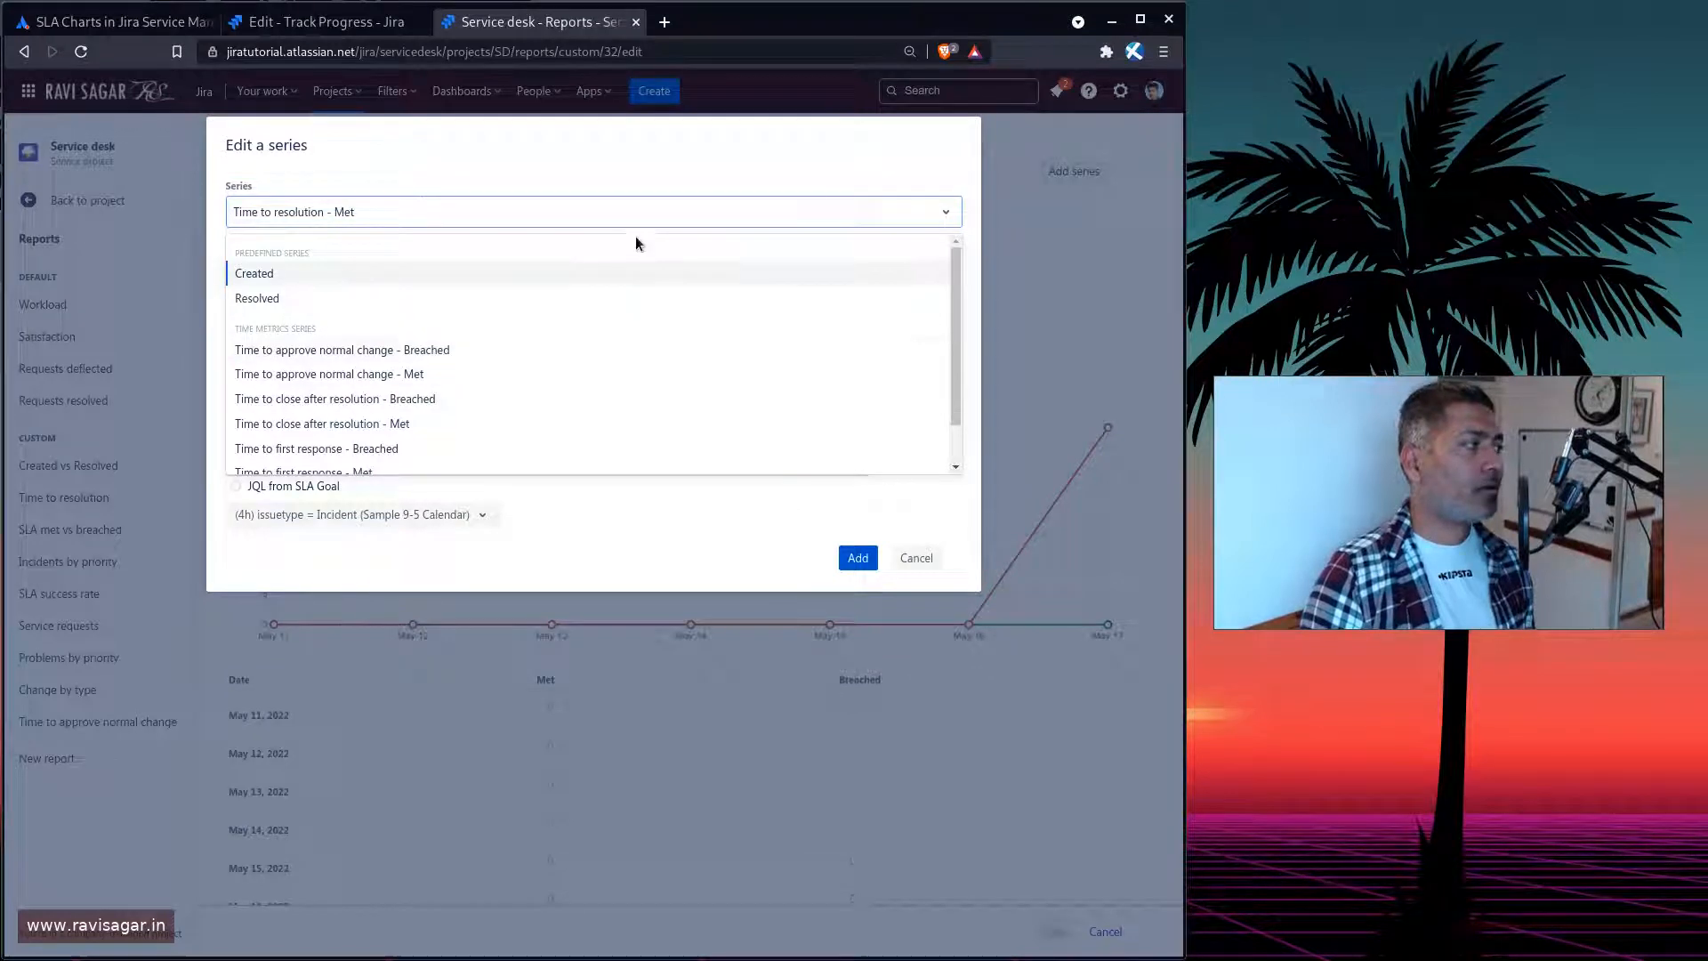
{"action": "mouse_move", "coordinate": [485, 364]}
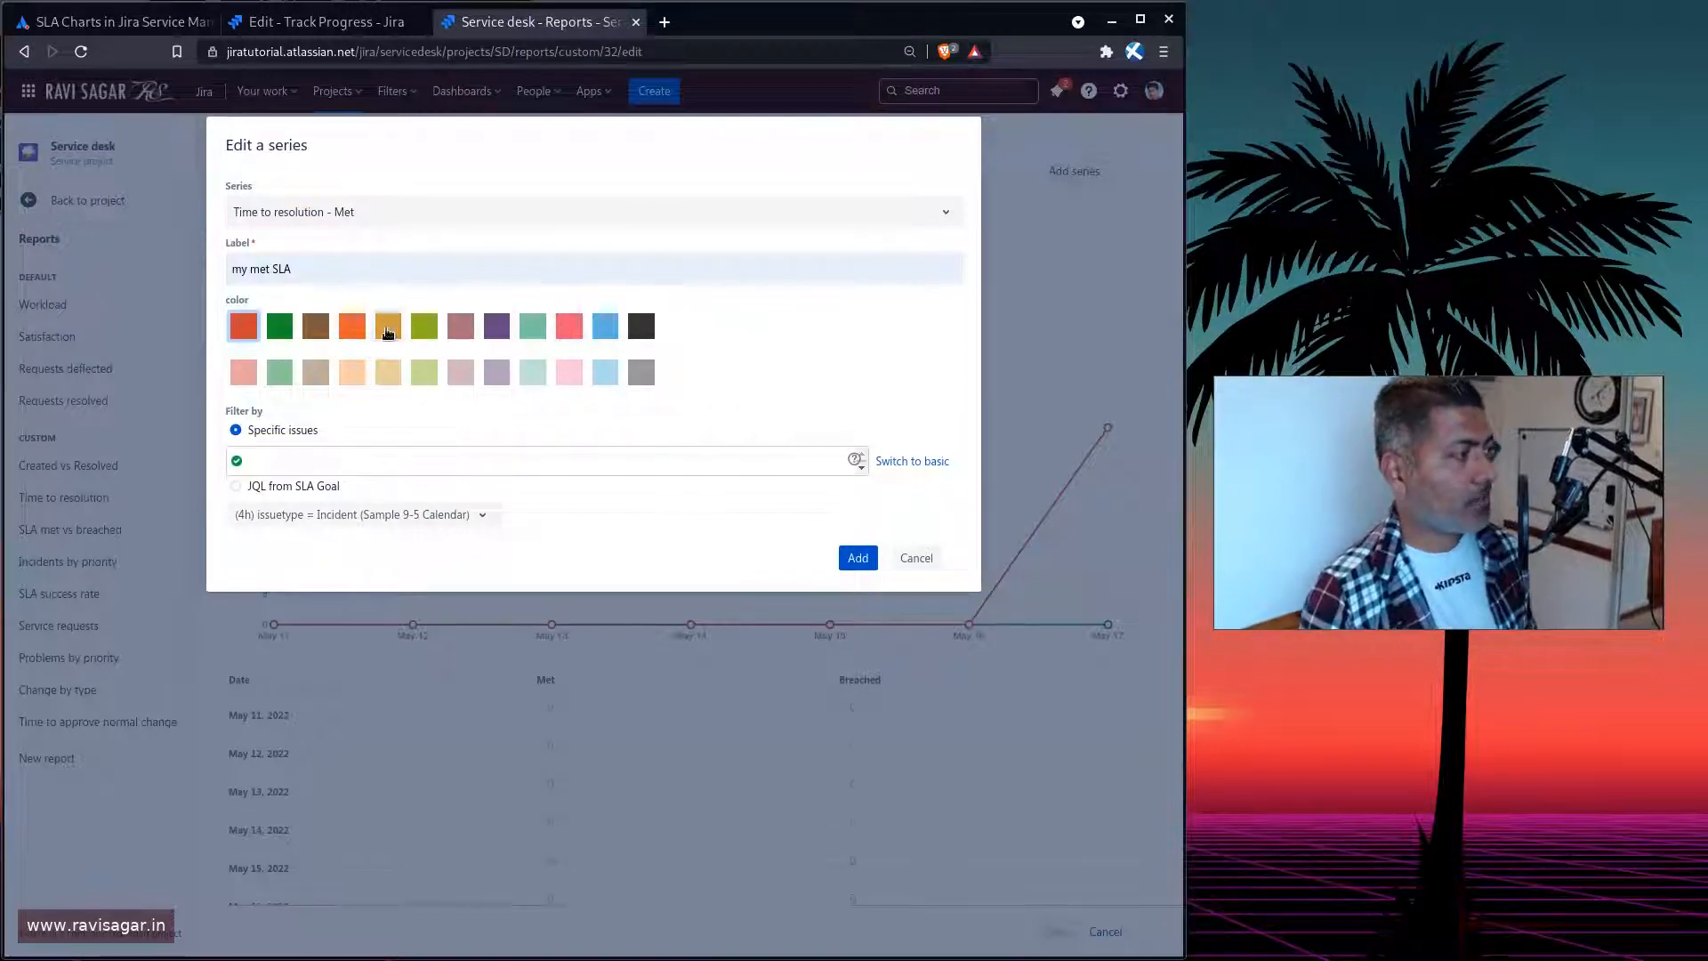
{"action": "left_click", "coordinate": [424, 326]}
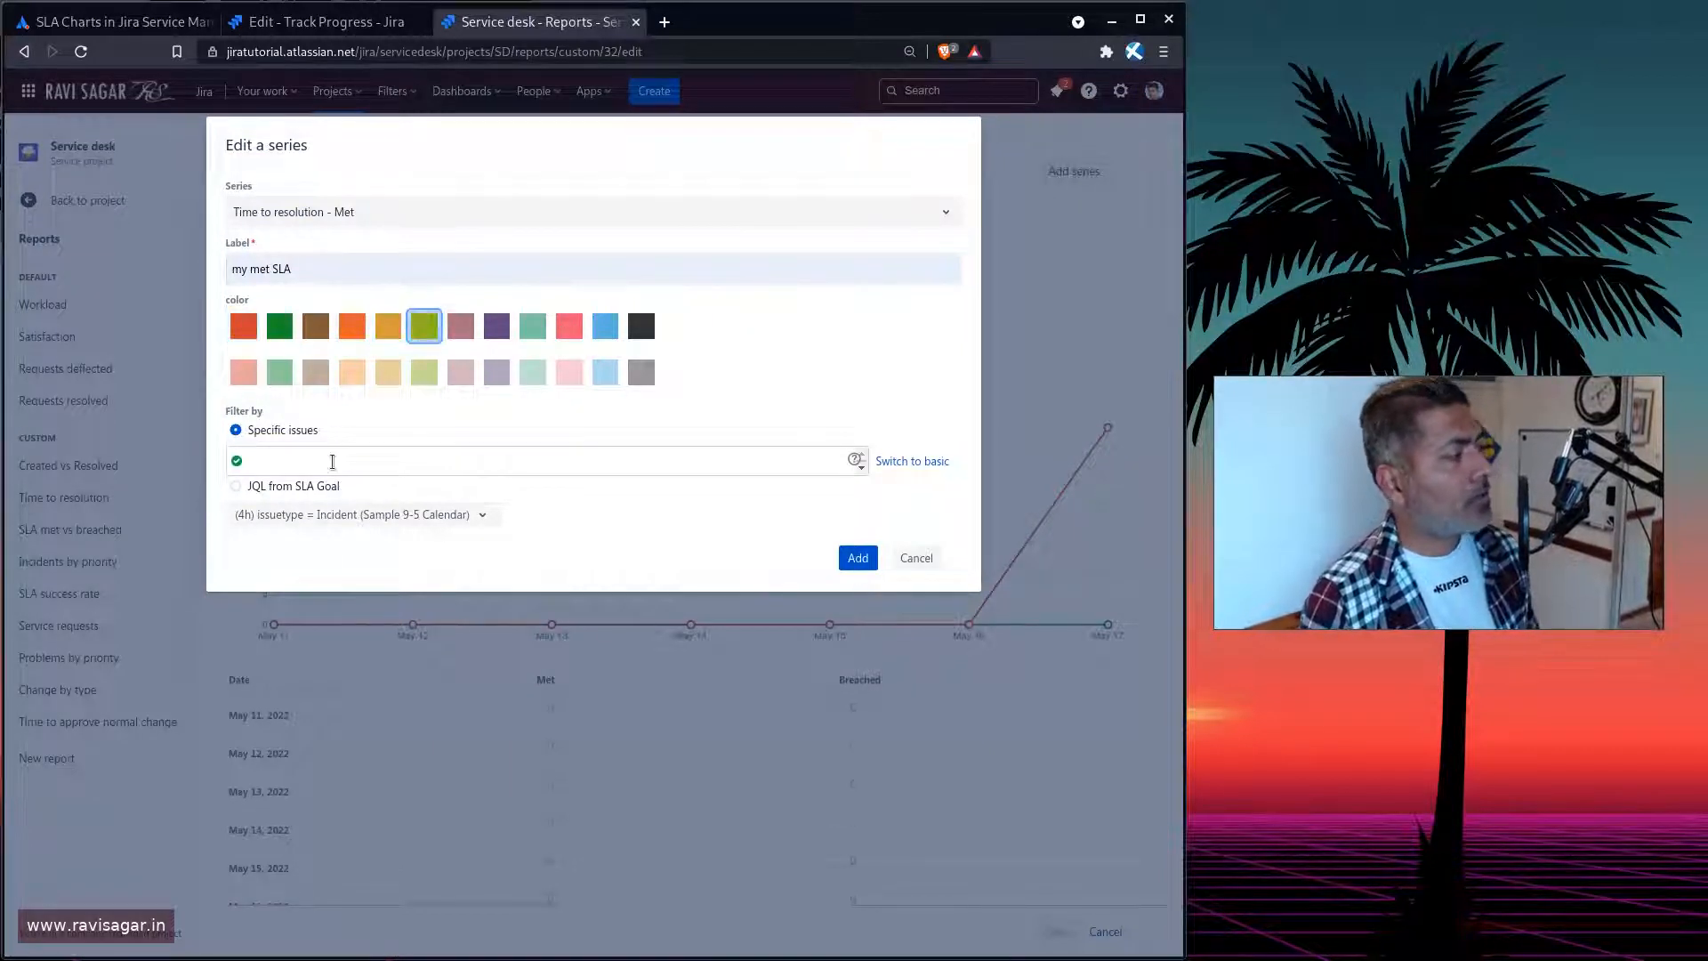
Filter the series by assignee = currentUser(), add it, and save the report
{"action": "type", "text": "ass"}
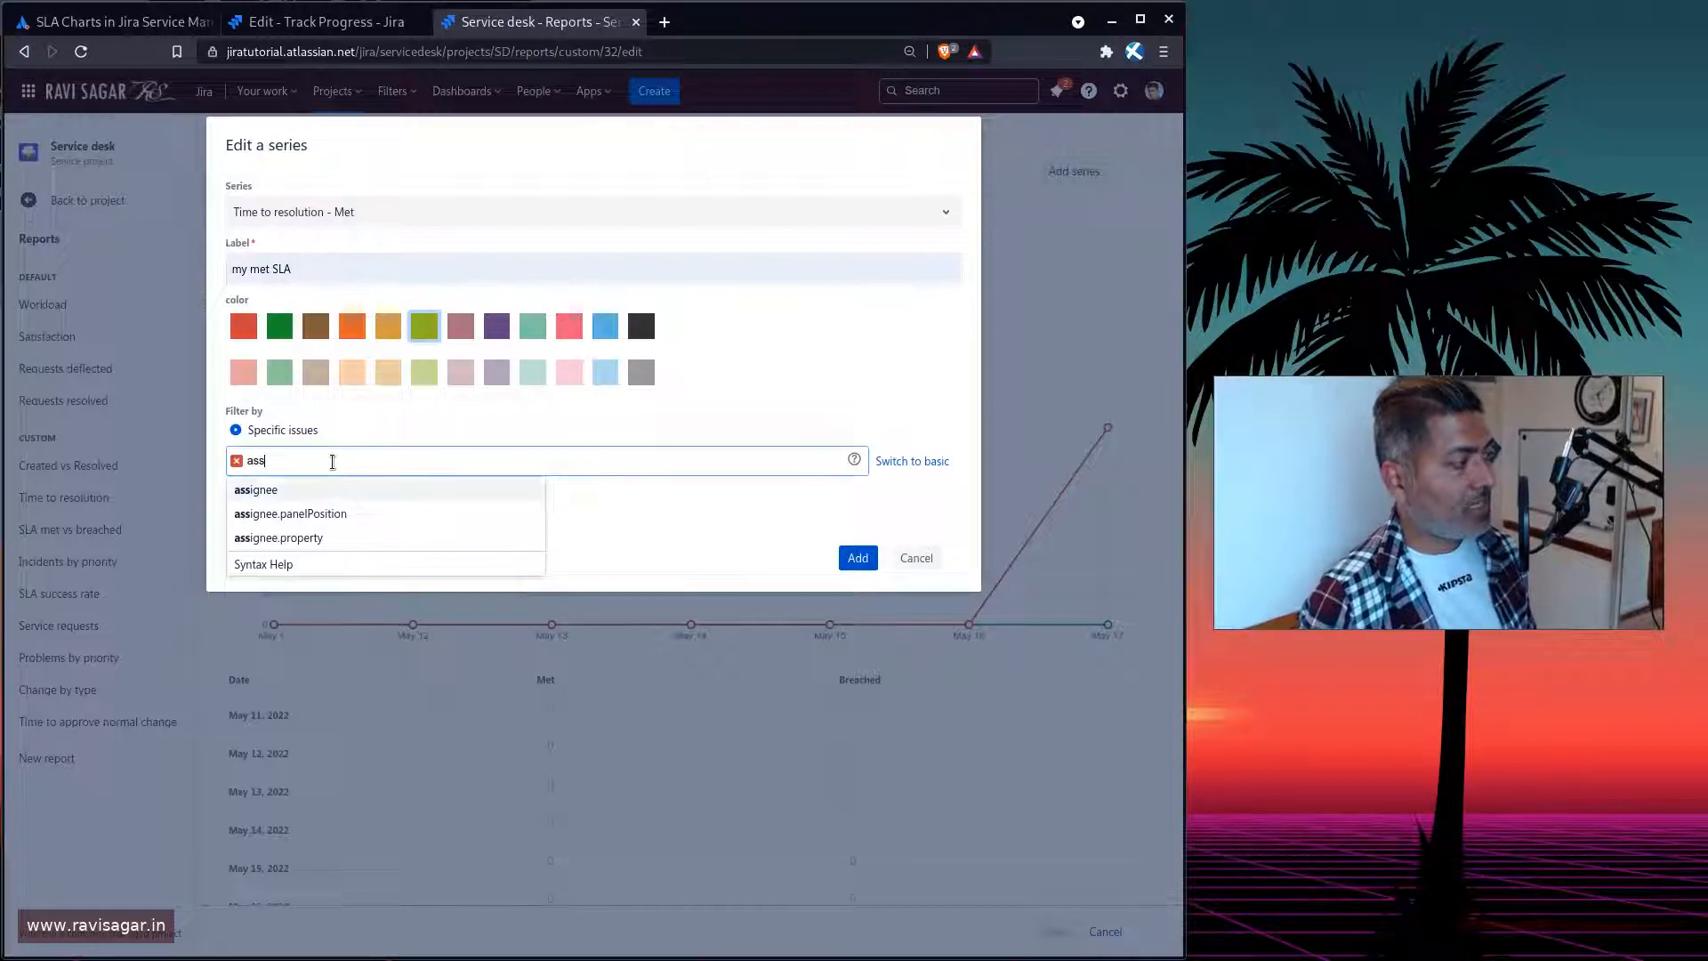
{"action": "left_click", "coordinate": [256, 490]}
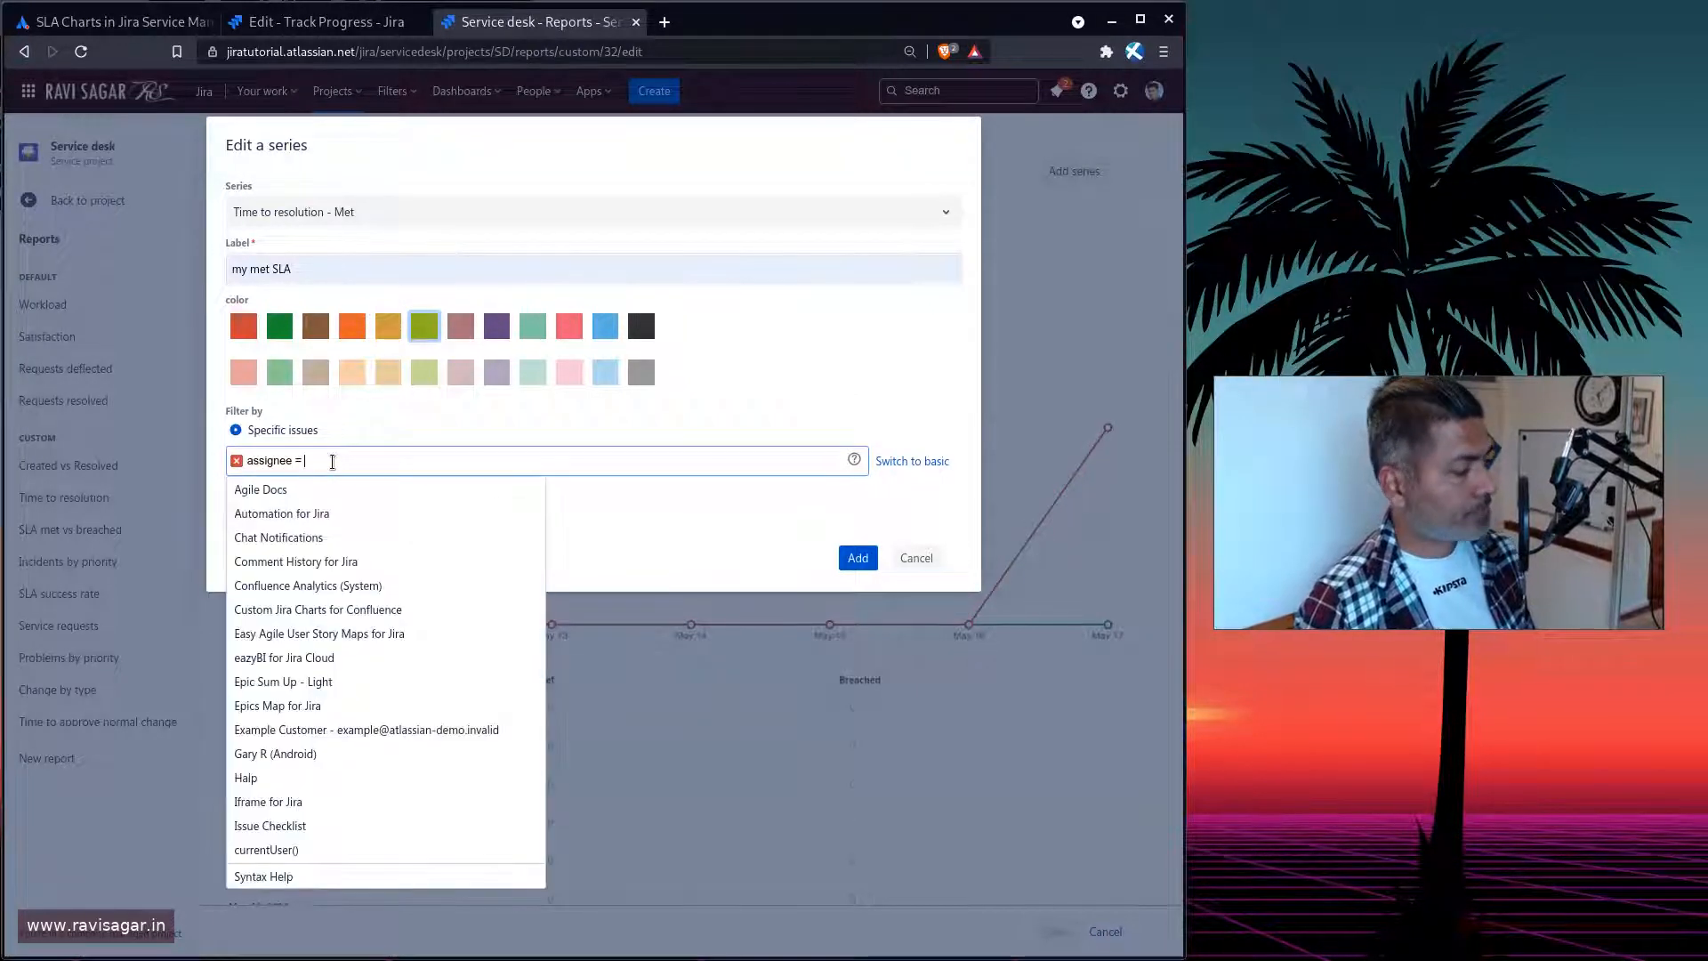
{"action": "left_click", "coordinate": [266, 850]}
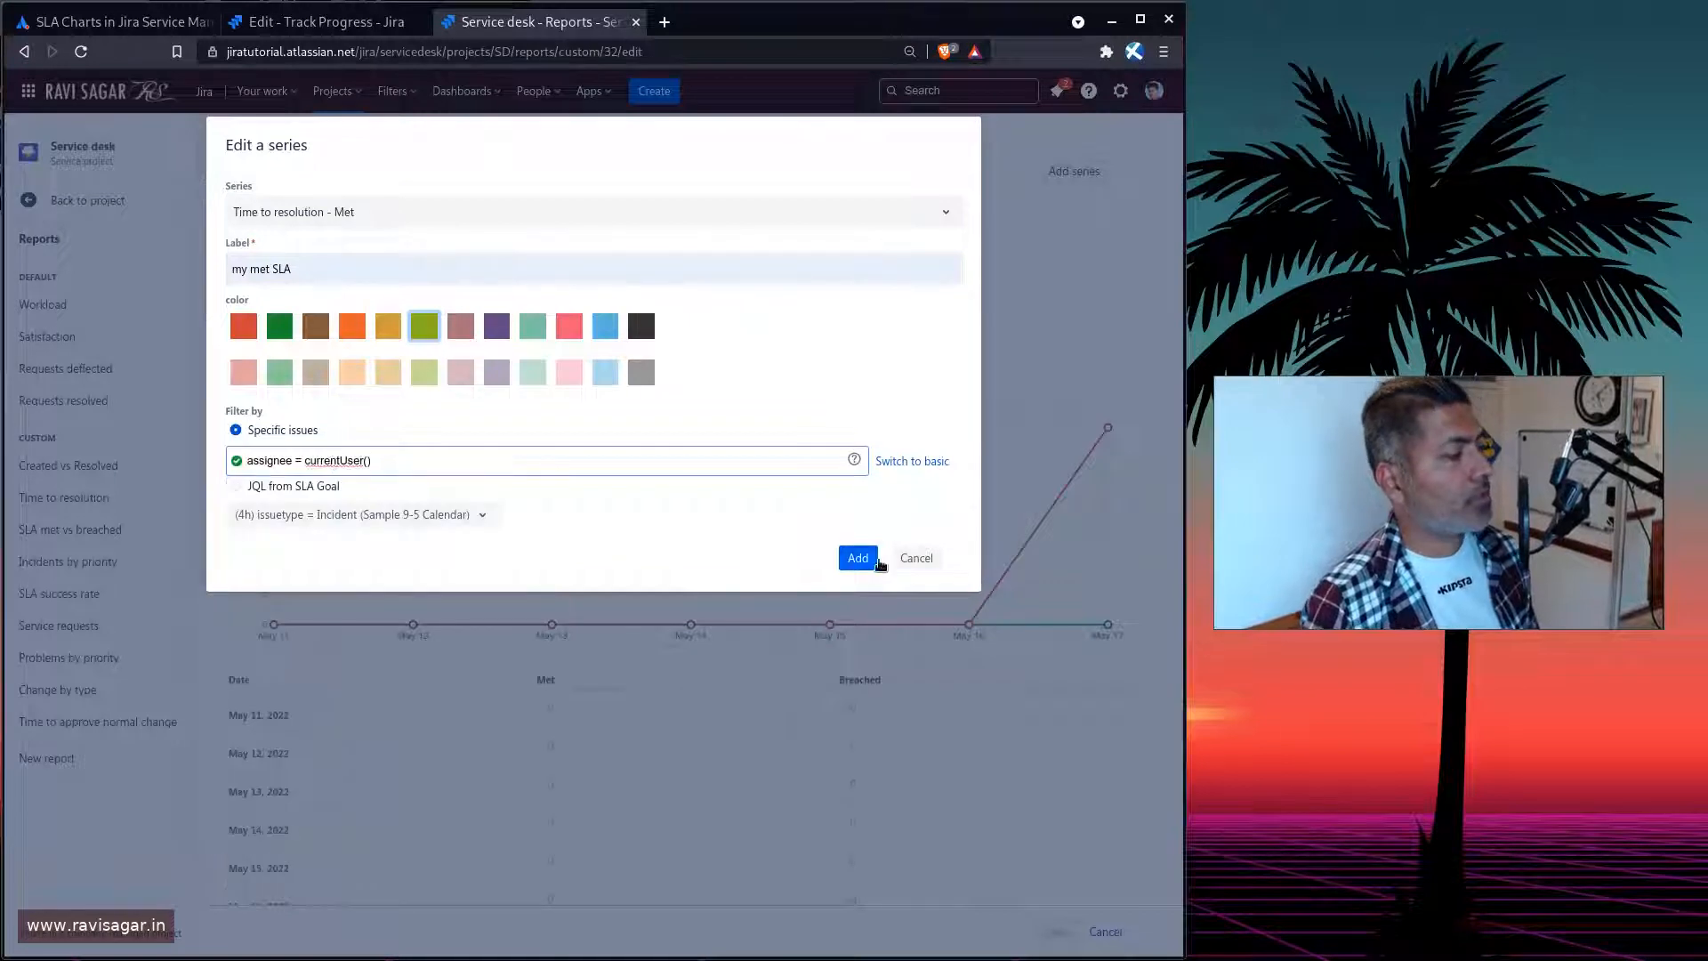
{"action": "left_click", "coordinate": [858, 558]}
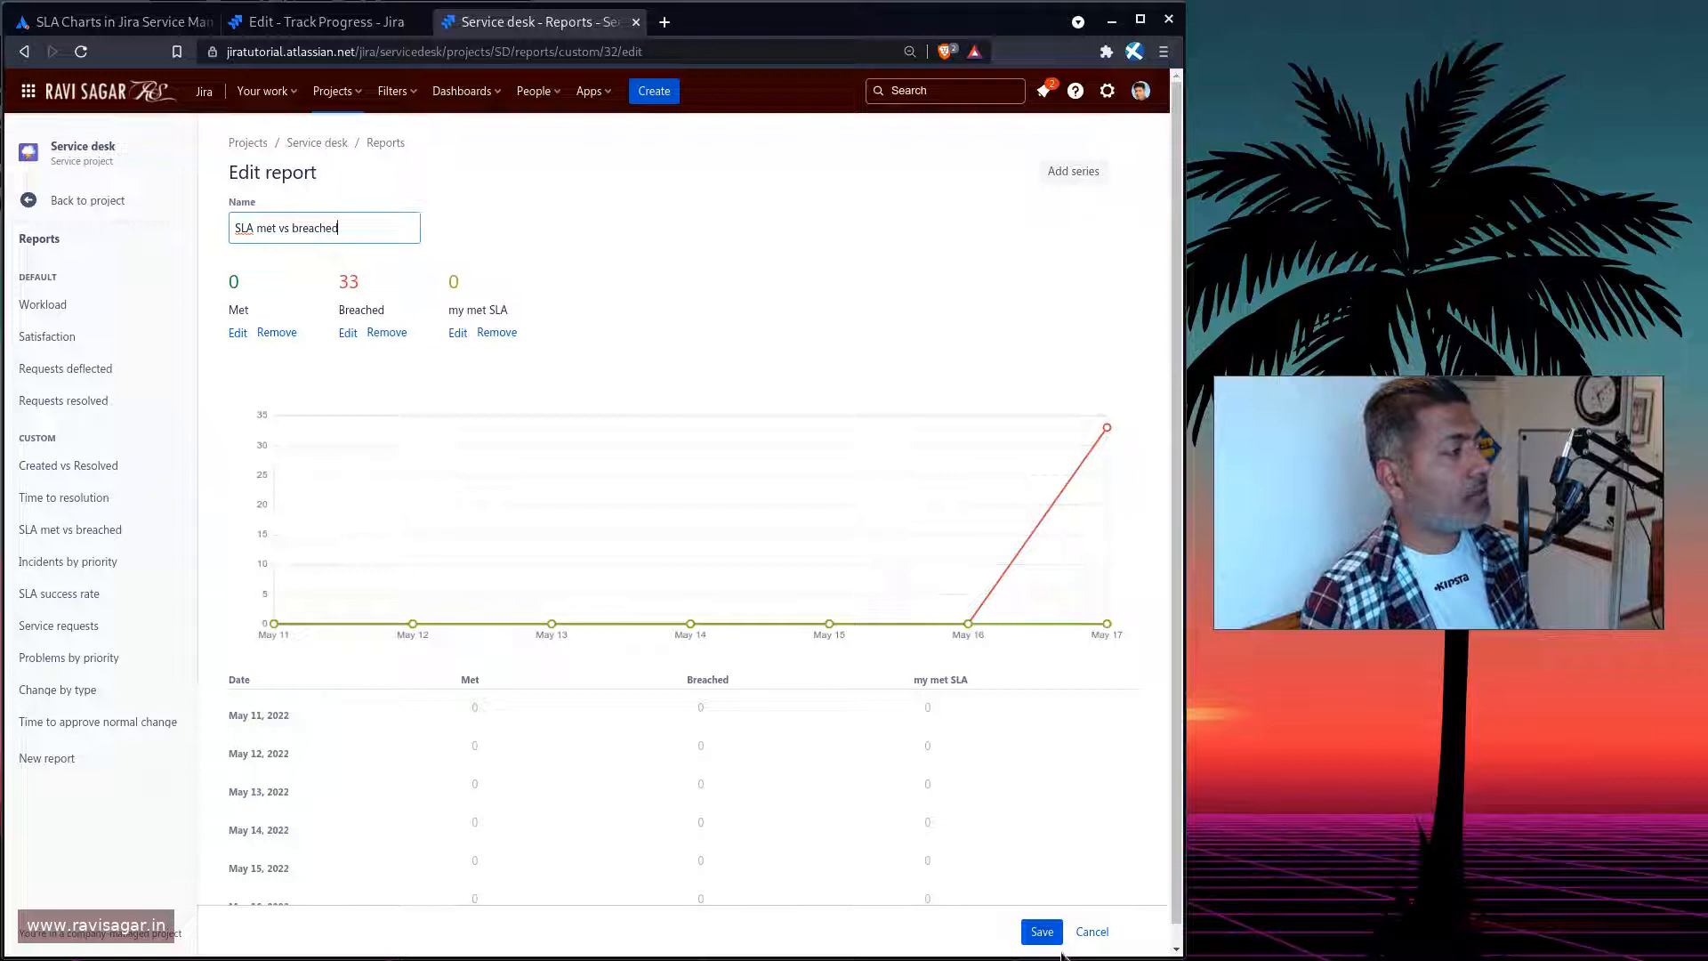
{"action": "left_click", "coordinate": [1041, 931]}
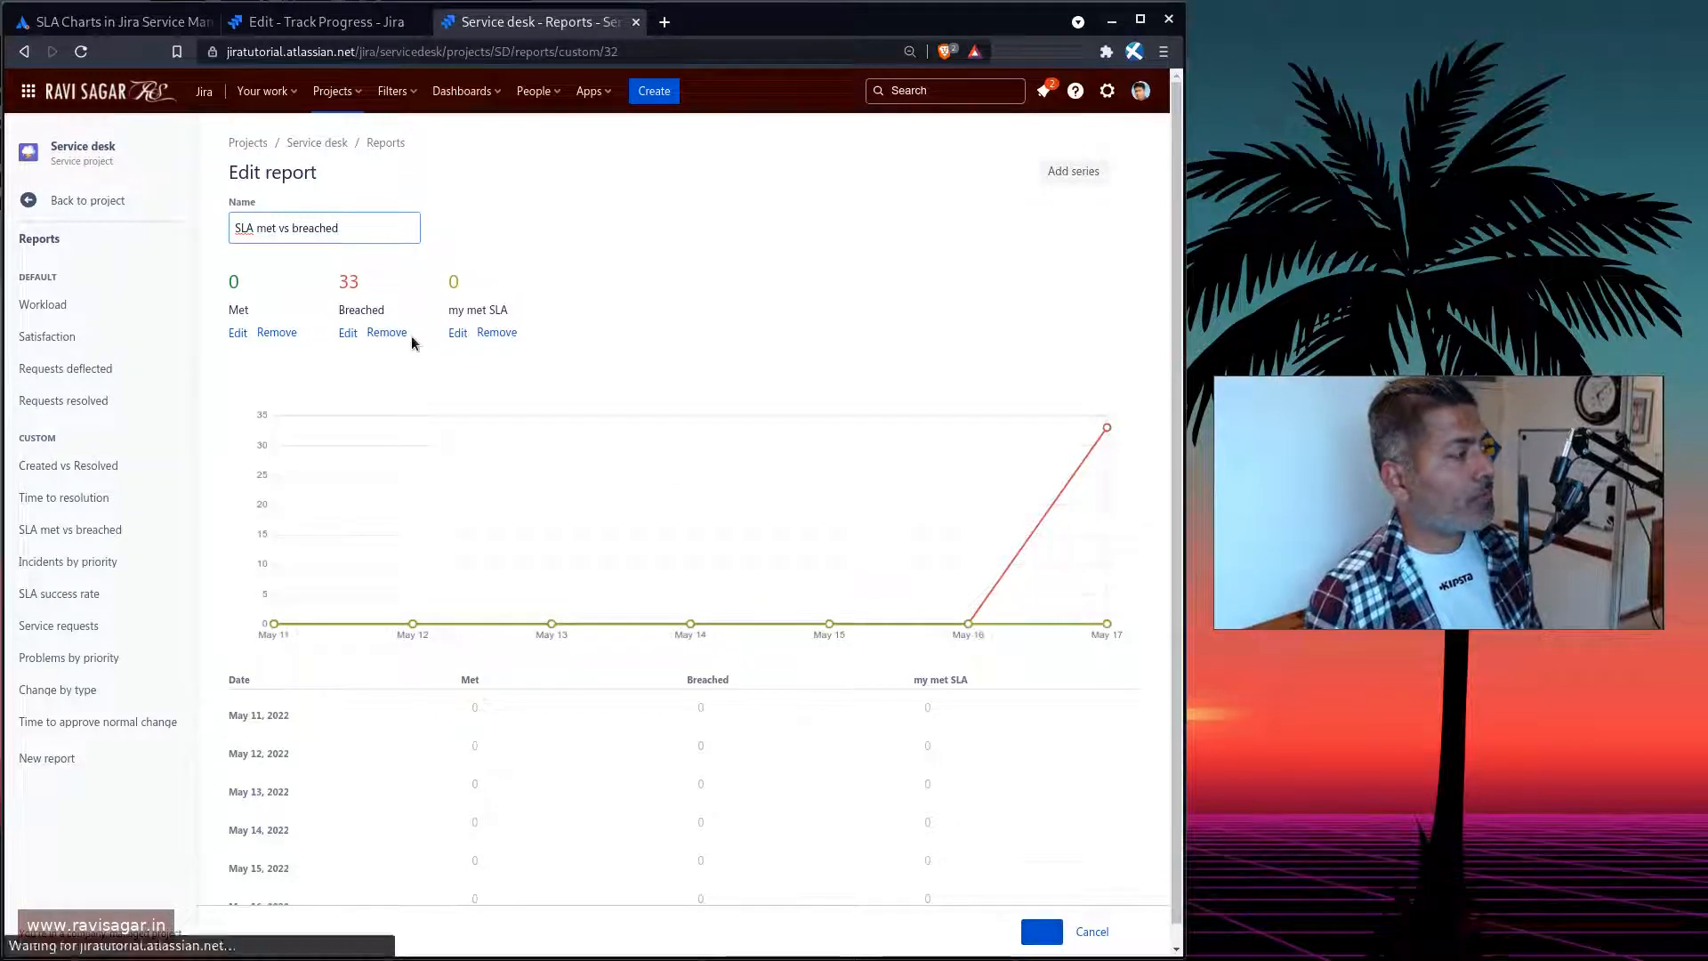
Return to the dashboard tab and launch eazyBI from the Apps menu
{"action": "left_click", "coordinate": [1041, 932]}
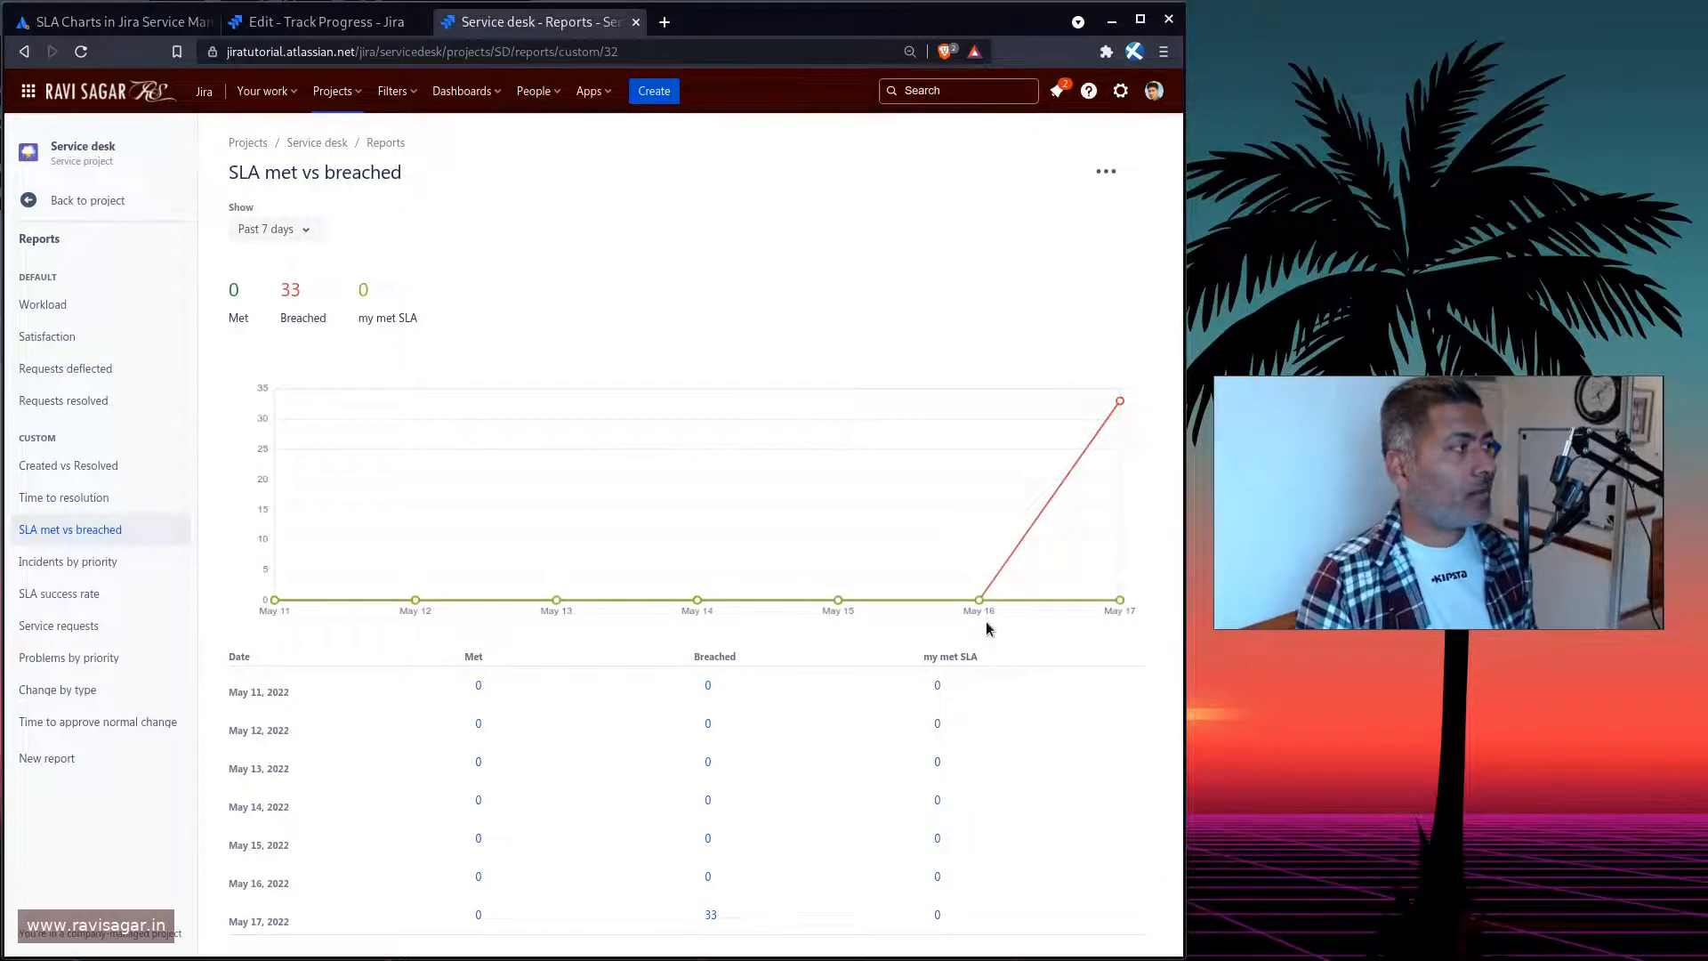
{"action": "left_click", "coordinate": [321, 21]}
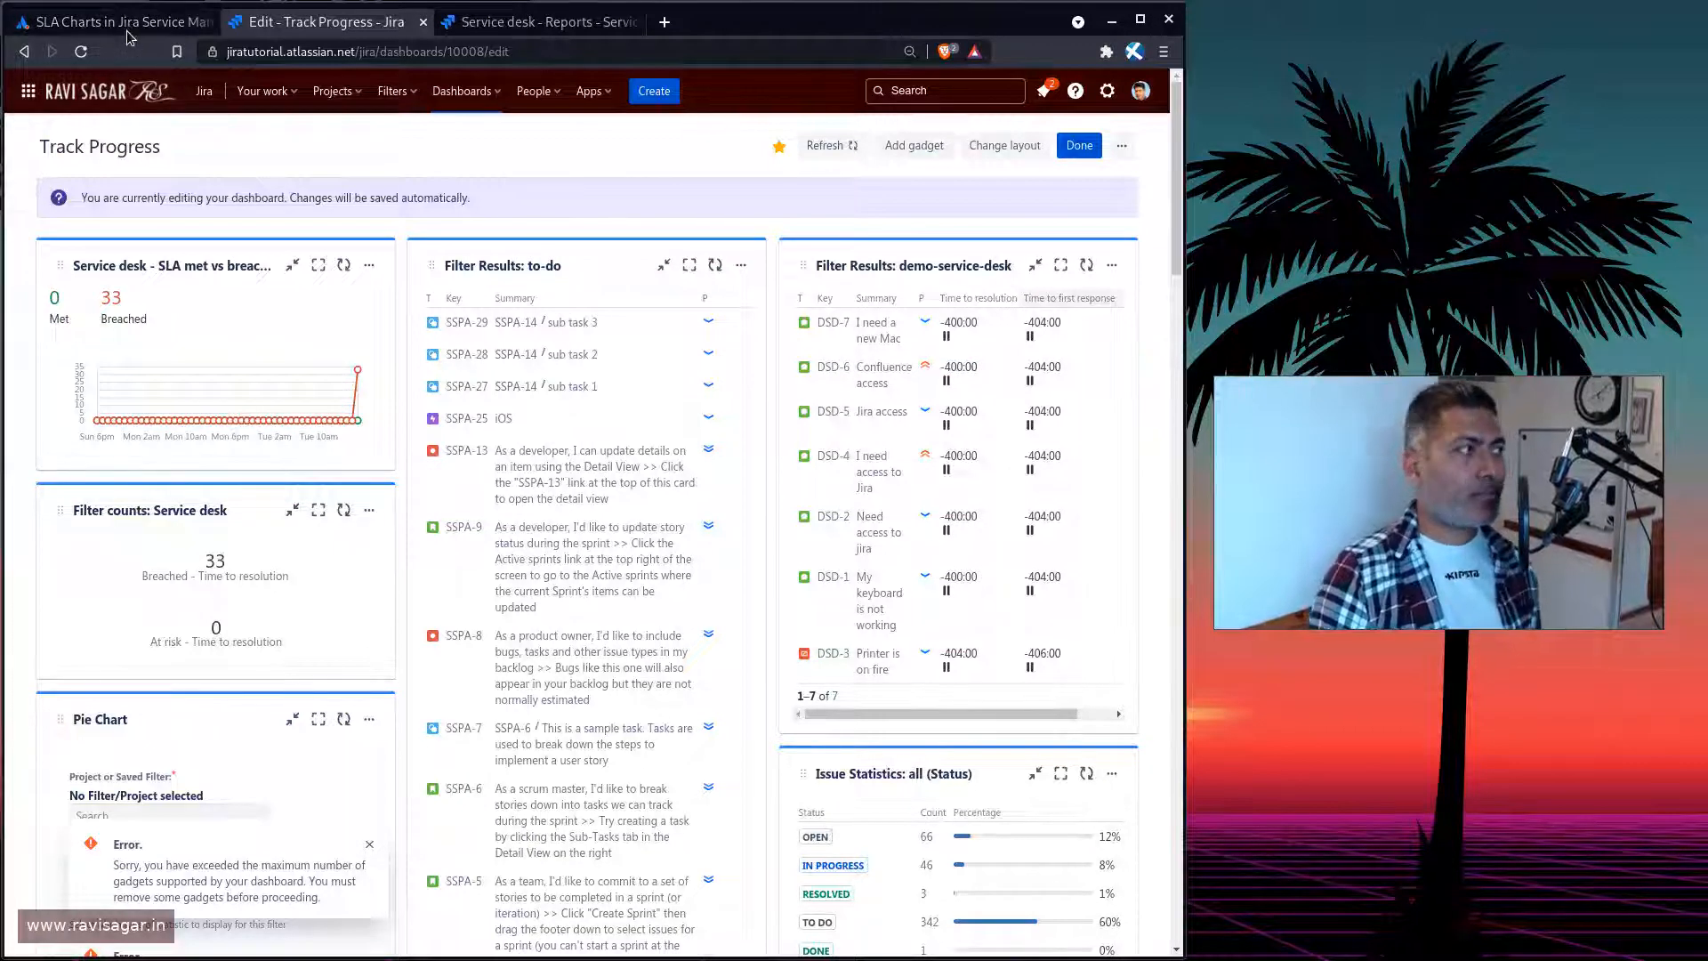
{"action": "left_click", "coordinate": [589, 91]}
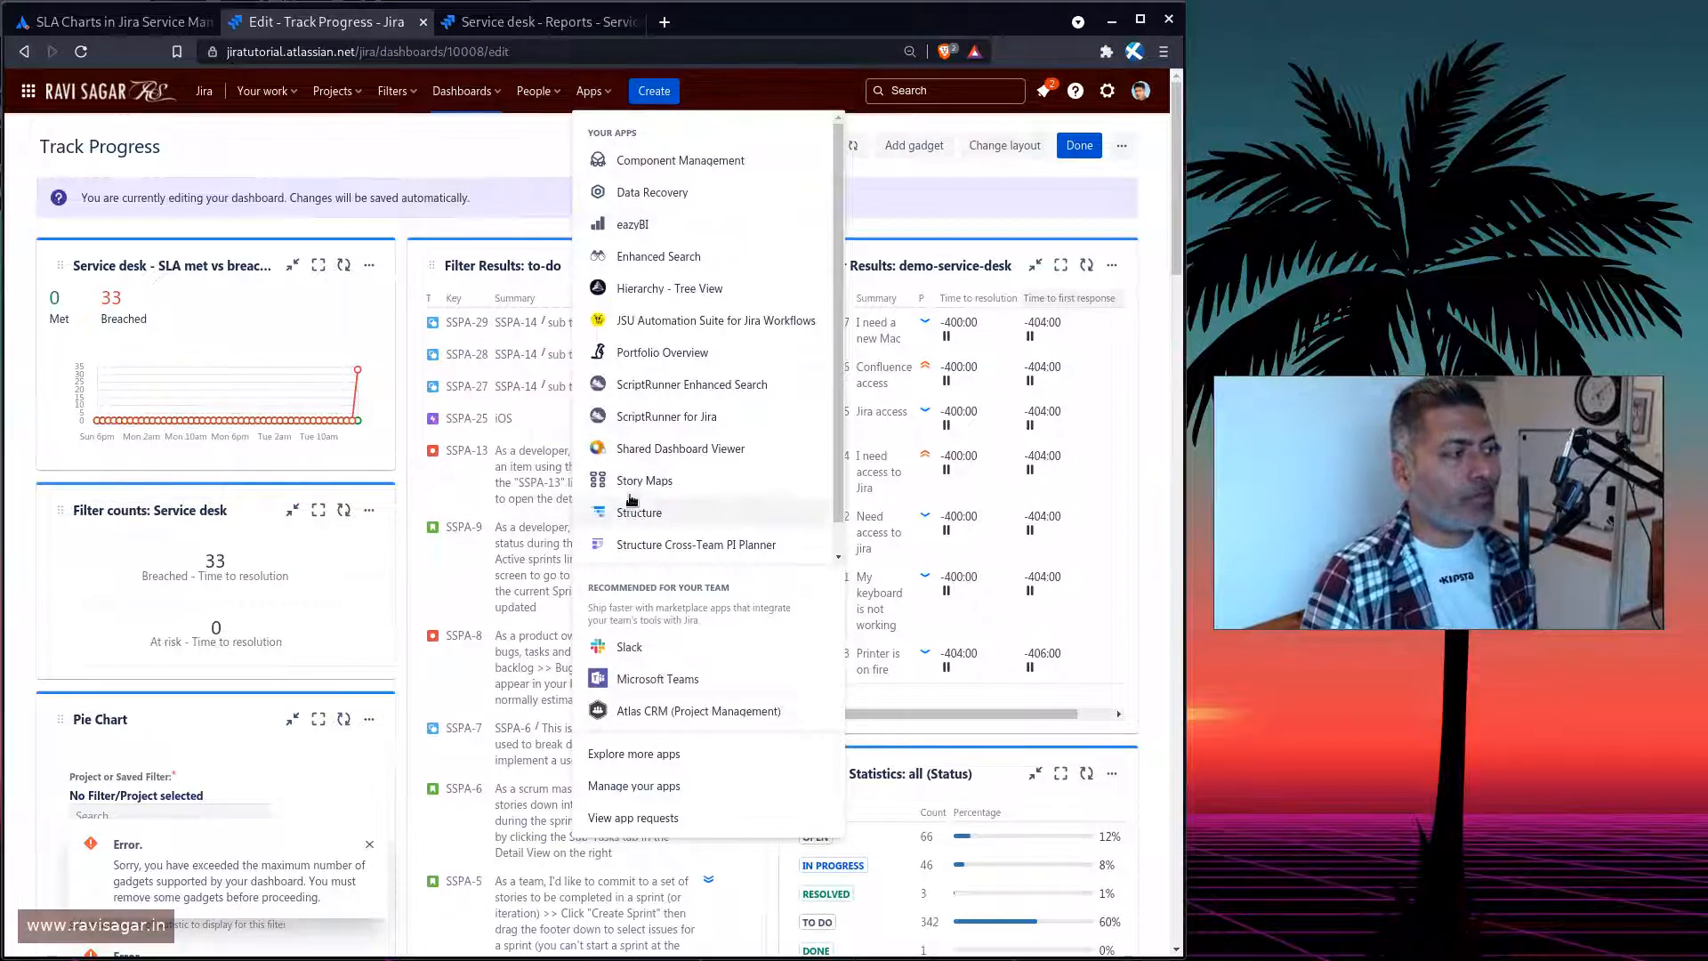
{"action": "left_click", "coordinate": [633, 224]}
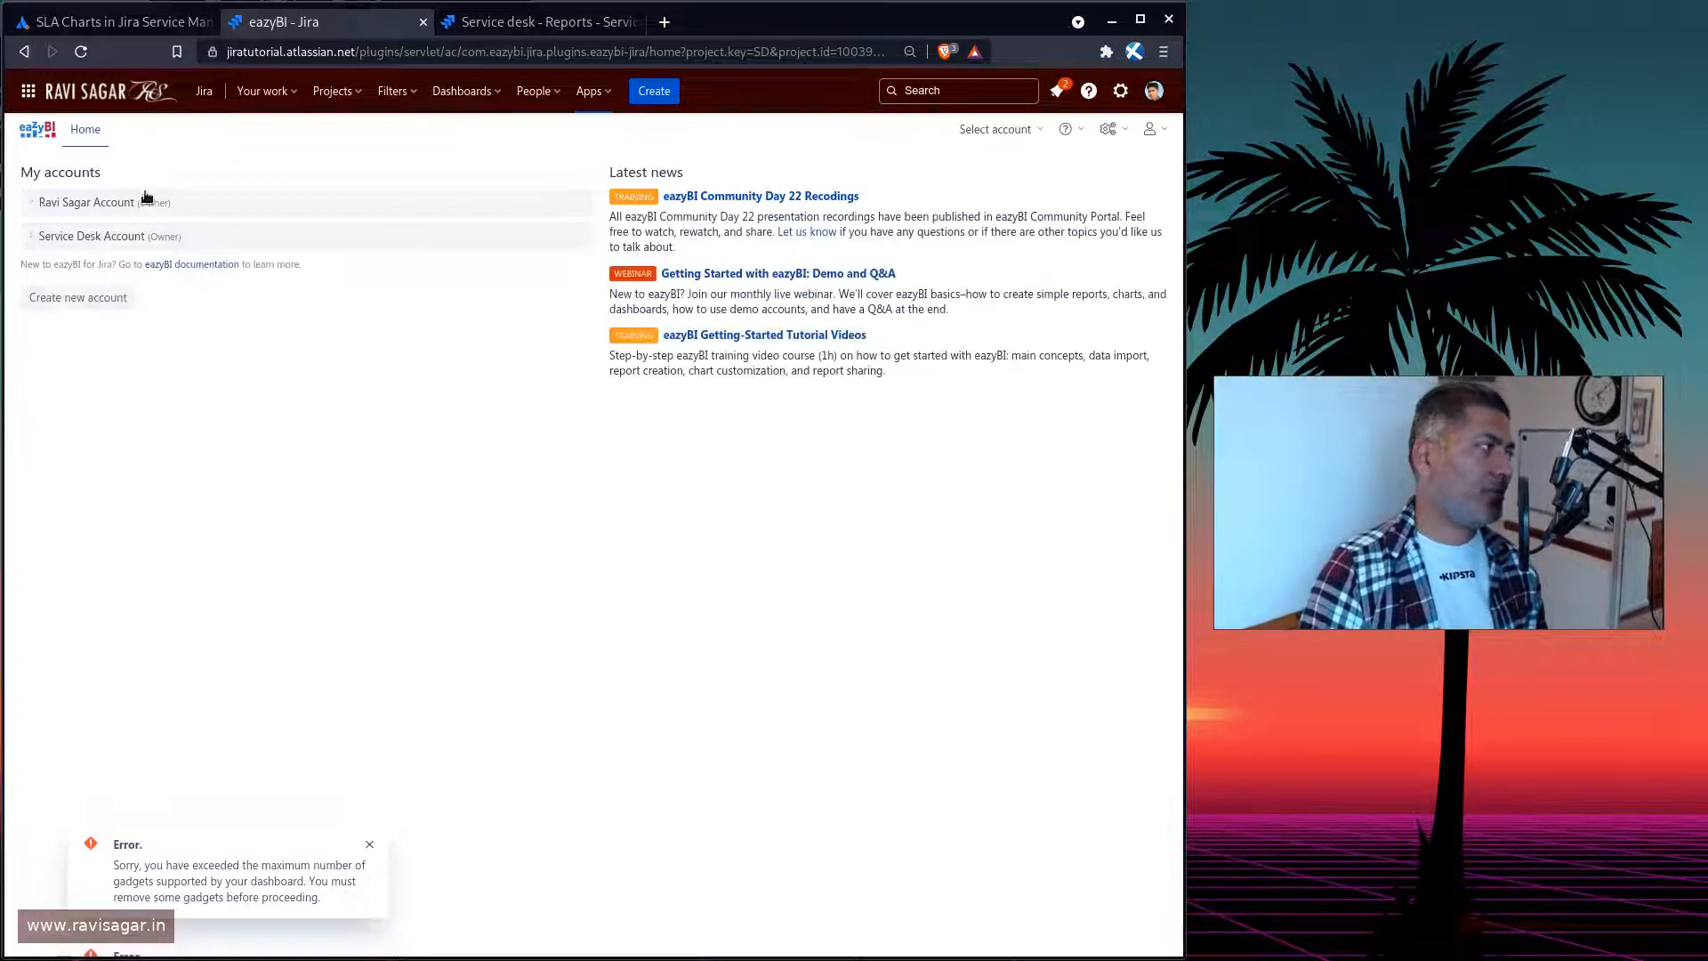
Open Service Desk Account's sample 'Time to resolution - Met vs Breached' report
{"action": "left_click", "coordinate": [92, 236]}
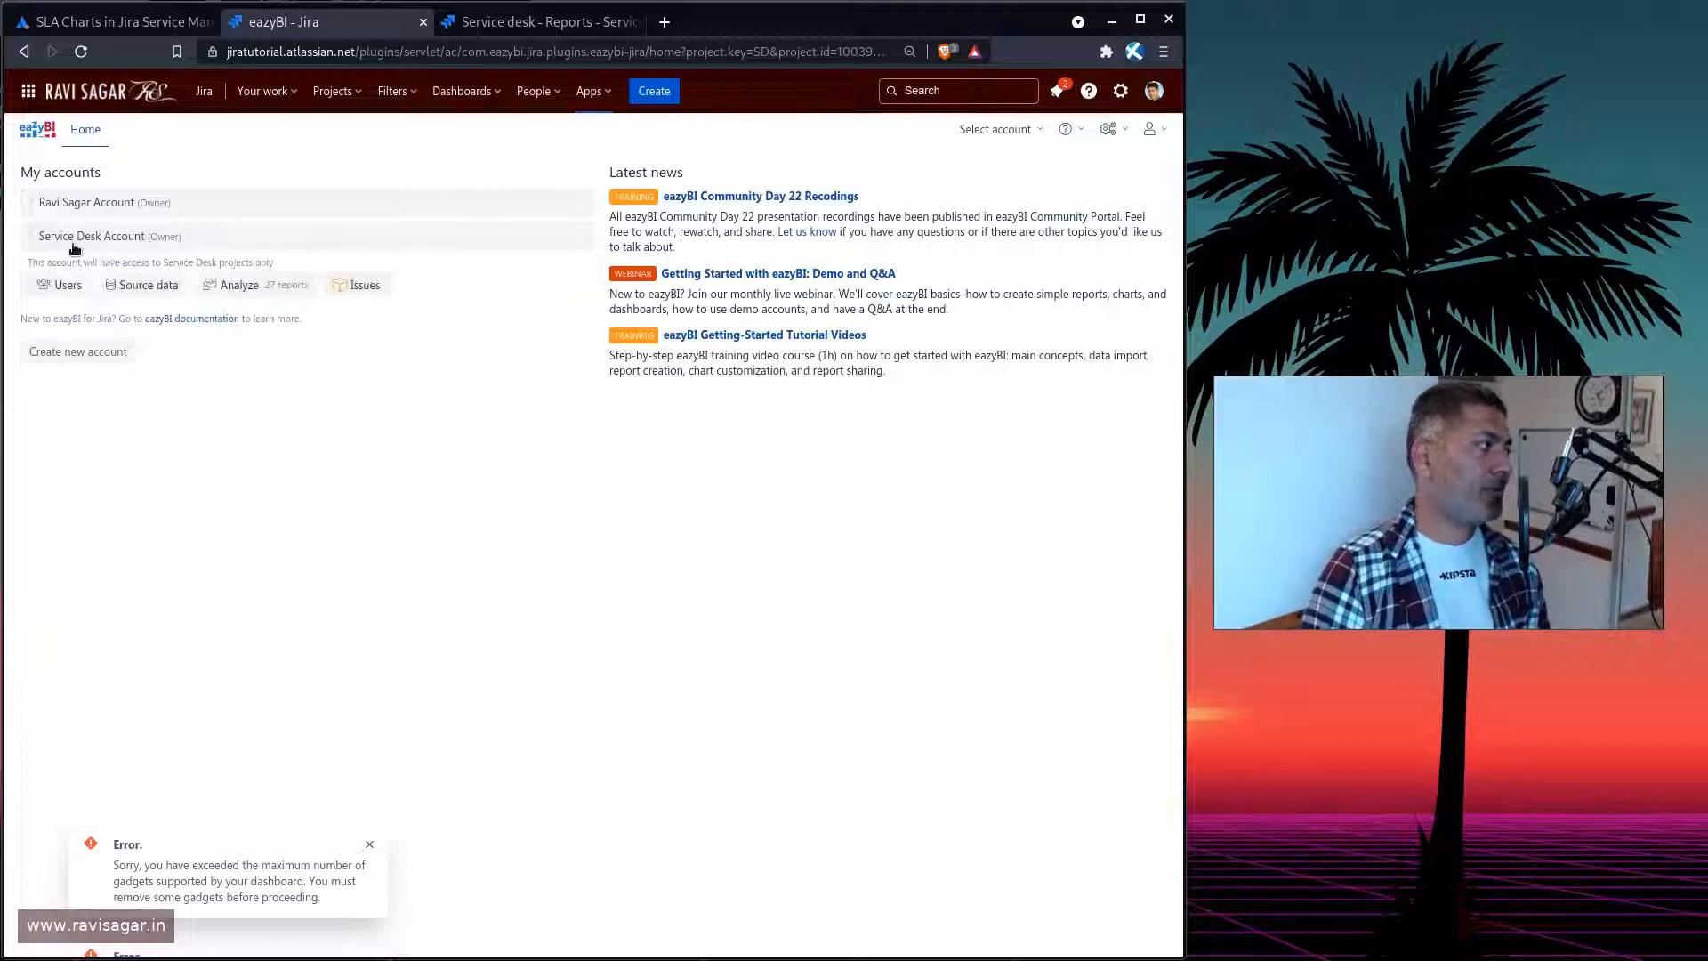
{"action": "left_click", "coordinate": [237, 284]}
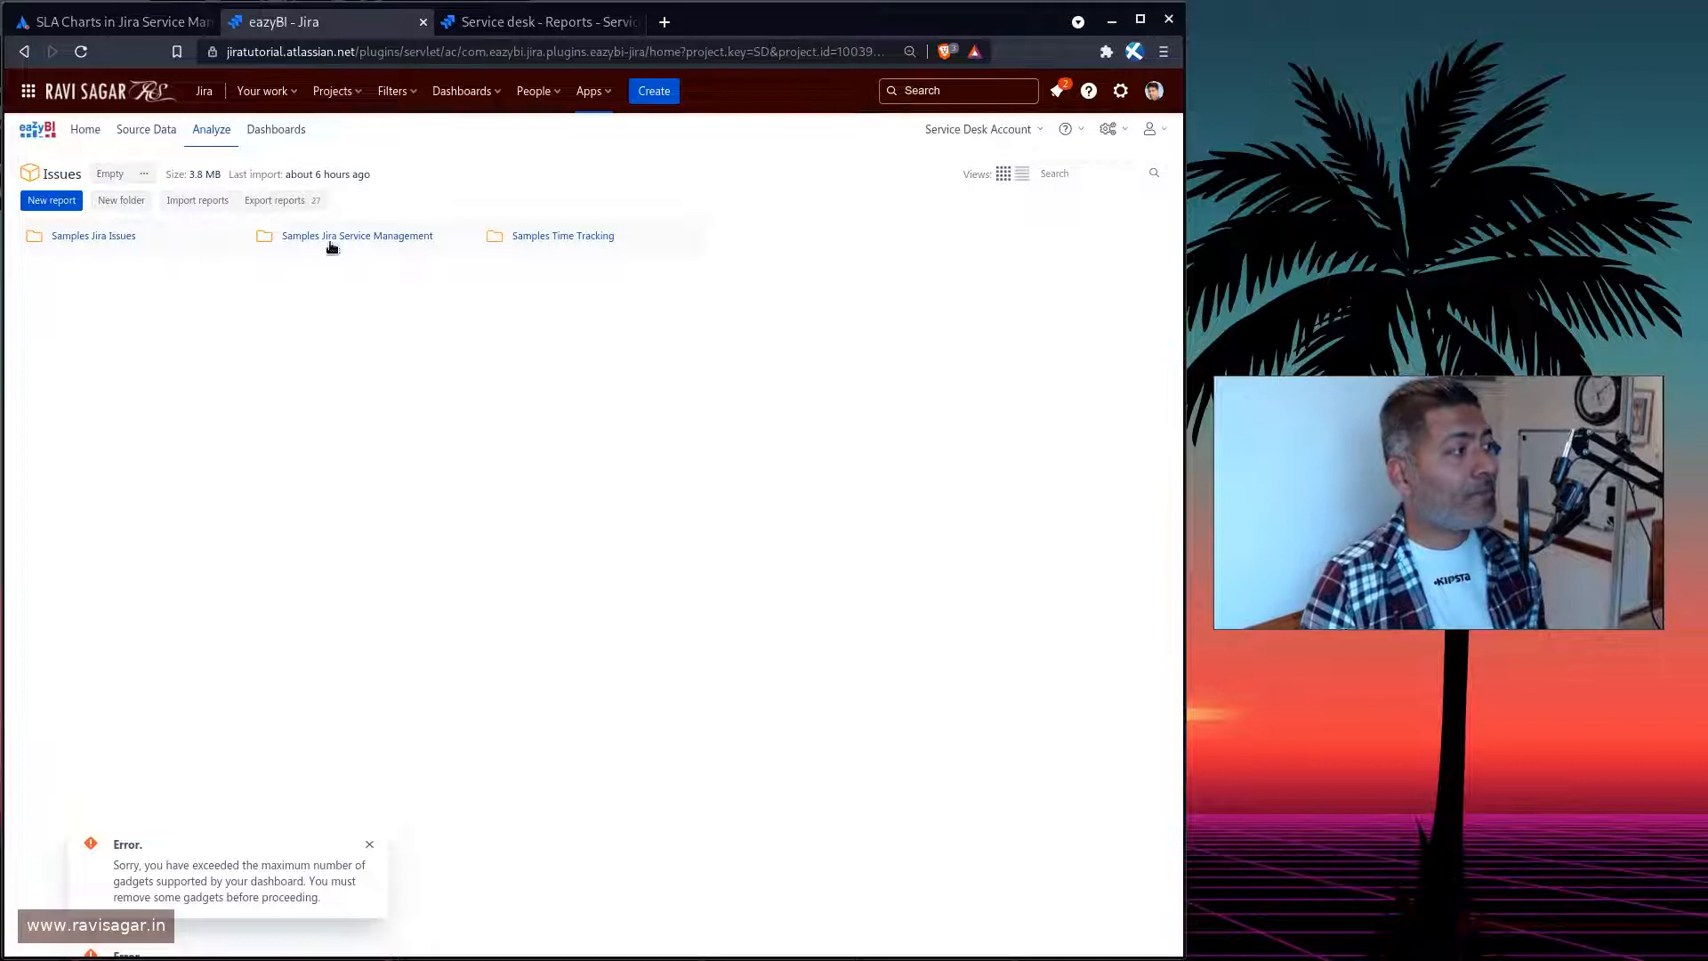
{"action": "left_click", "coordinate": [357, 236]}
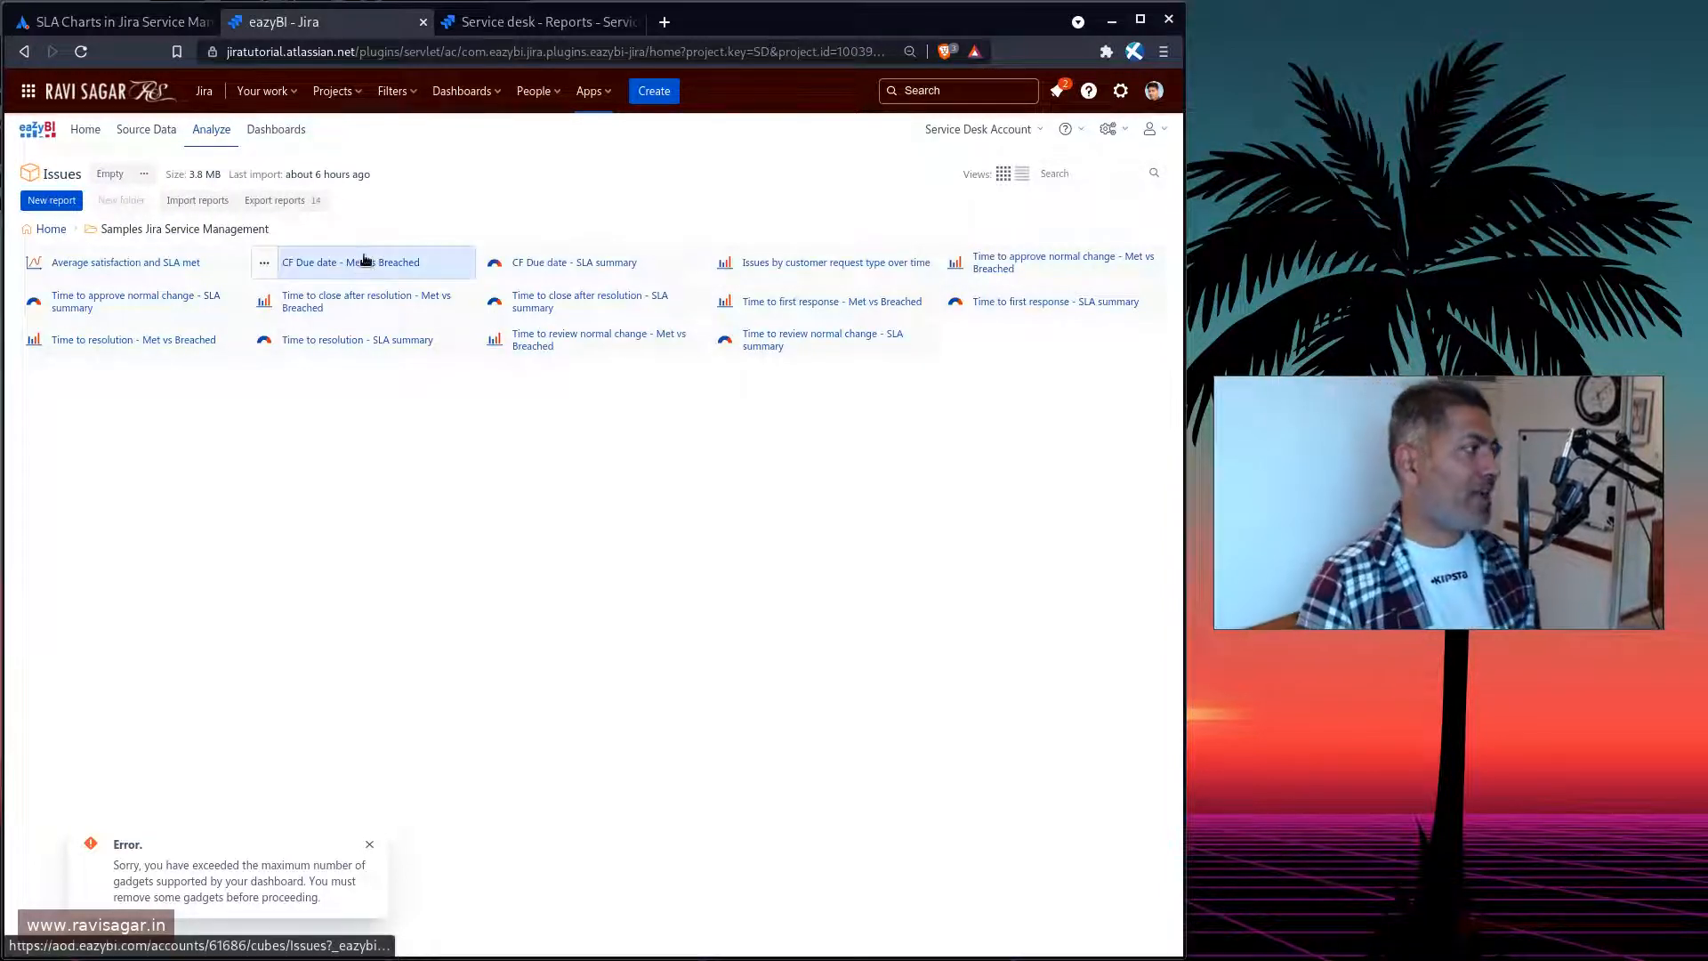
{"action": "mouse_move", "coordinate": [138, 301]}
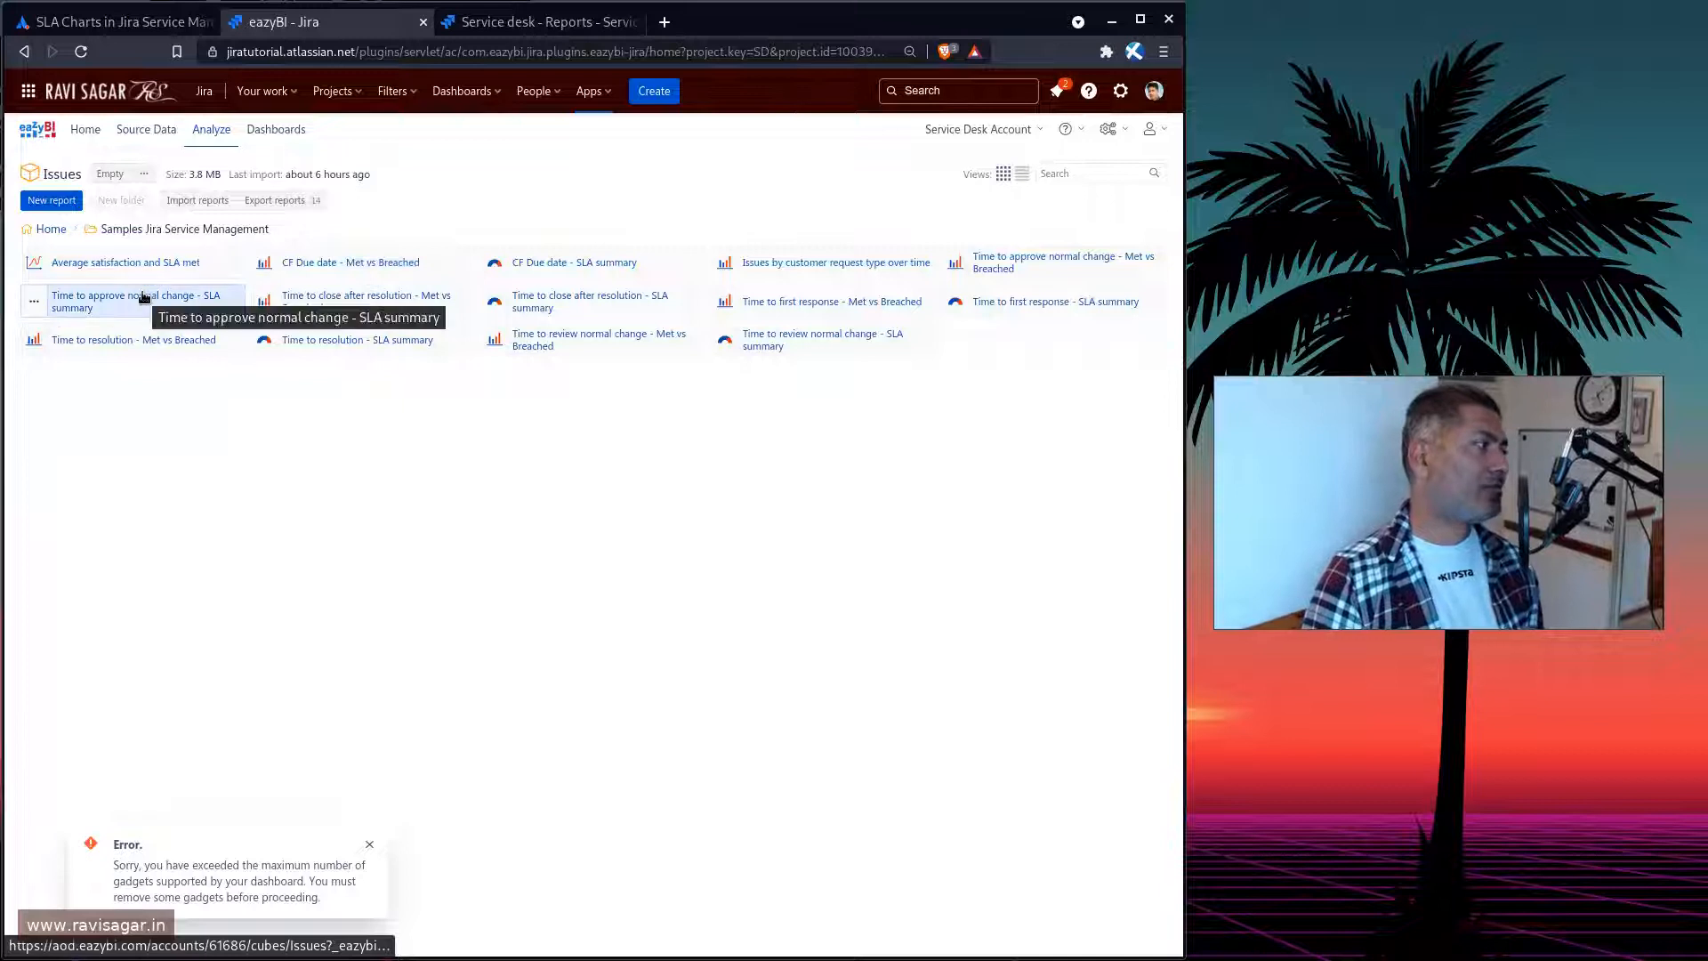
{"action": "mouse_move", "coordinate": [175, 353]}
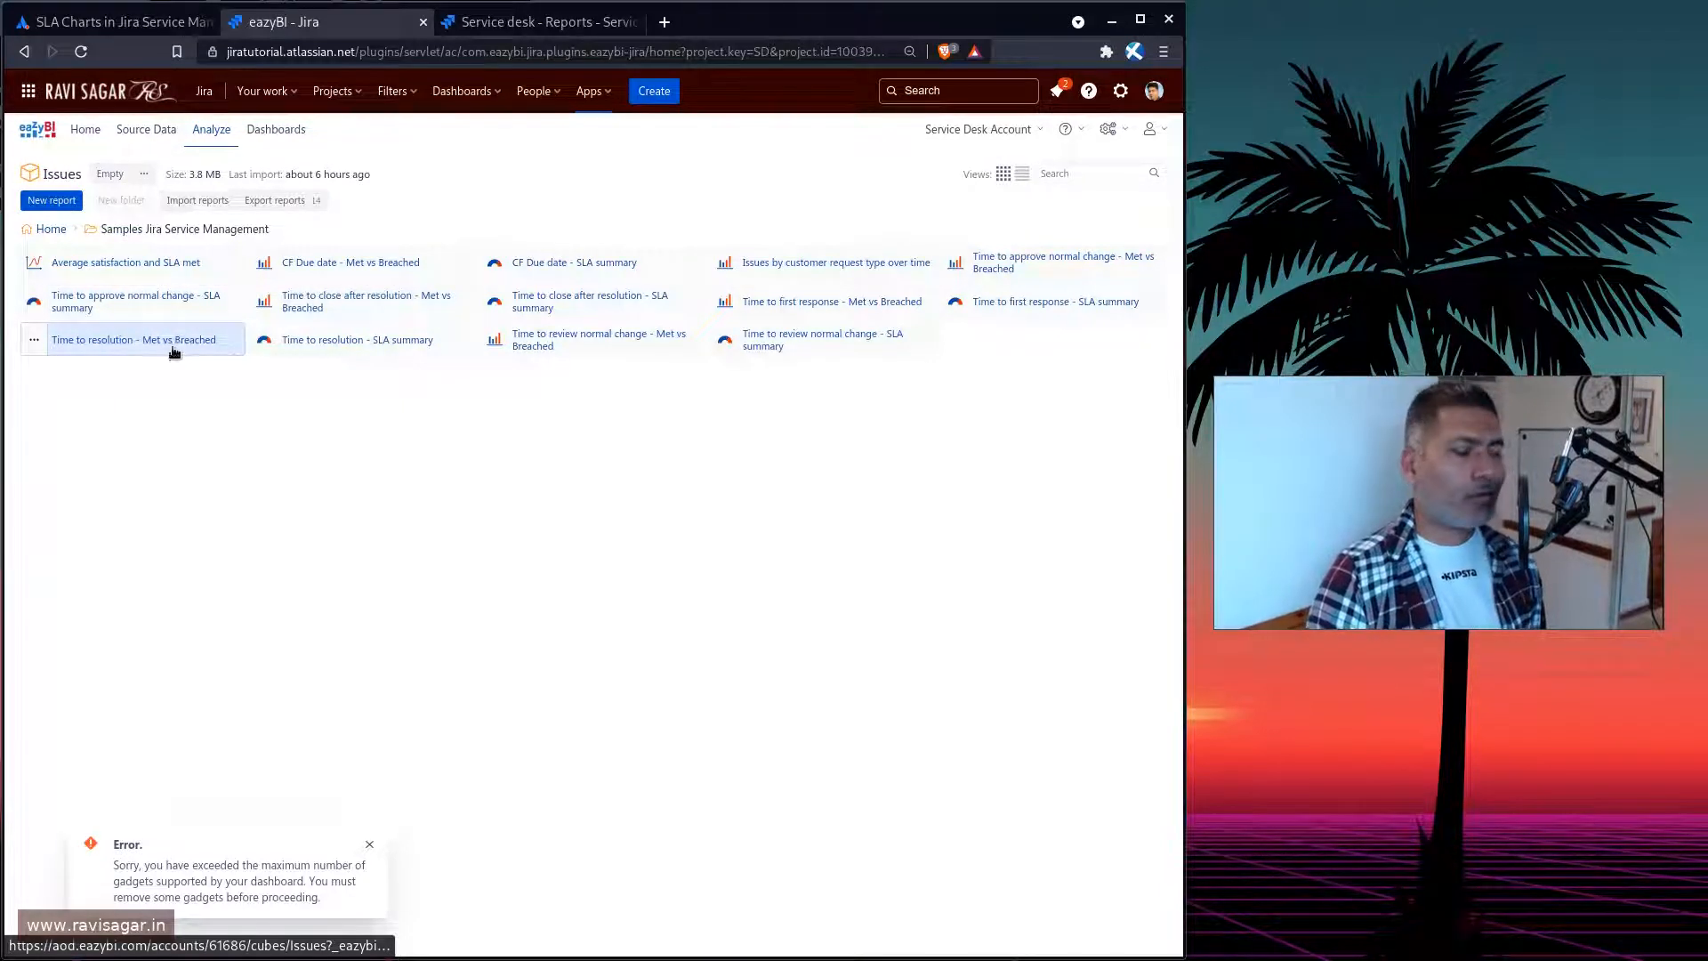
{"action": "left_click", "coordinate": [133, 339]}
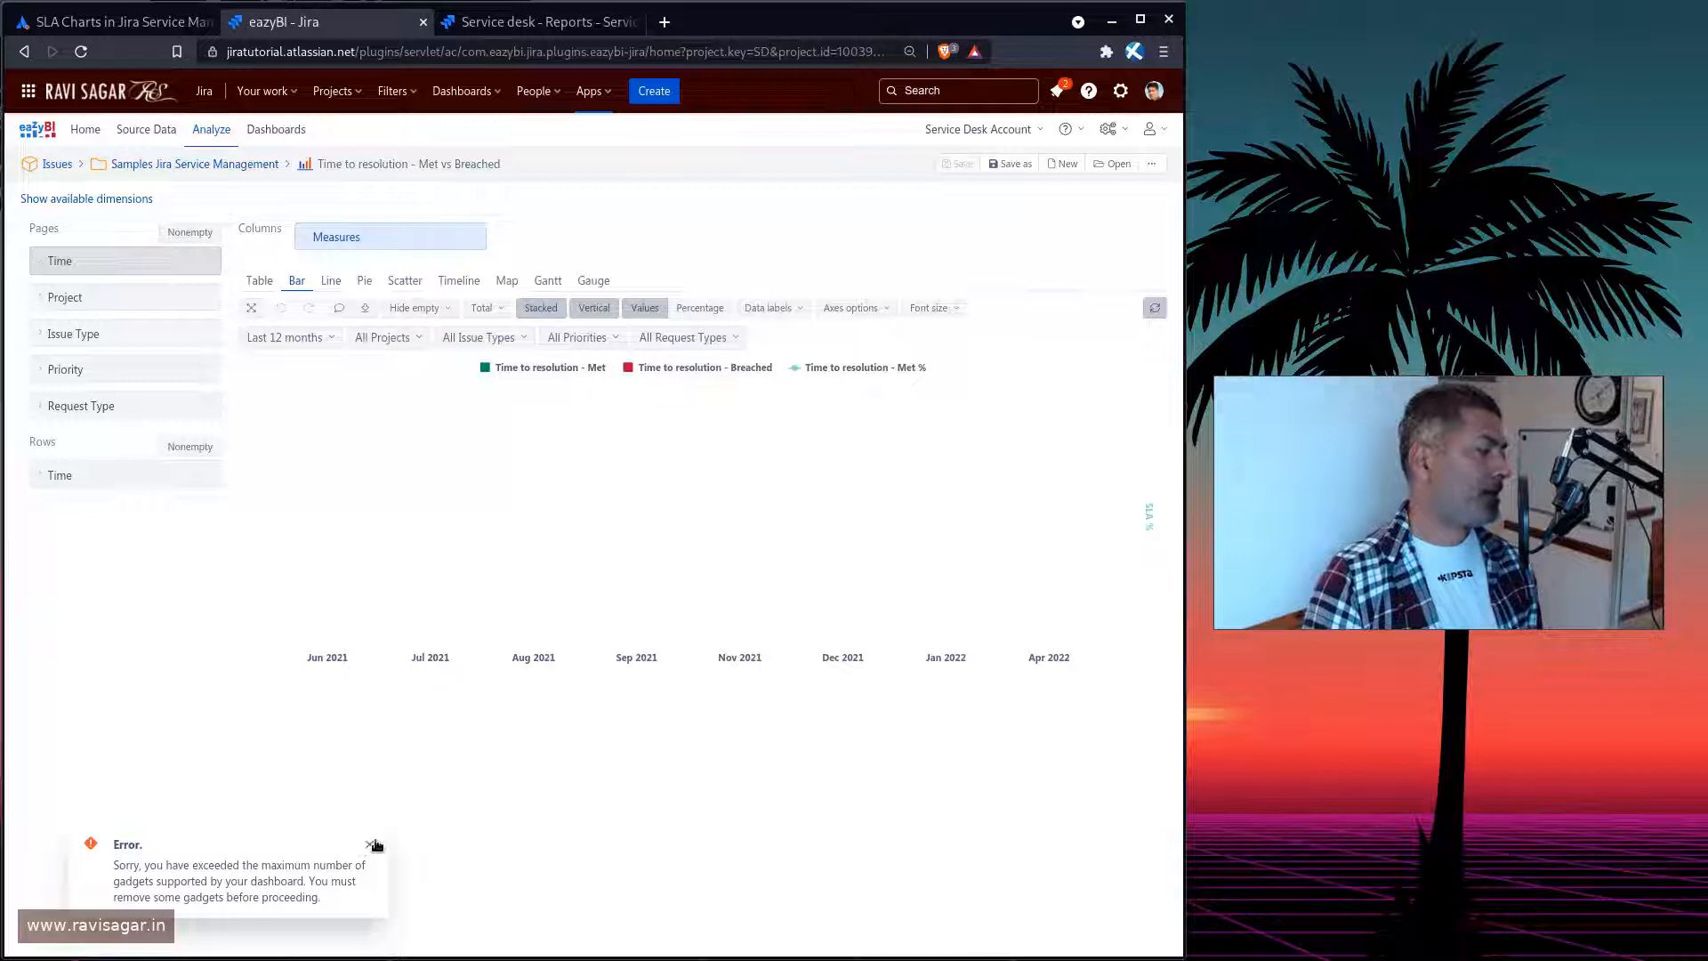
Dismiss the gadget-limit error over the eazyBI Met vs Breached report
{"action": "left_click", "coordinate": [368, 845]}
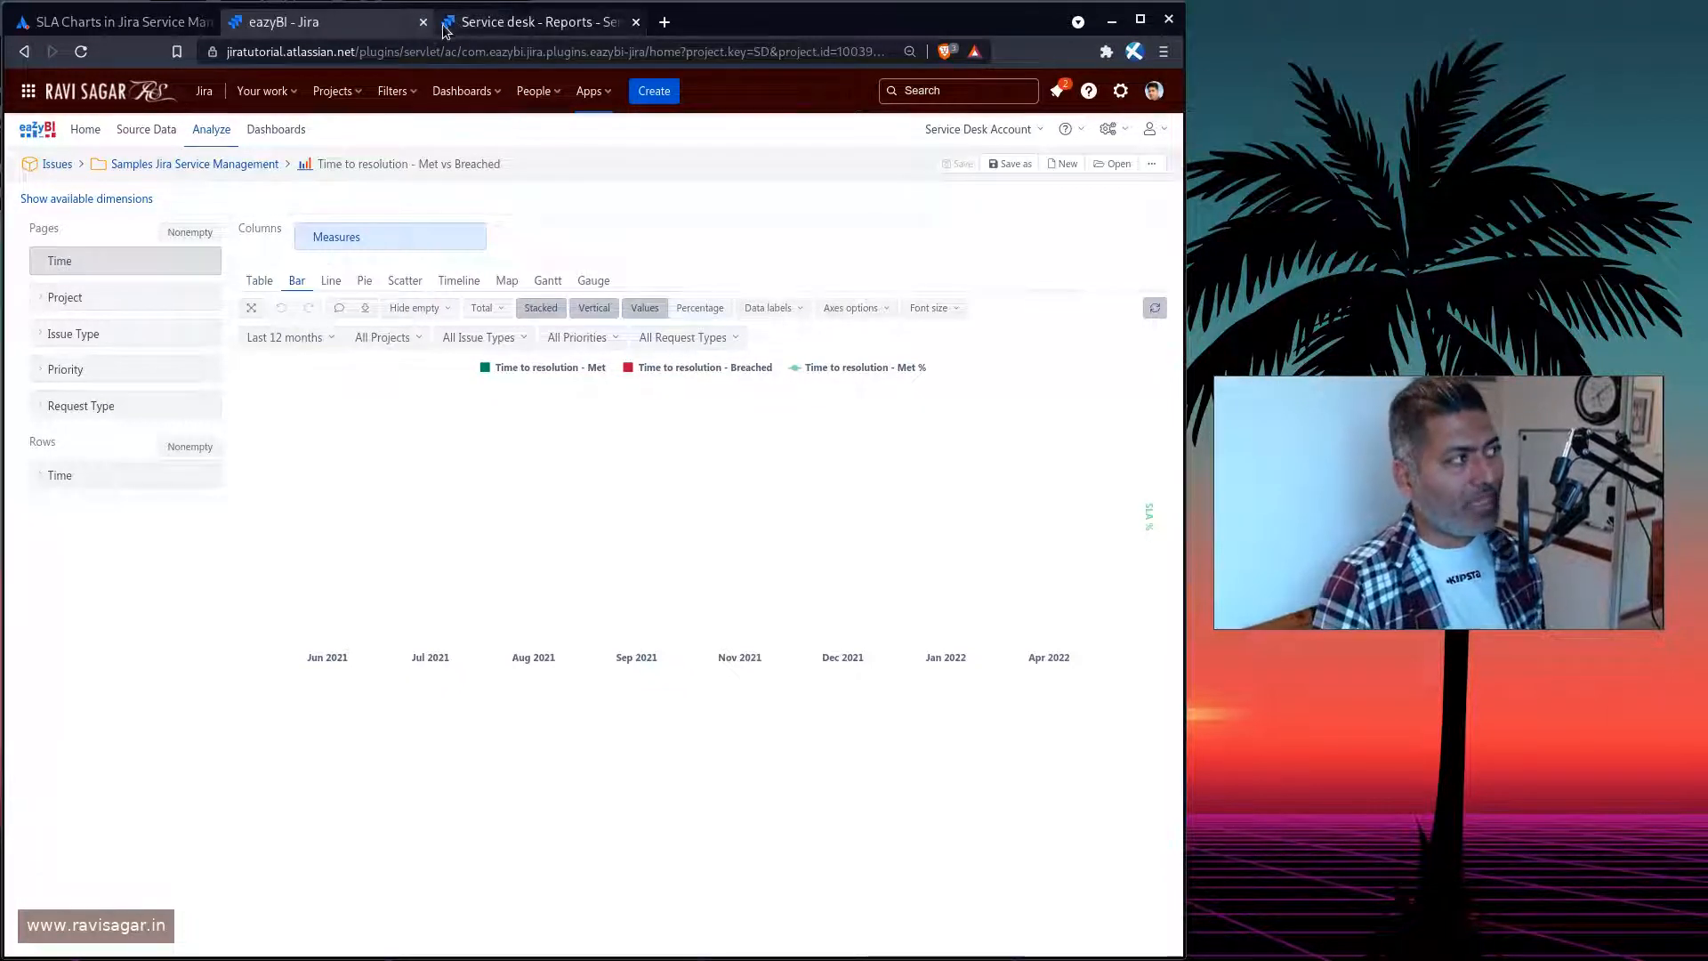
Close the eazyBI tab and return to the SLA Charts community question
{"action": "left_click", "coordinate": [423, 21]}
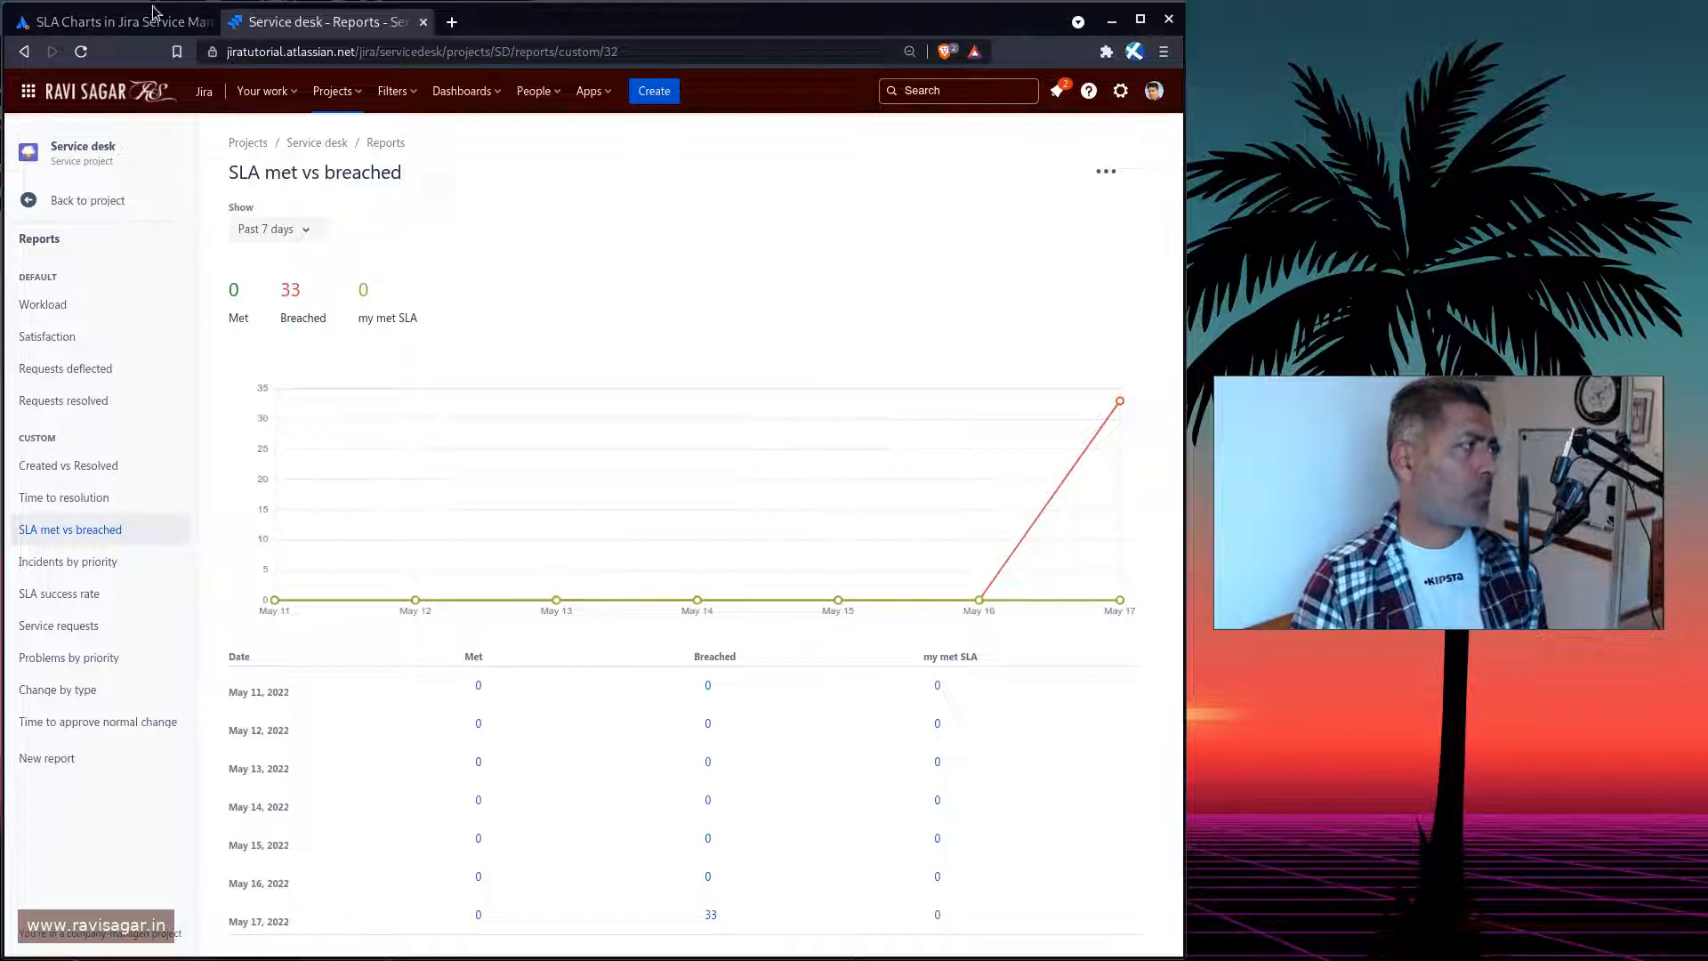
{"action": "left_click", "coordinate": [116, 21]}
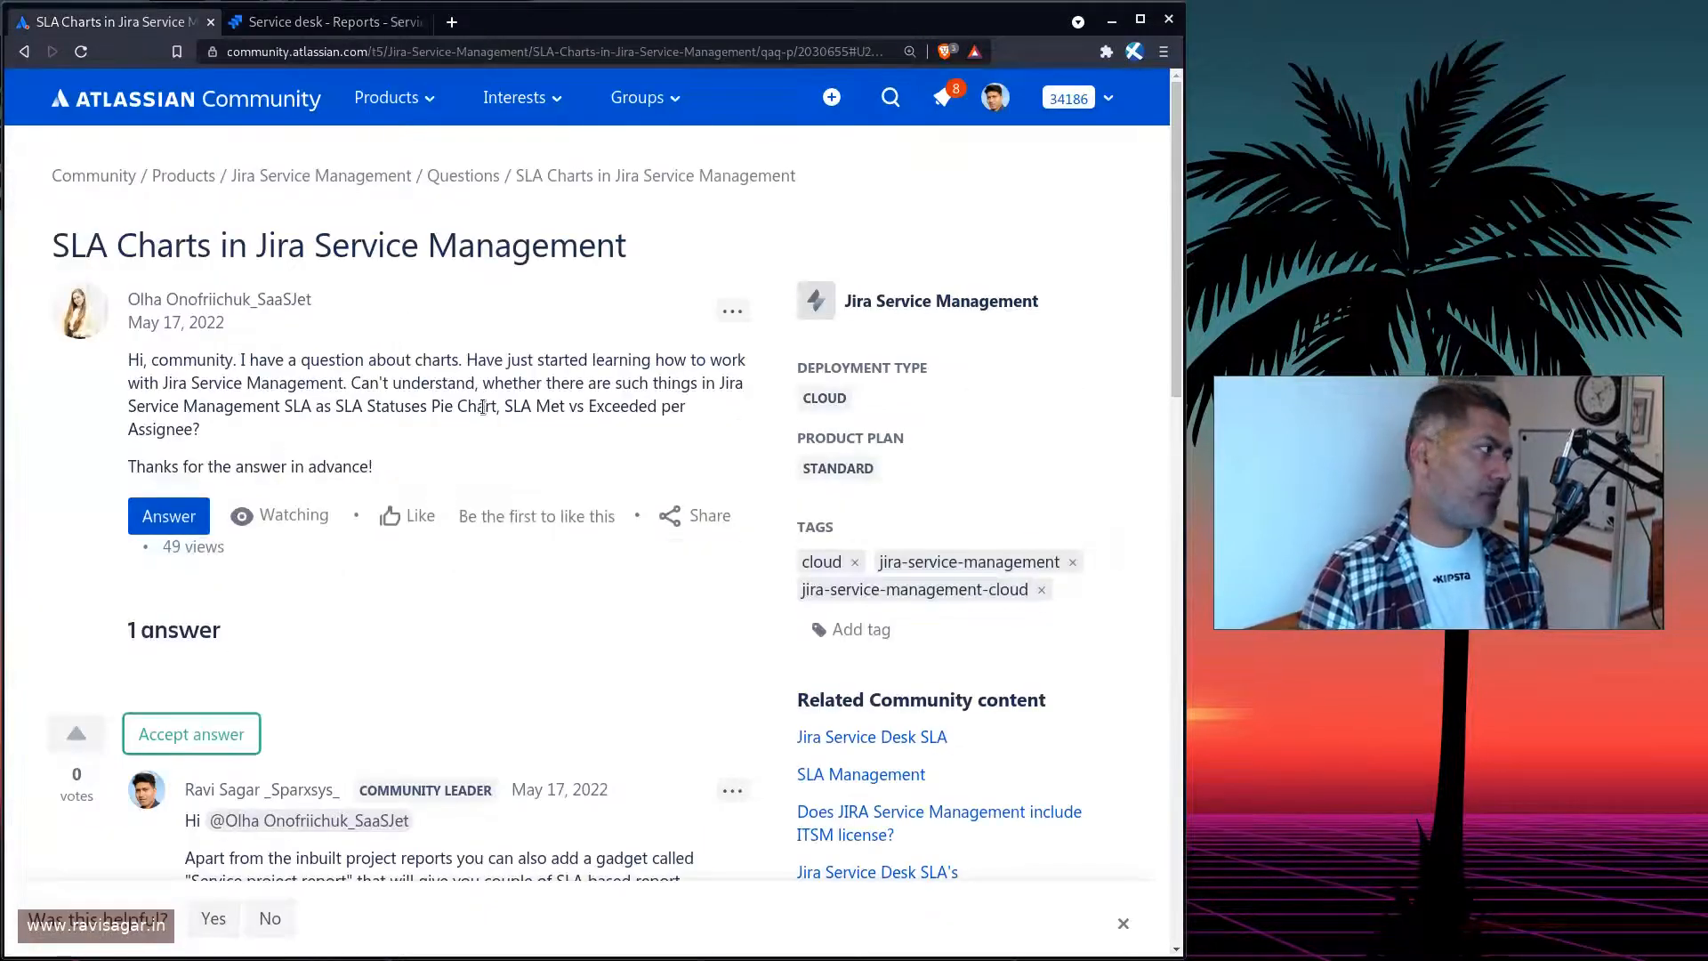